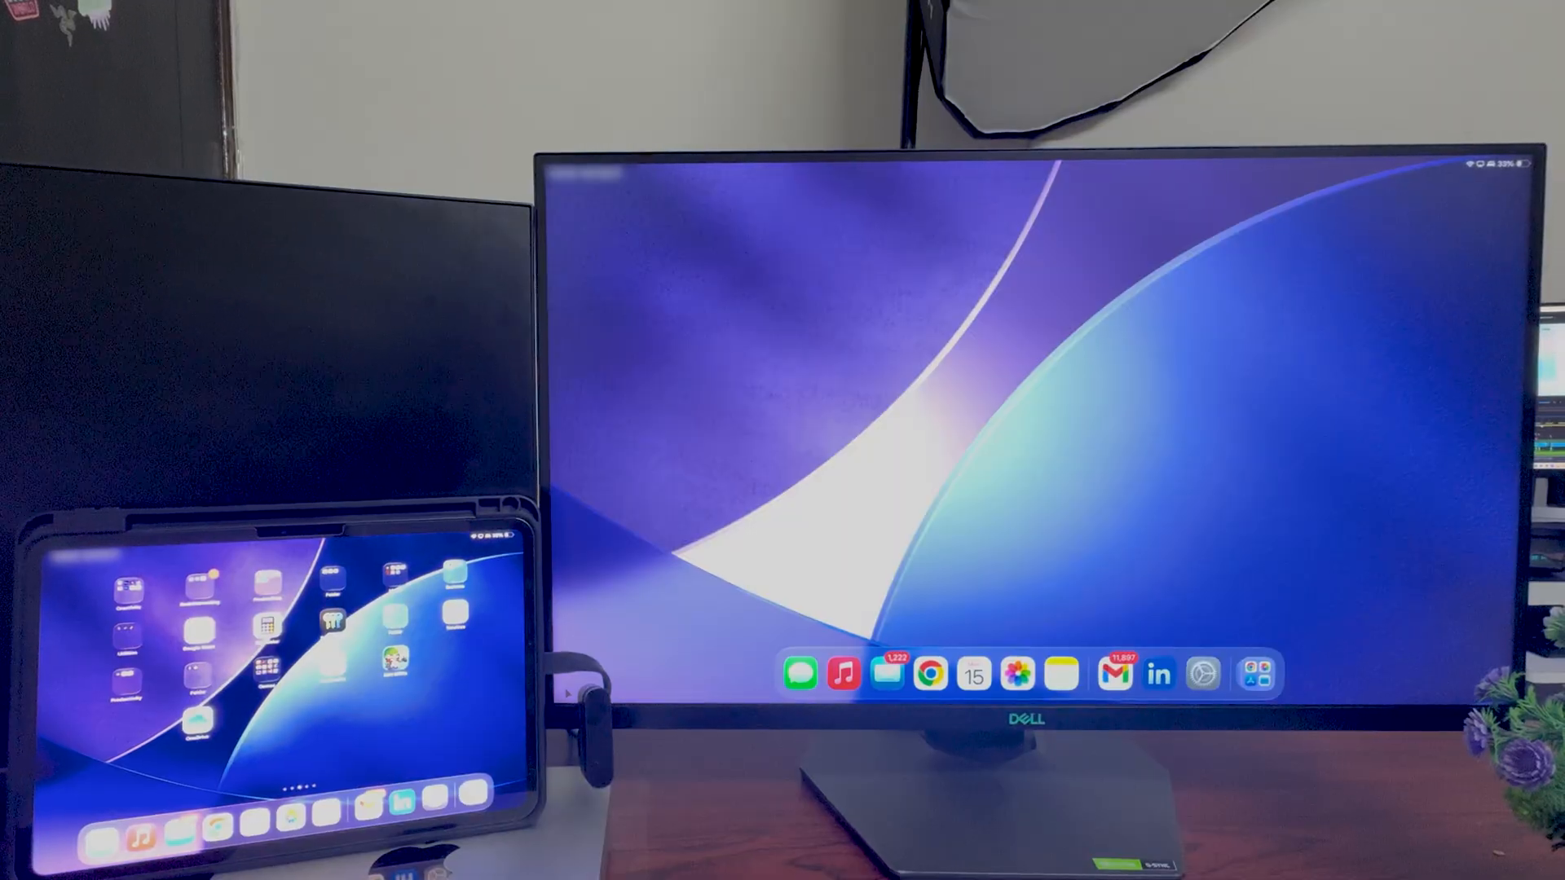
pyautogui.moveTo(745, 403)
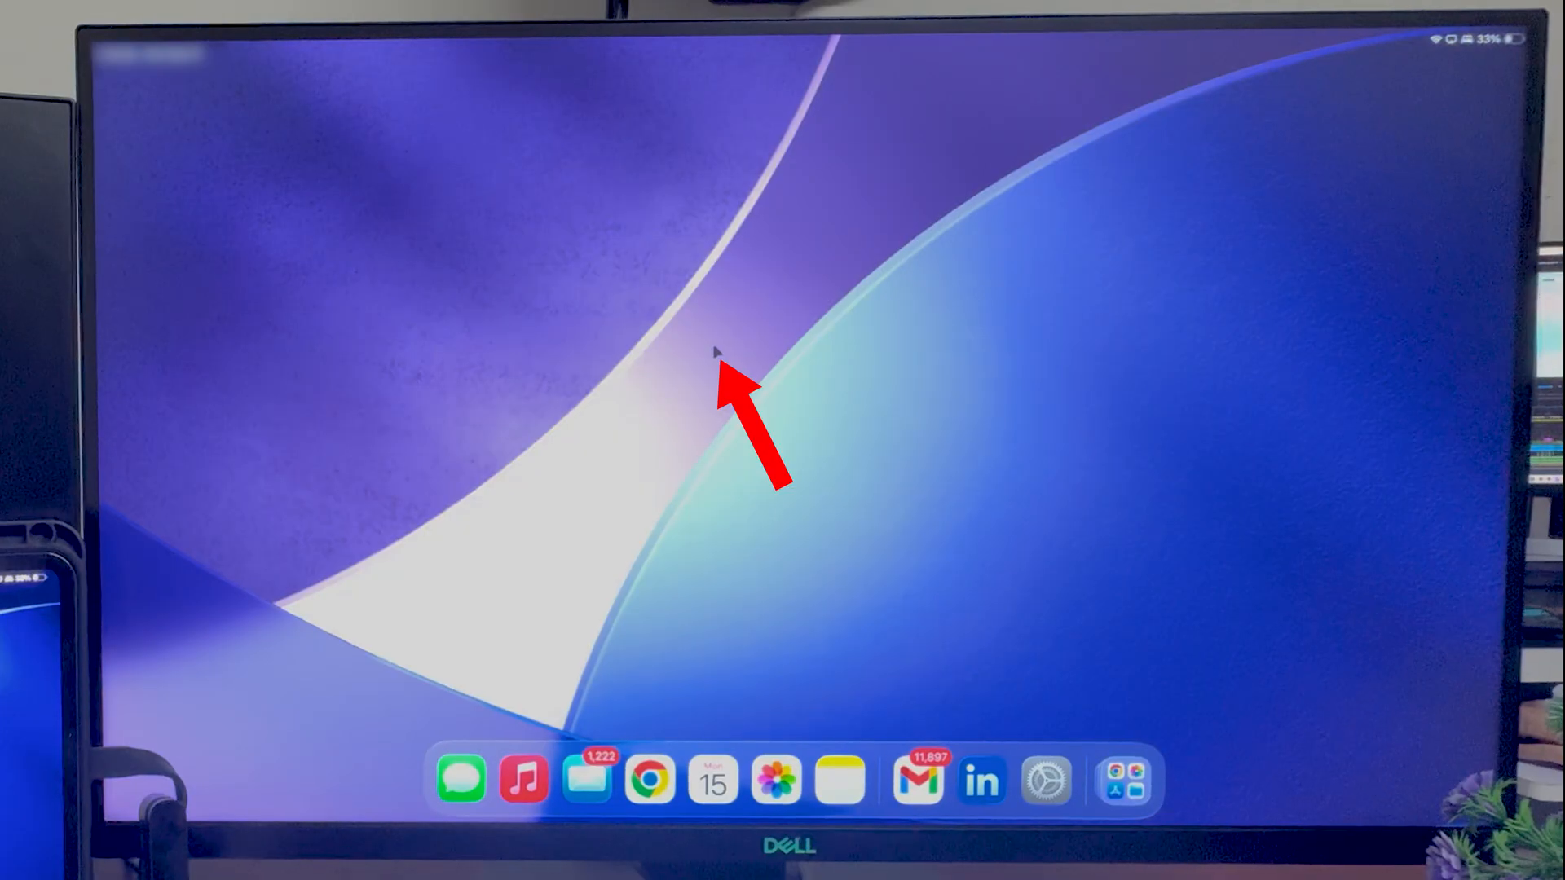
pyautogui.moveTo(555, 497)
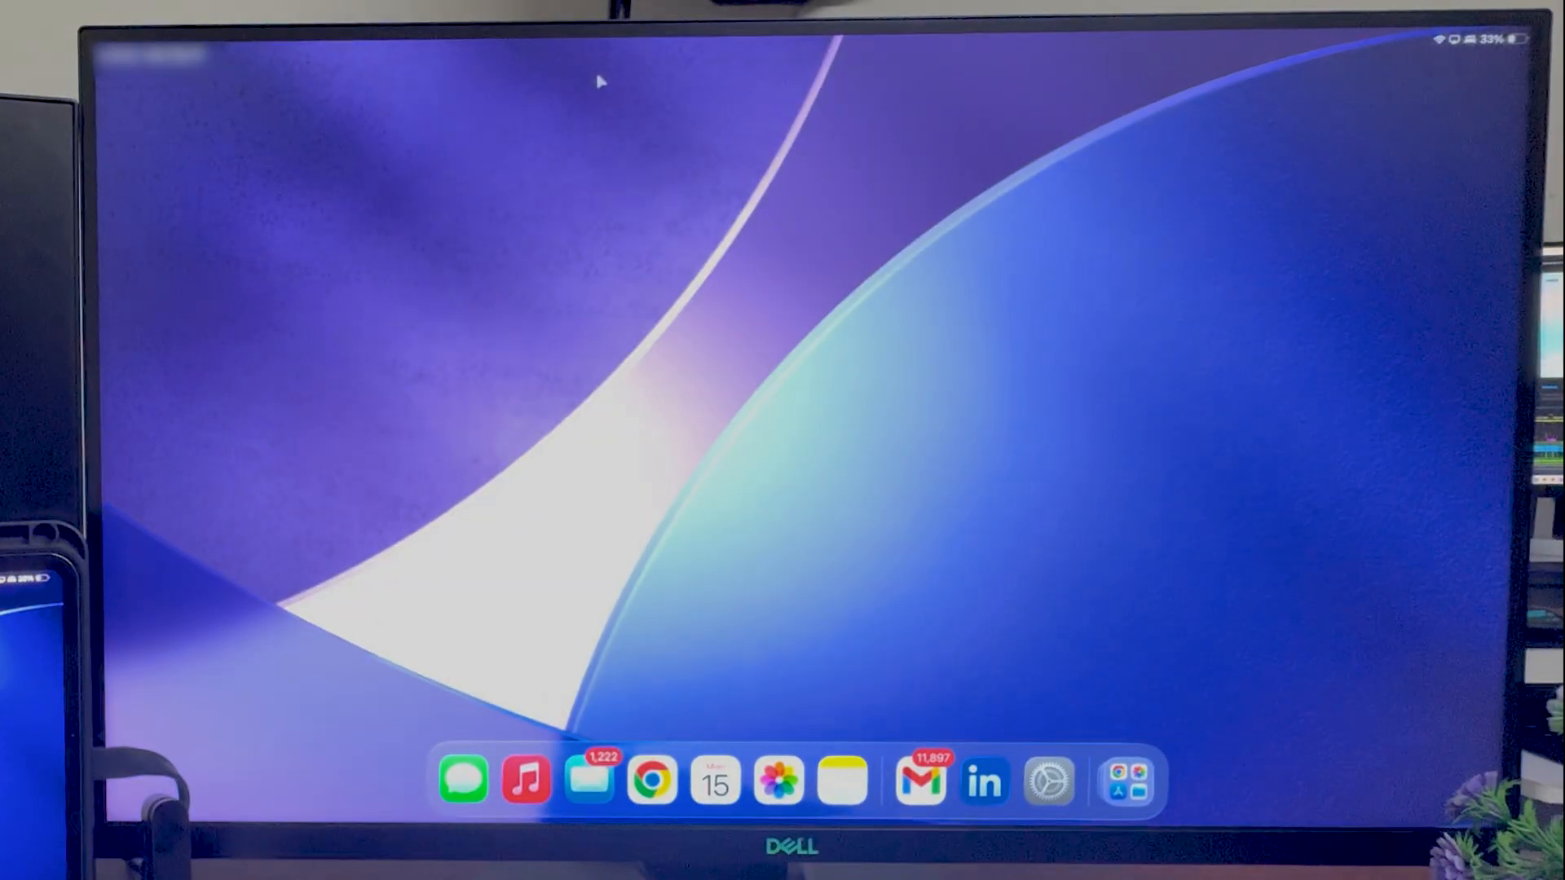
pyautogui.moveTo(564, 502)
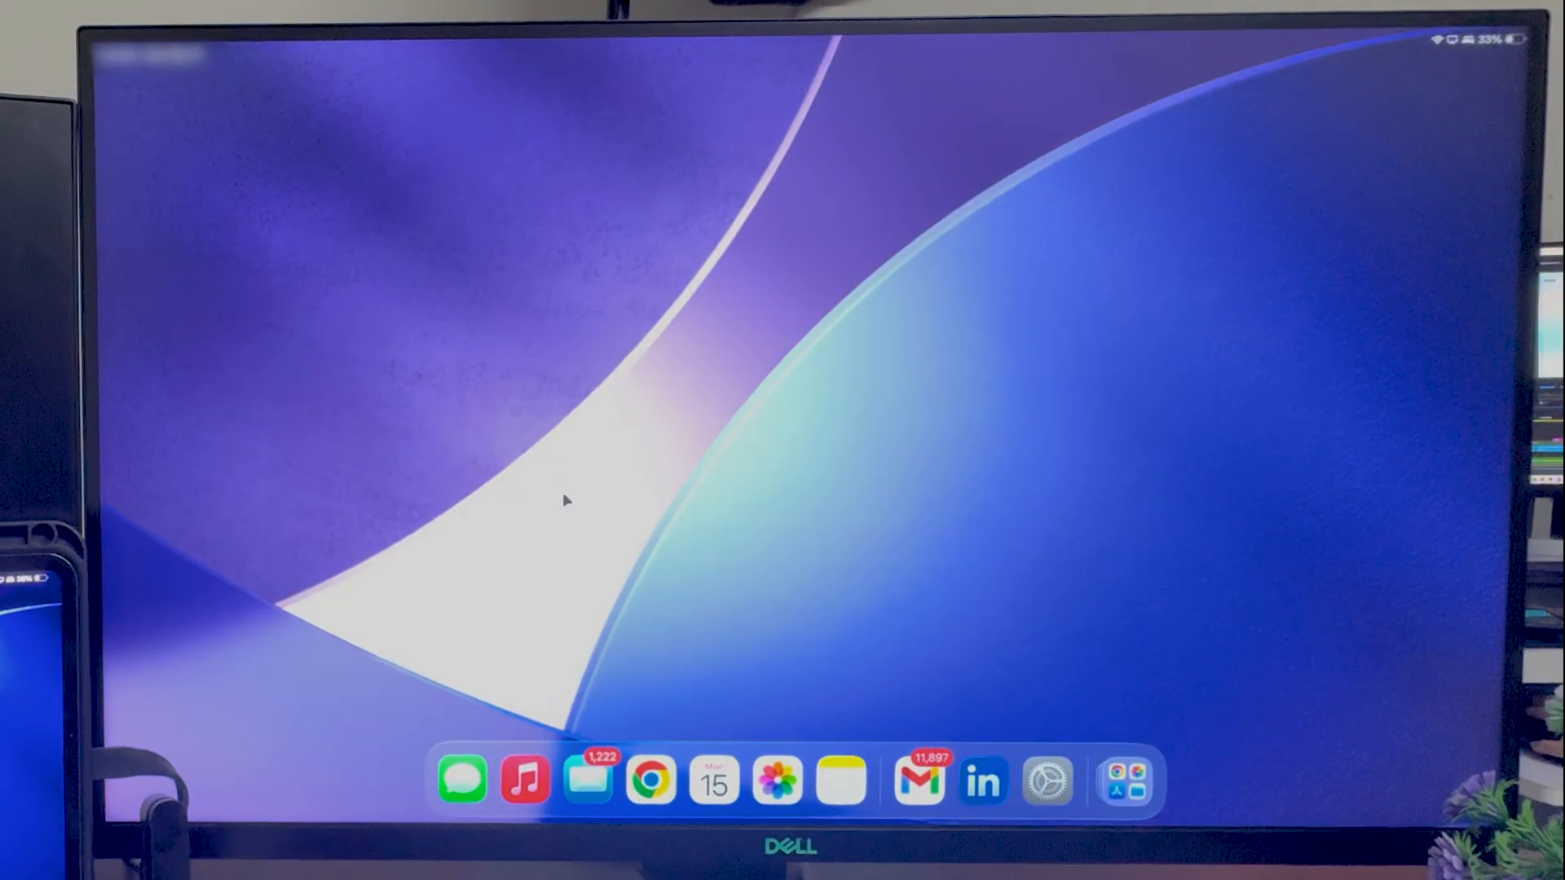
pyautogui.moveTo(649, 440)
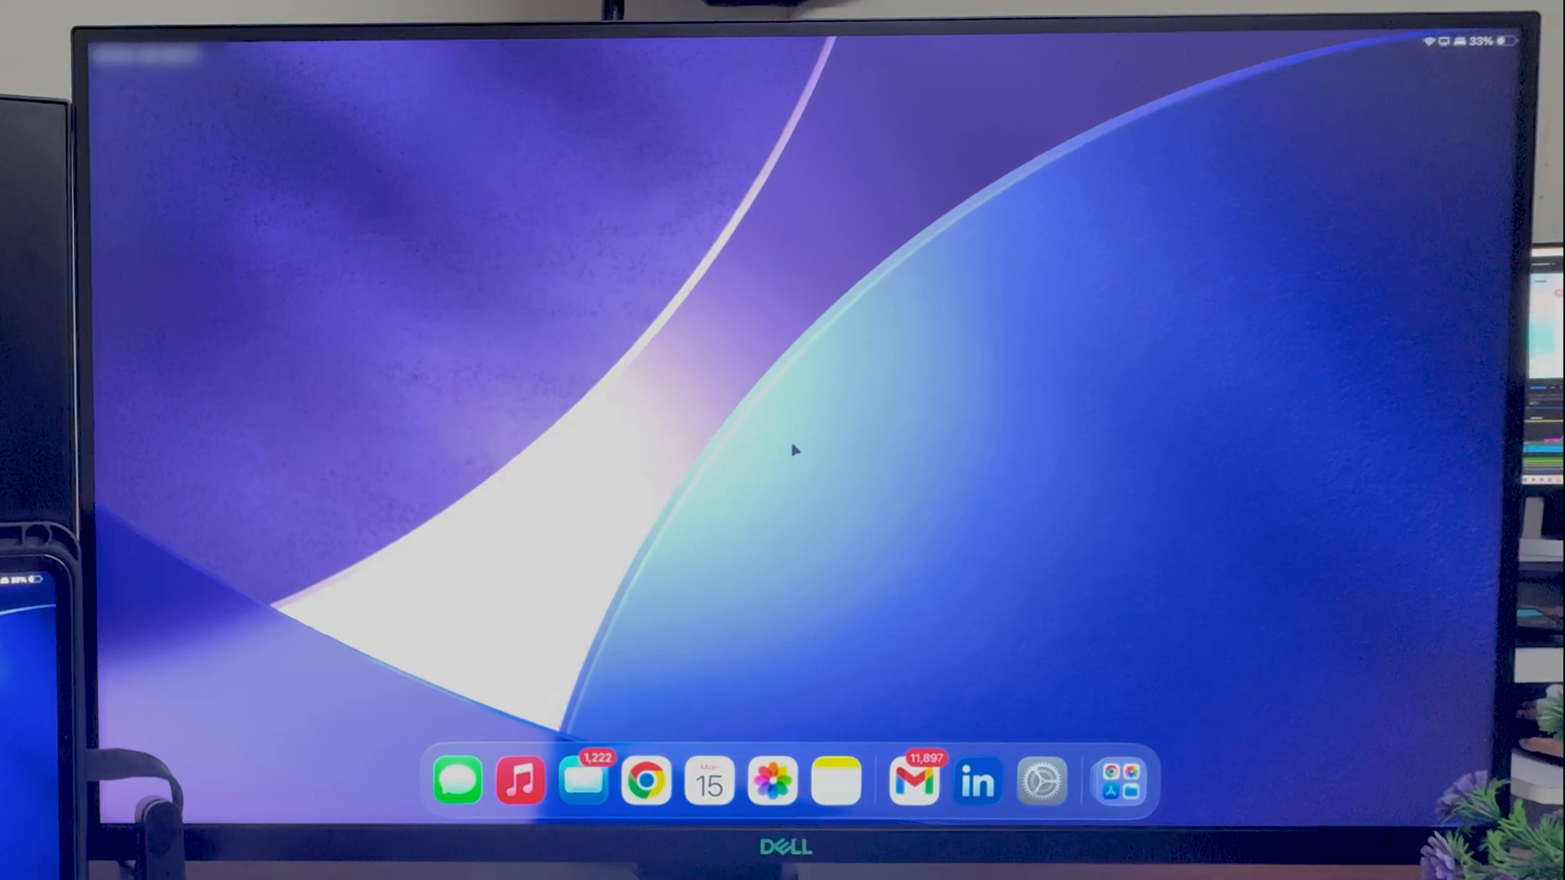
pyautogui.moveTo(788, 466)
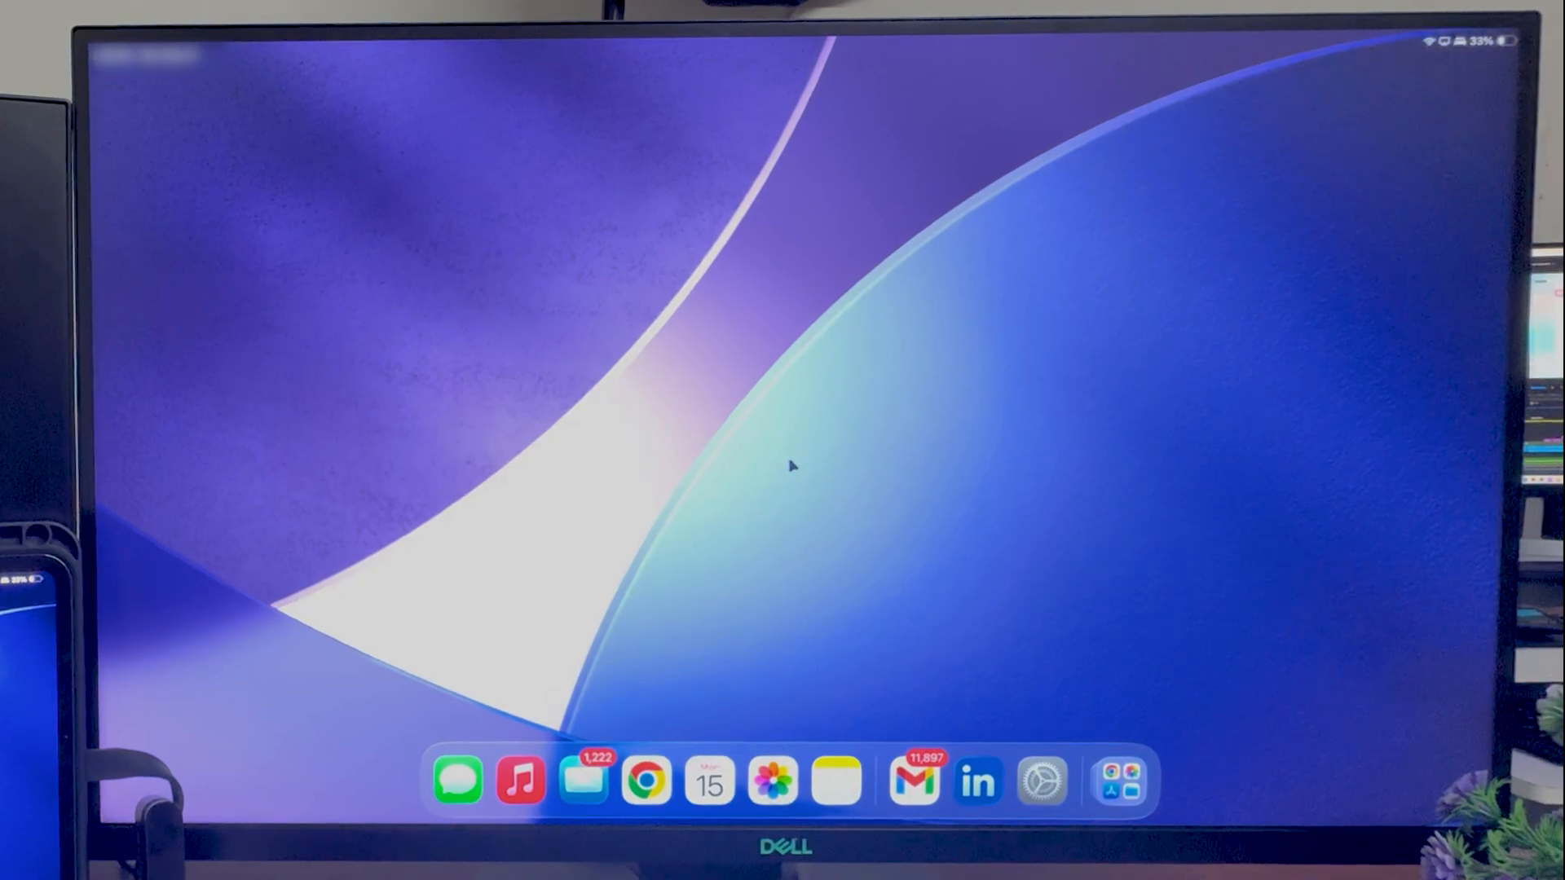
pyautogui.moveTo(823, 481)
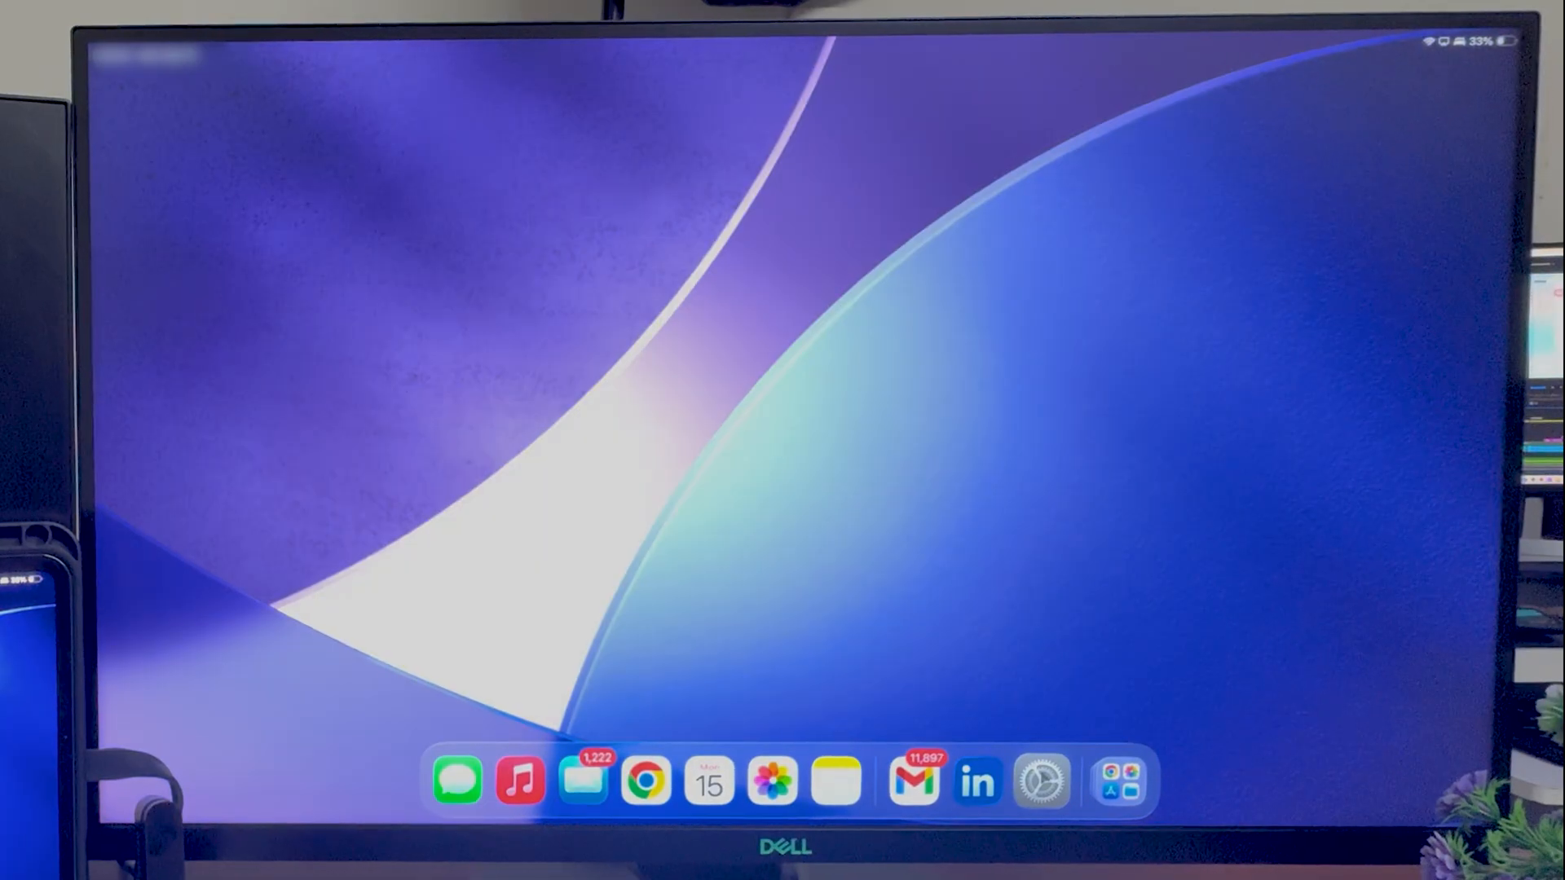
# Step: Go to Accessibility in Settings and scroll to the Accessories section with Pointer Control
pyautogui.click(1041, 781)
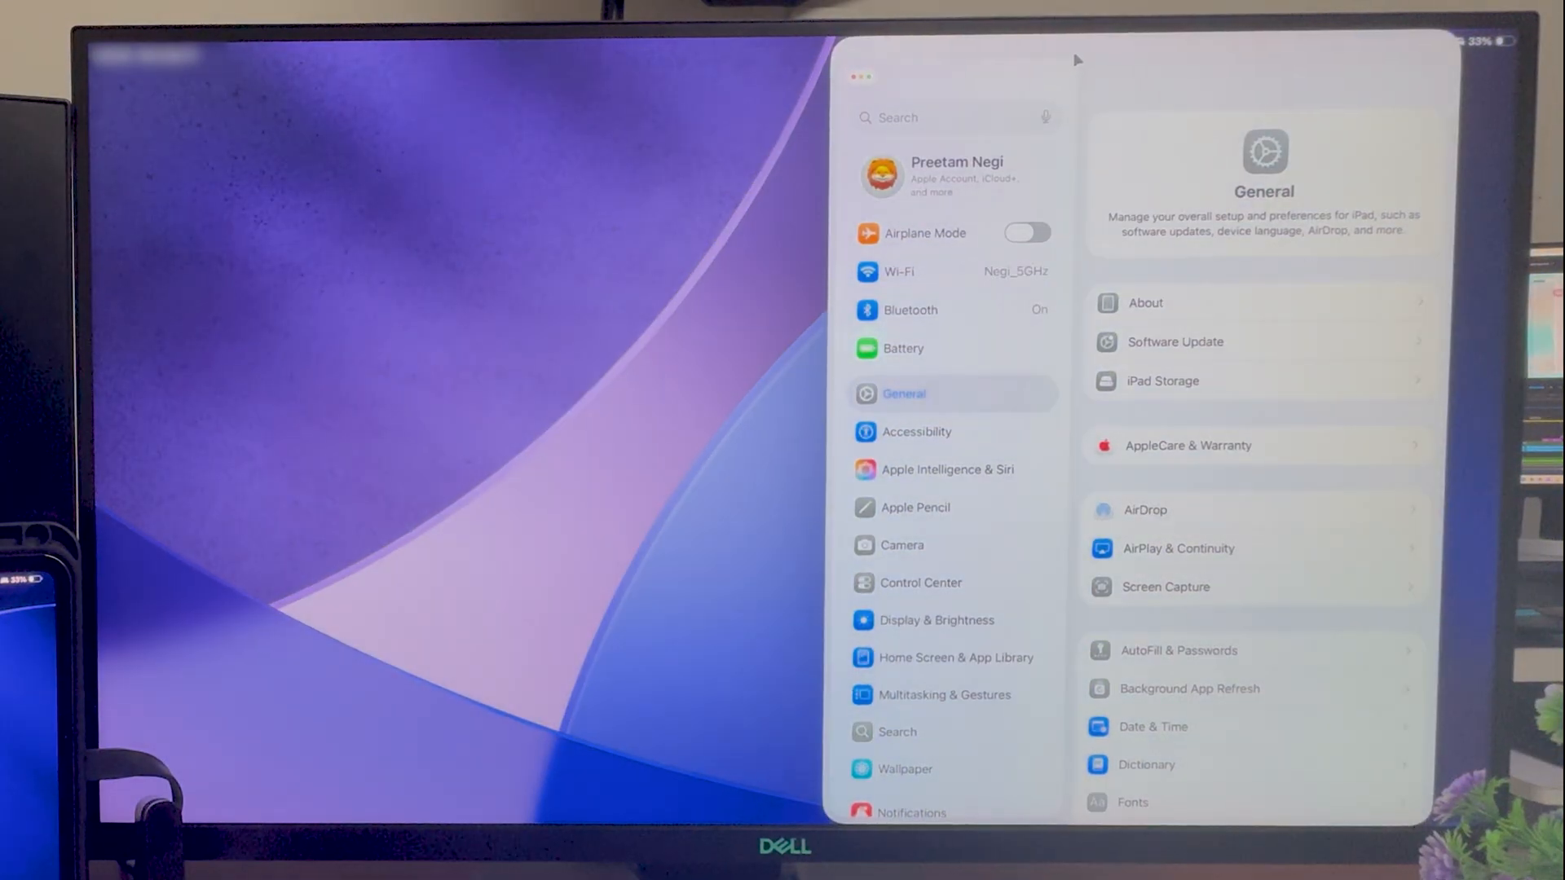
pyautogui.moveTo(981, 309)
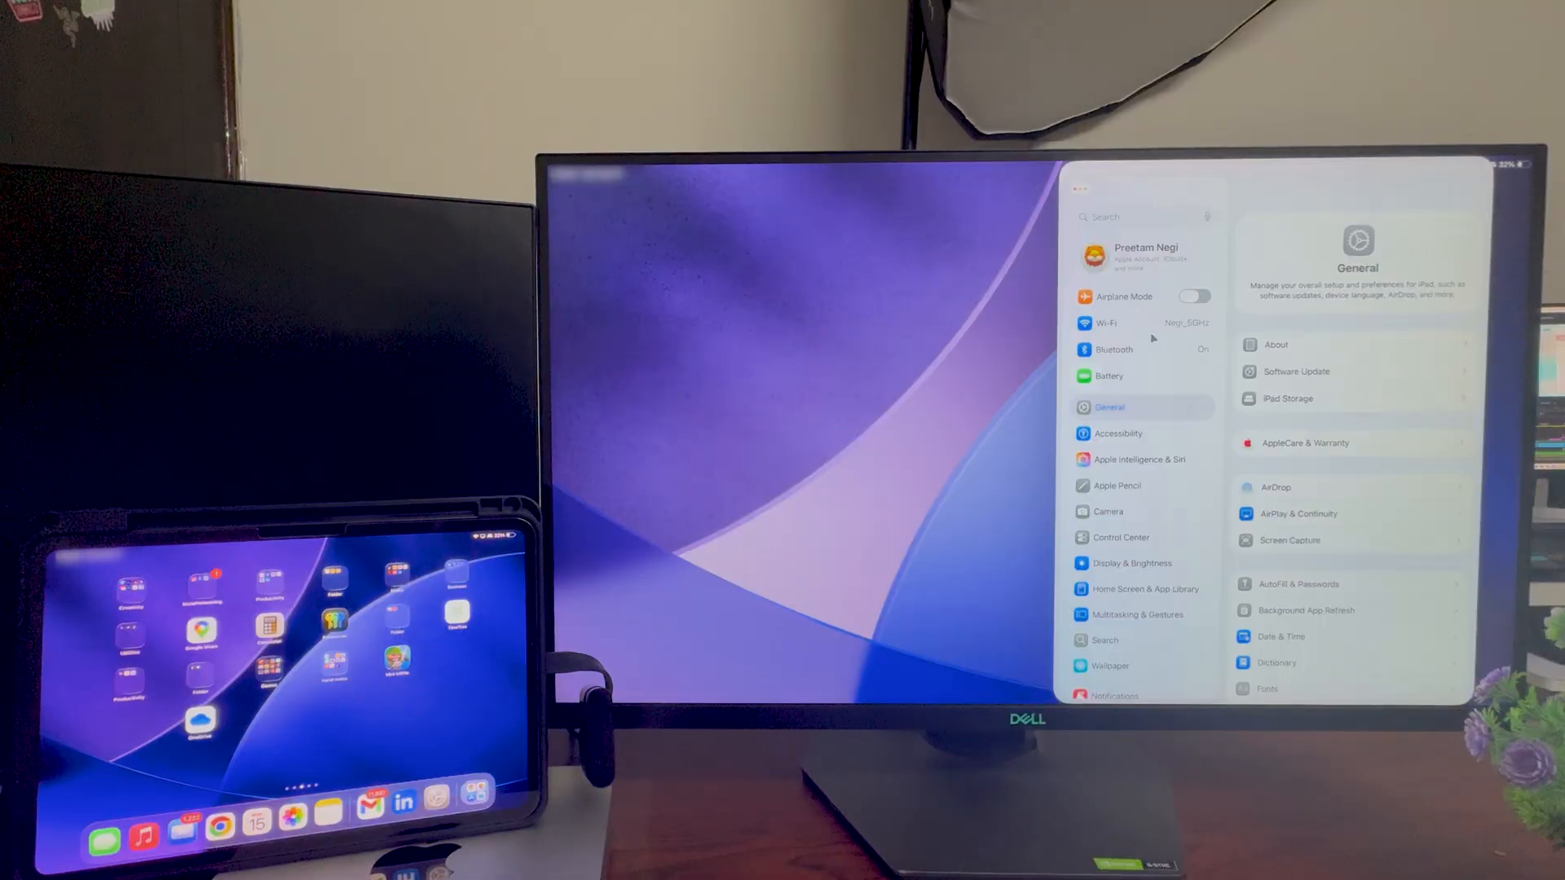
pyautogui.moveTo(1040, 441)
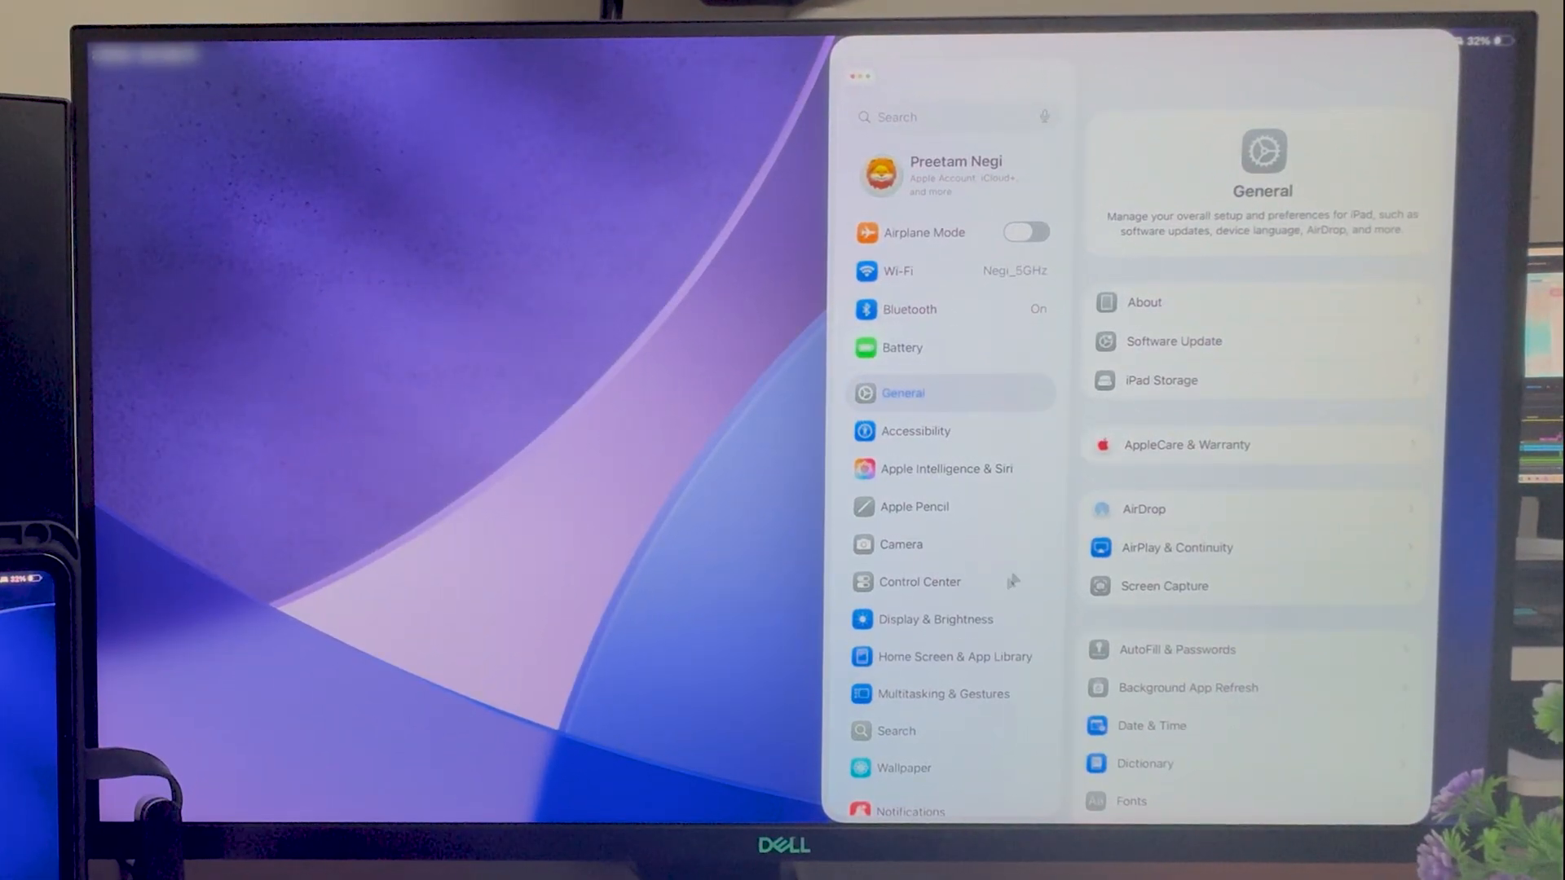
pyautogui.click(913, 431)
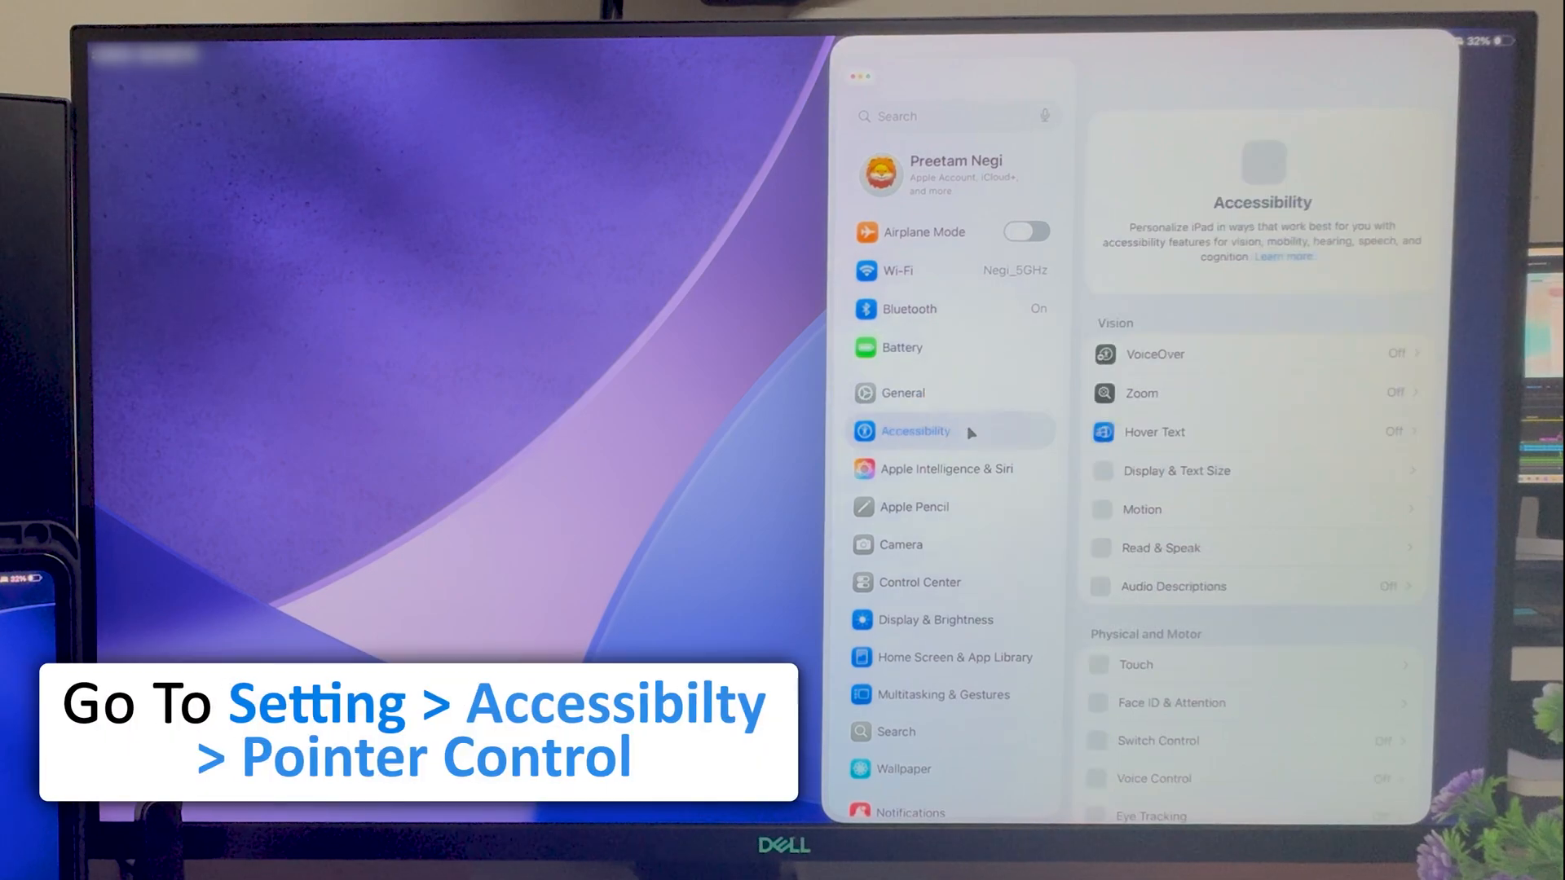
pyautogui.scroll(-3)
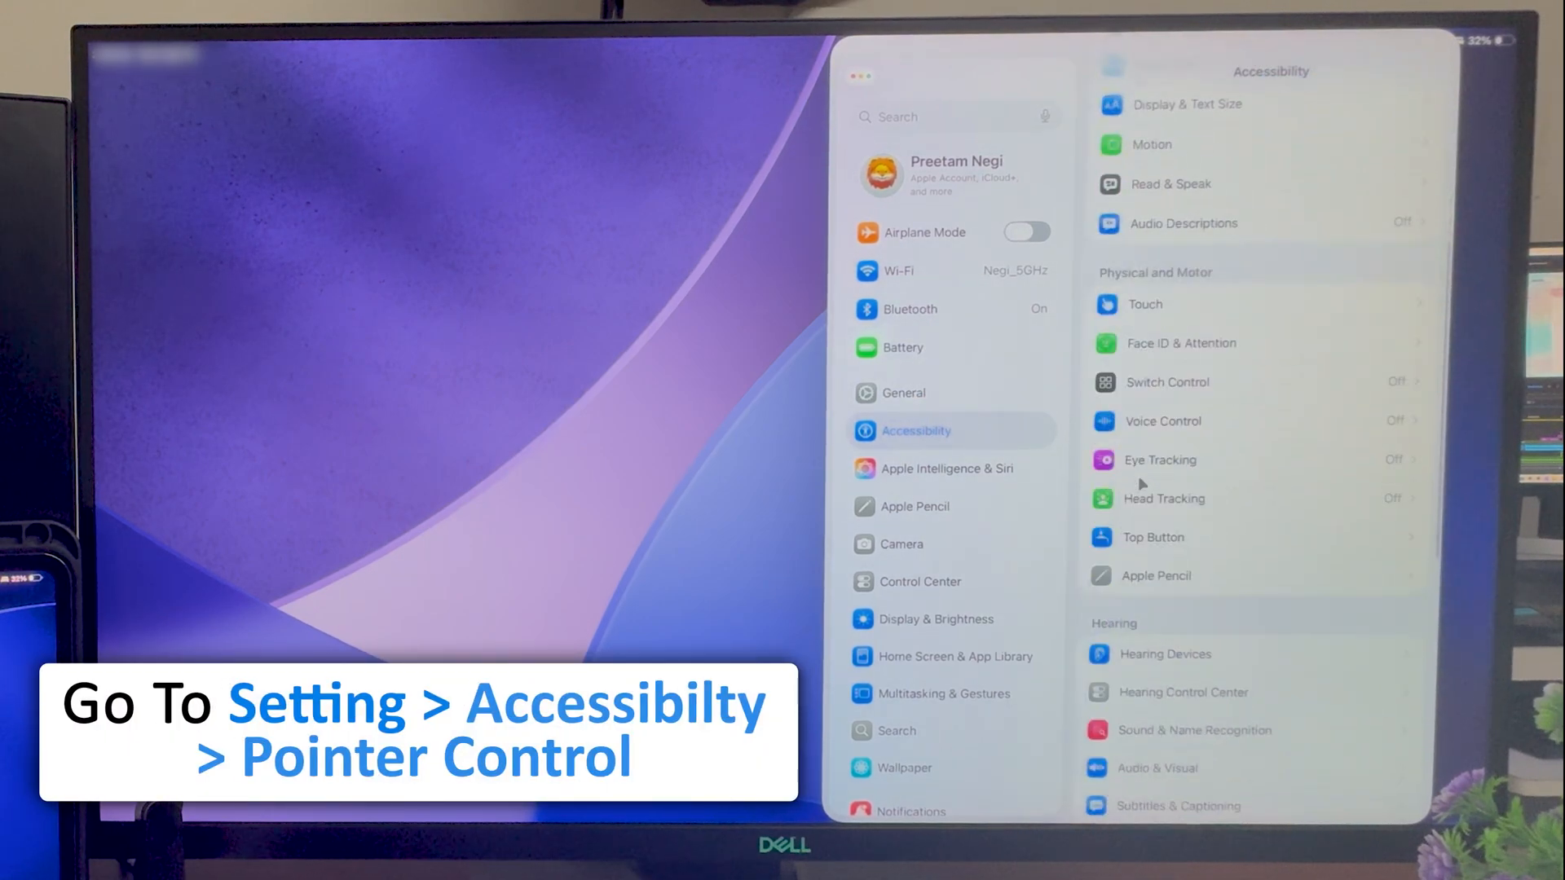
pyautogui.scroll(-3)
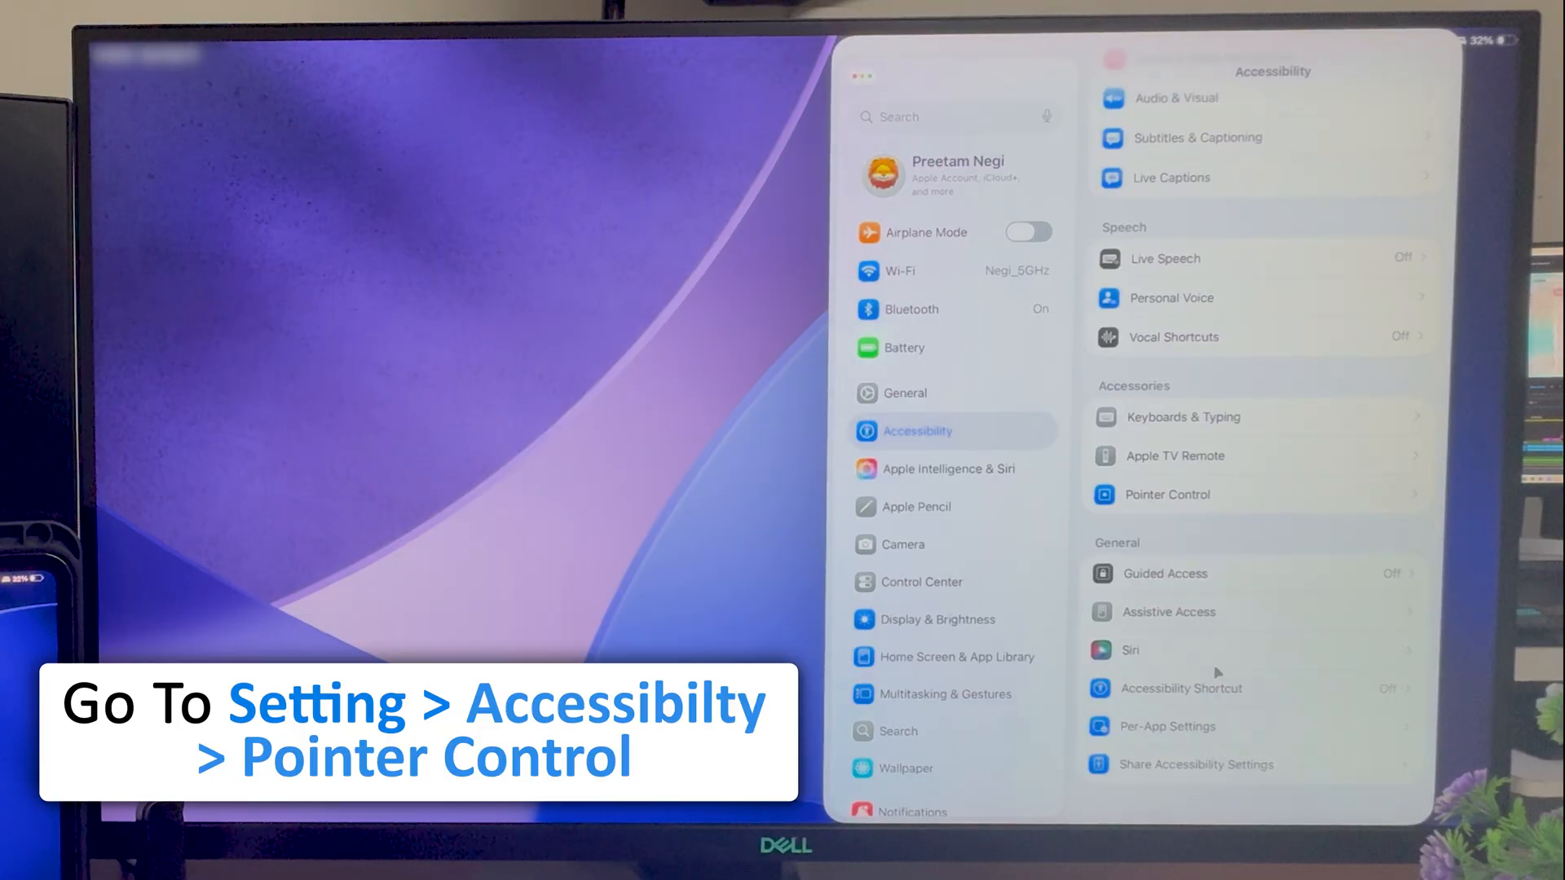
# Step: In Pointer Control, raise the pointer size slider to a moderate size
pyautogui.click(1166, 494)
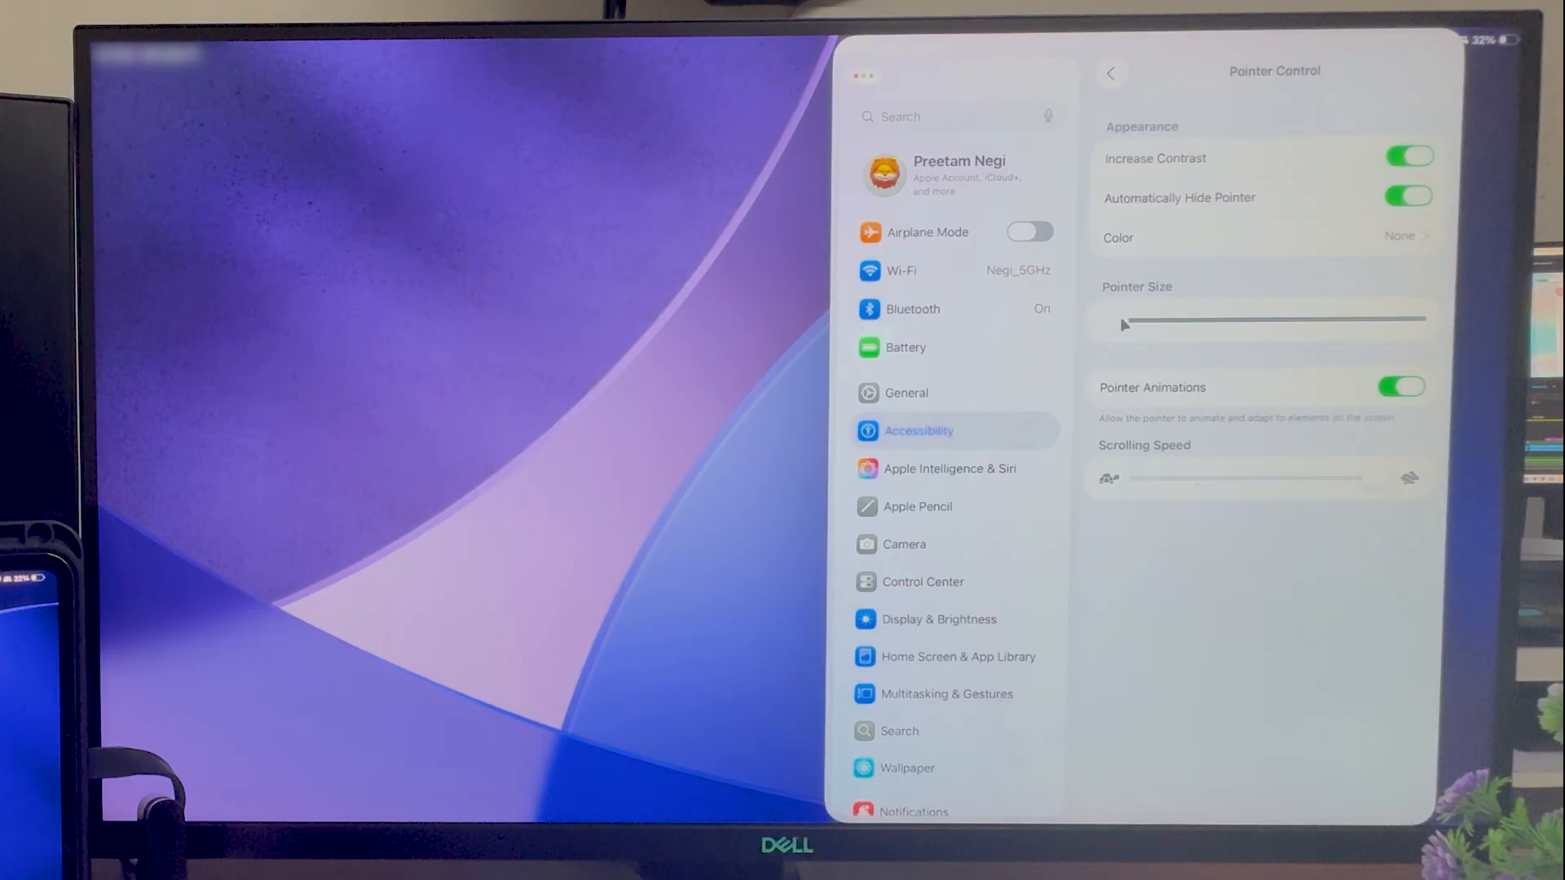
pyautogui.moveTo(1120, 321); pyautogui.dragTo(1293, 321)
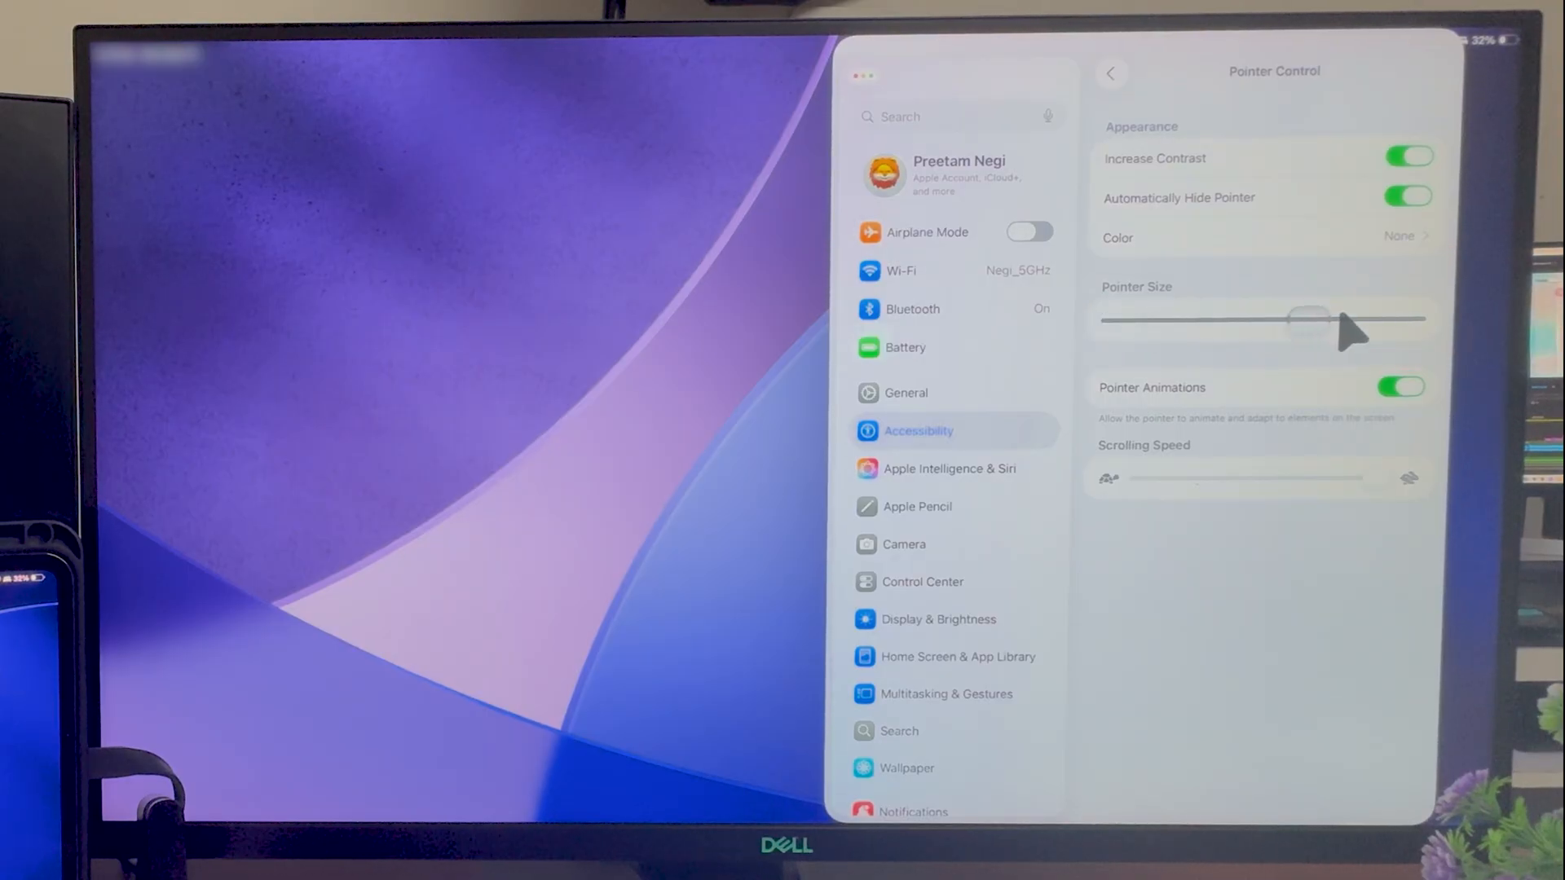
pyautogui.moveTo(1293, 319); pyautogui.dragTo(1263, 319)
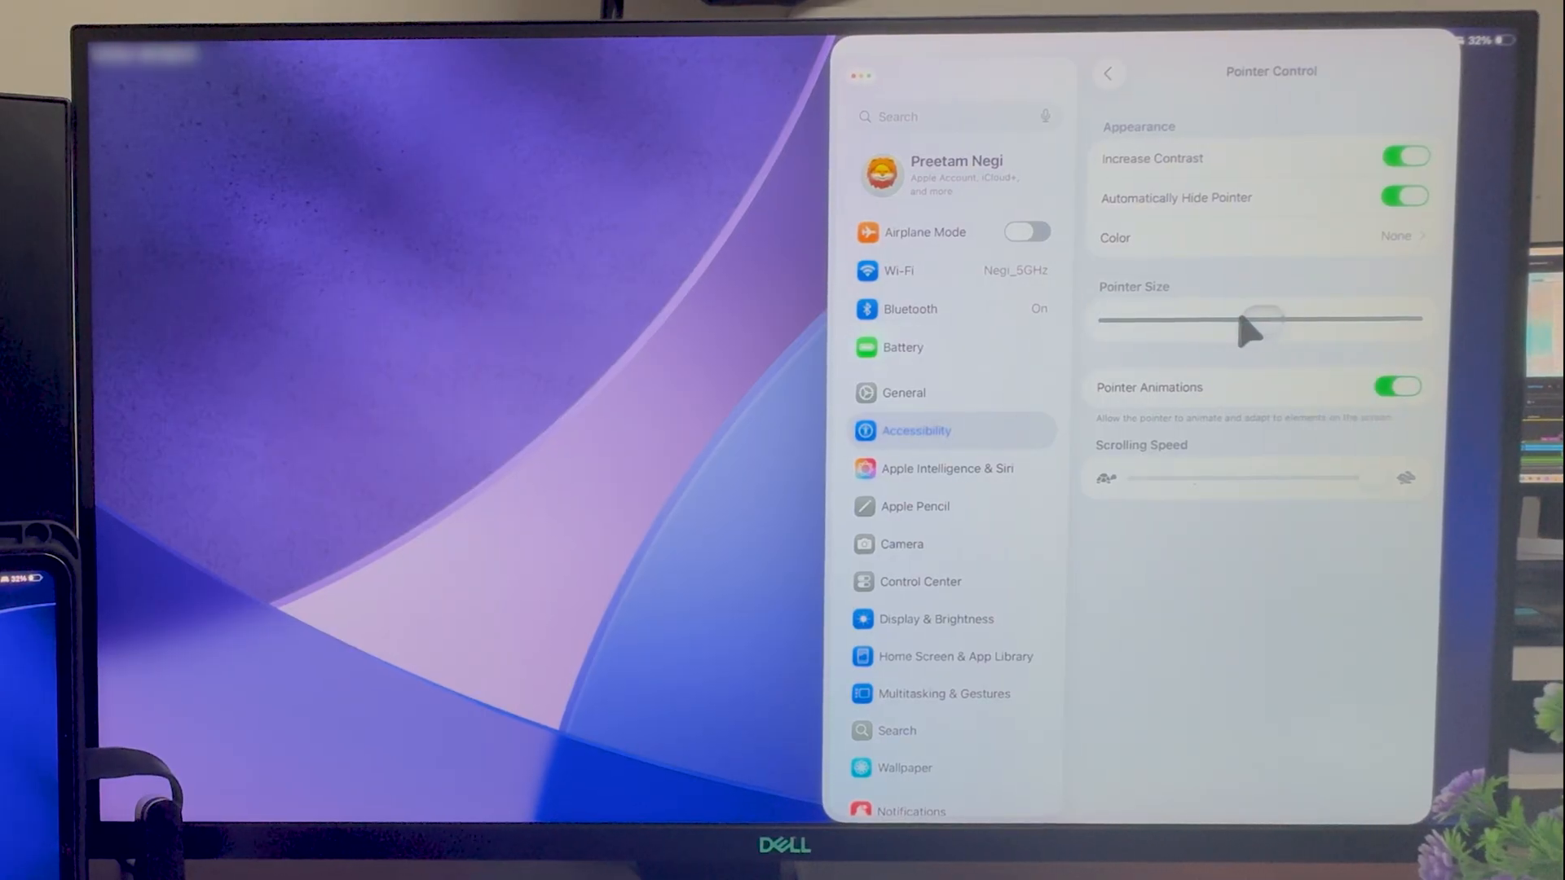
pyautogui.moveTo(1261, 319); pyautogui.dragTo(1133, 319)
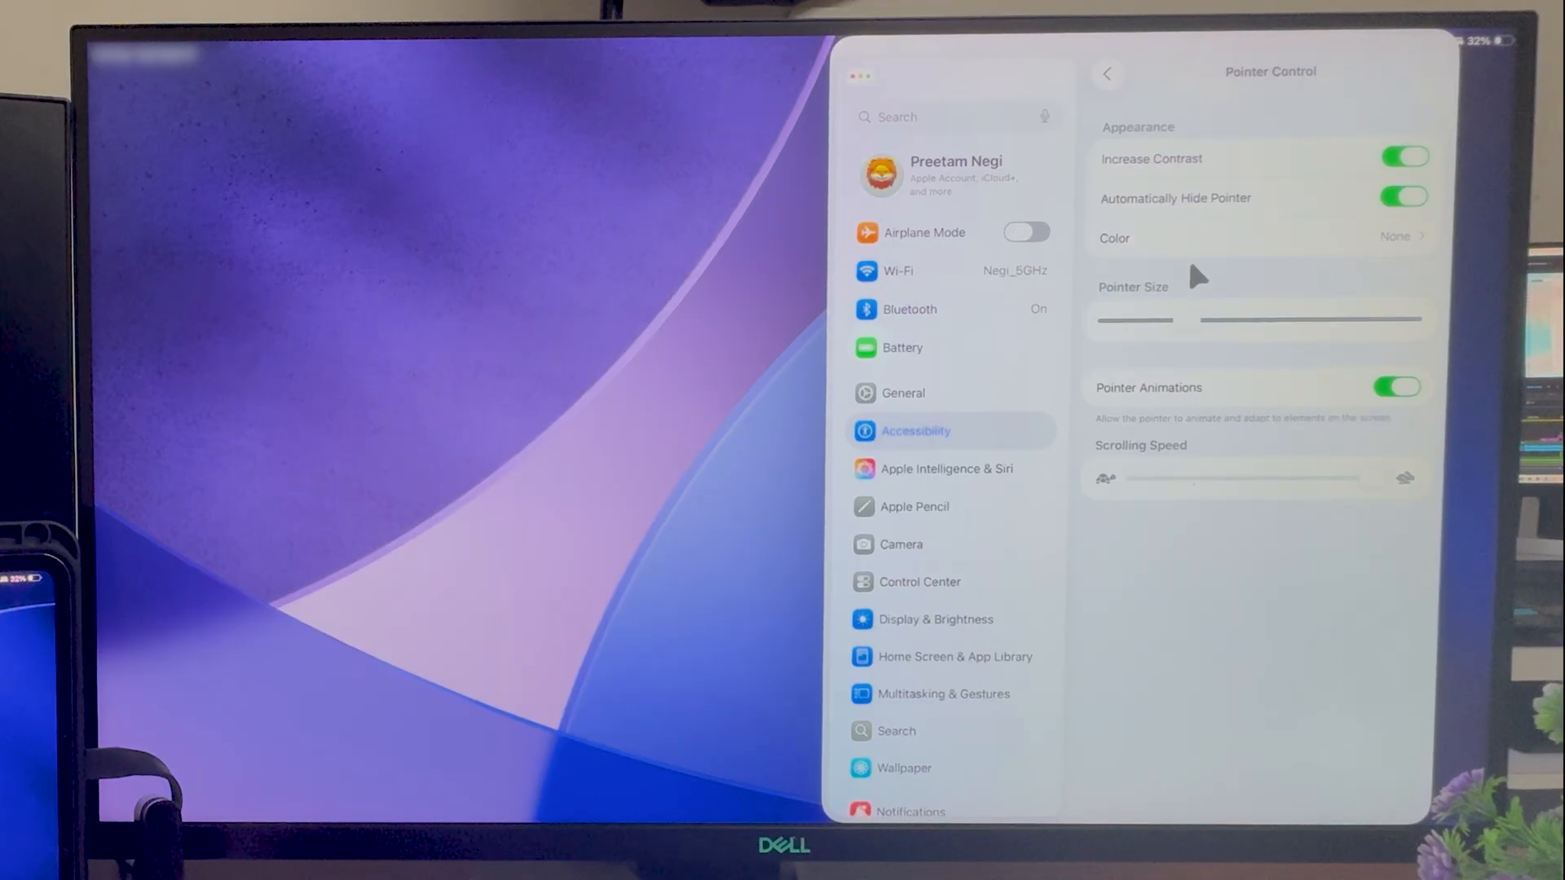
pyautogui.moveTo(1197, 245)
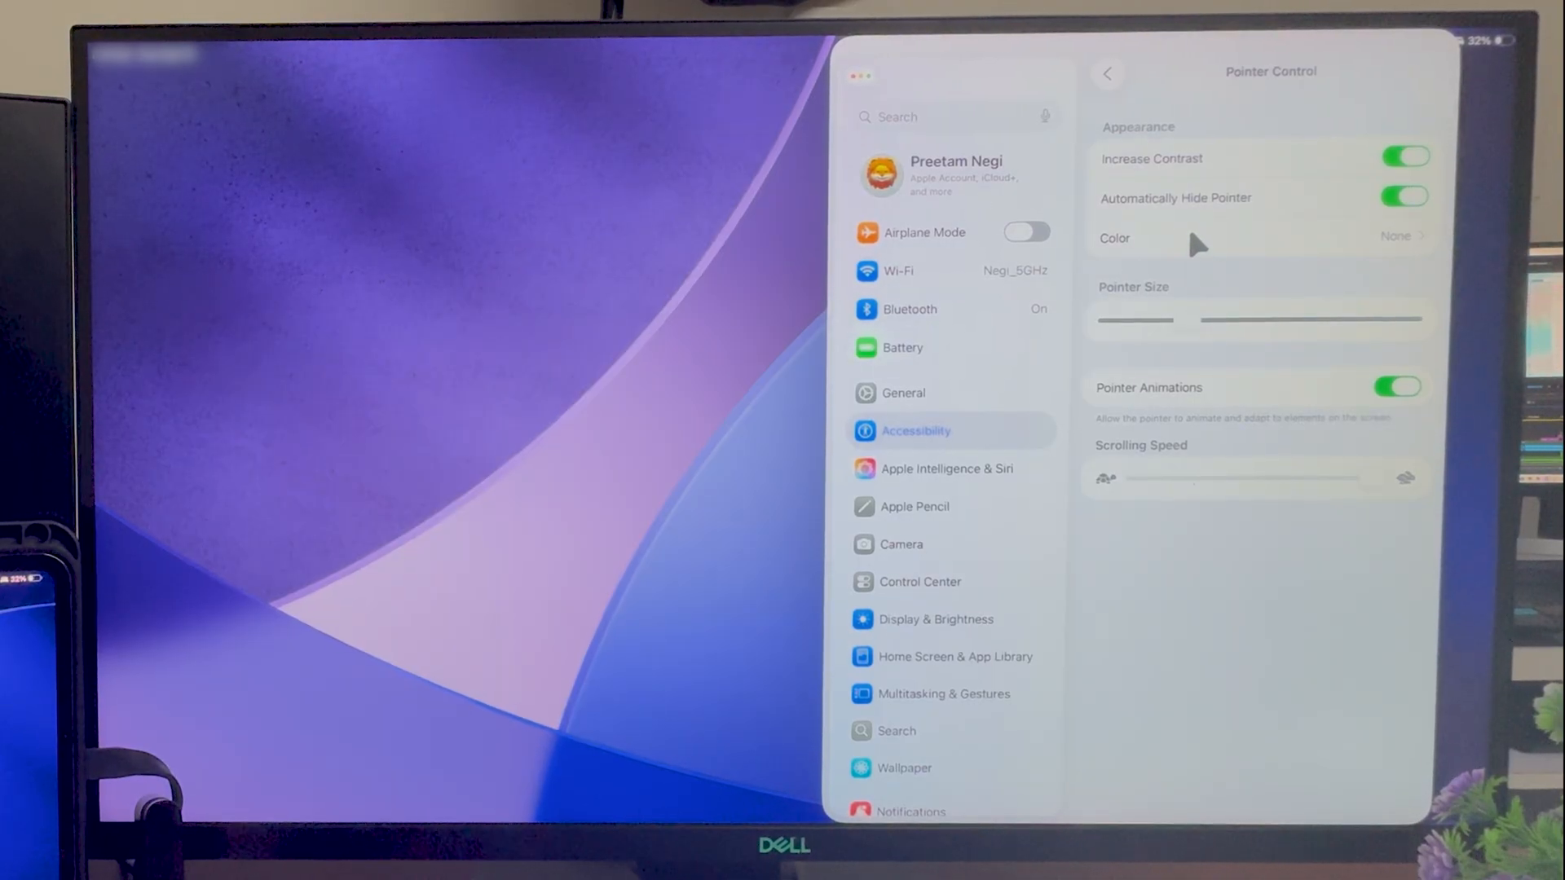
# Step: Try the Blue pointer colour, then leave the colour at None and return to Pointer Control
pyautogui.click(1397, 237)
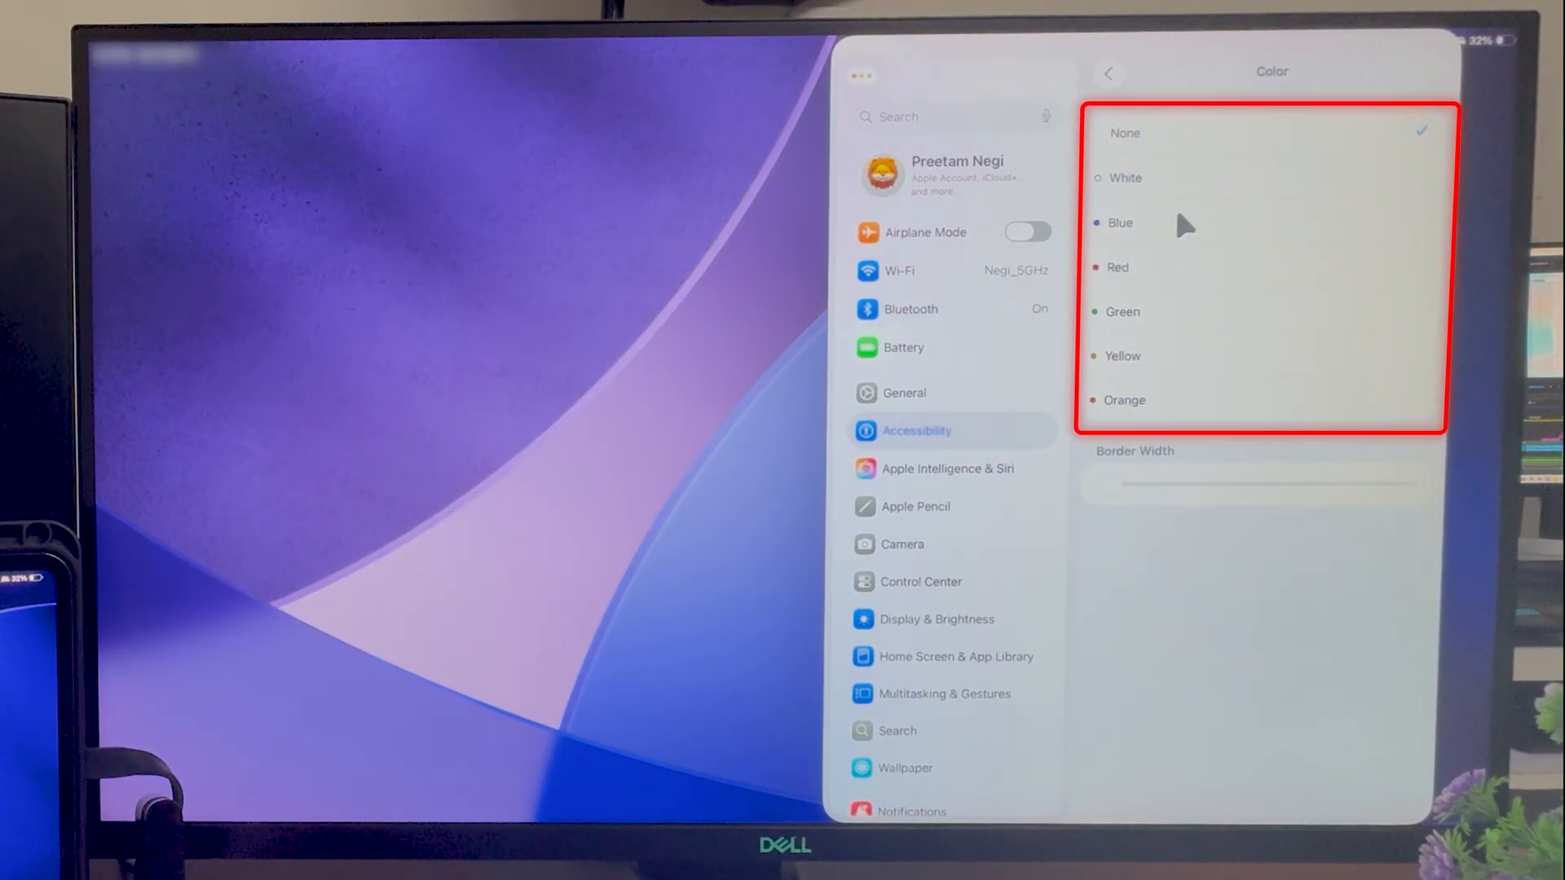
pyautogui.click(1120, 223)
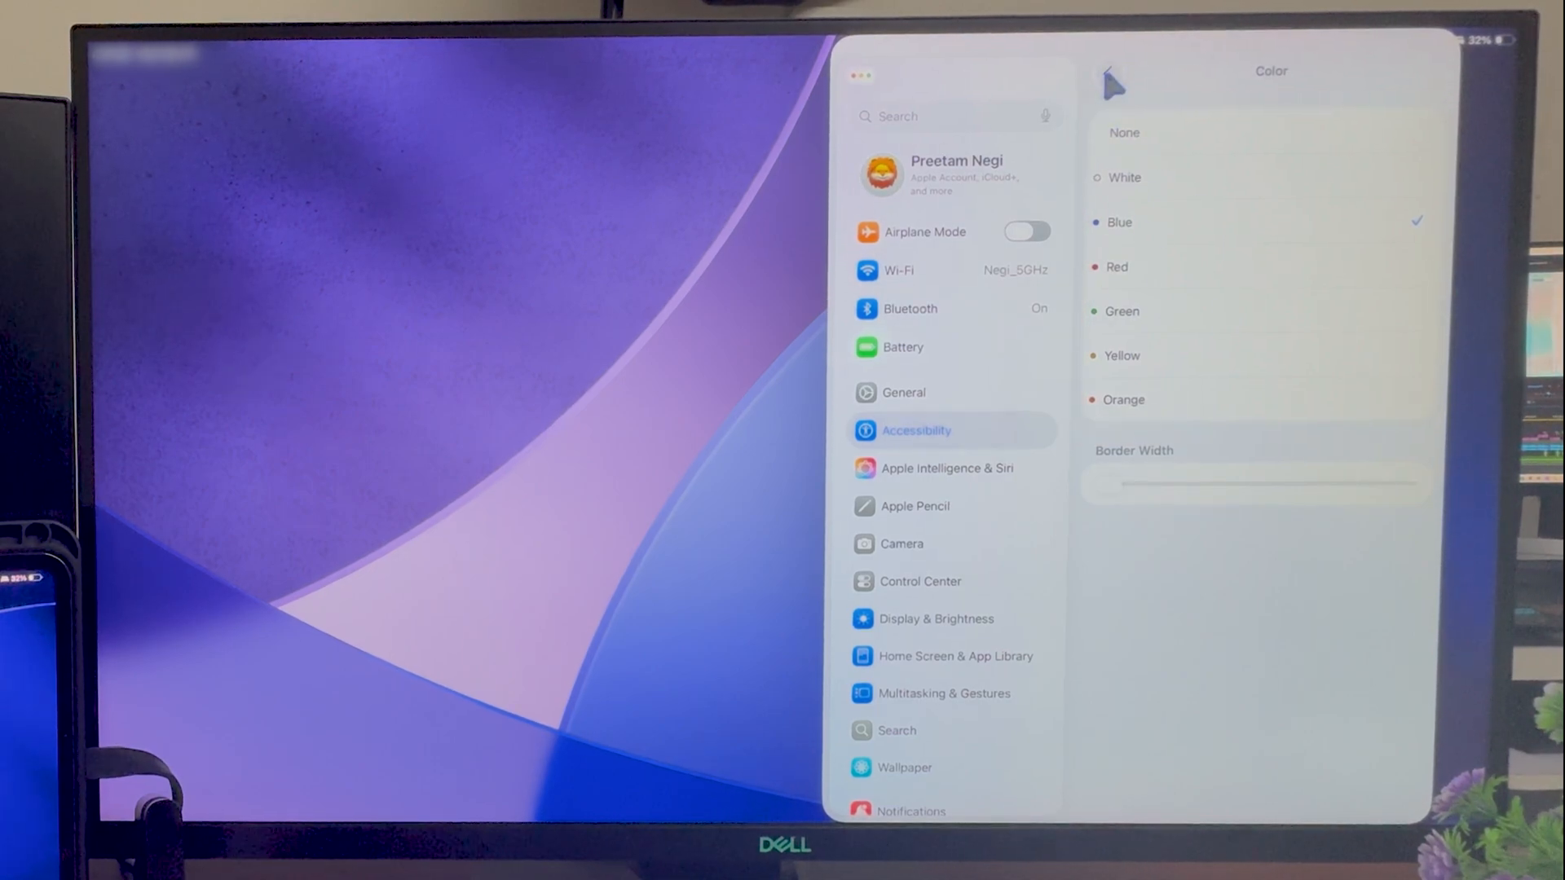
pyautogui.click(1124, 133)
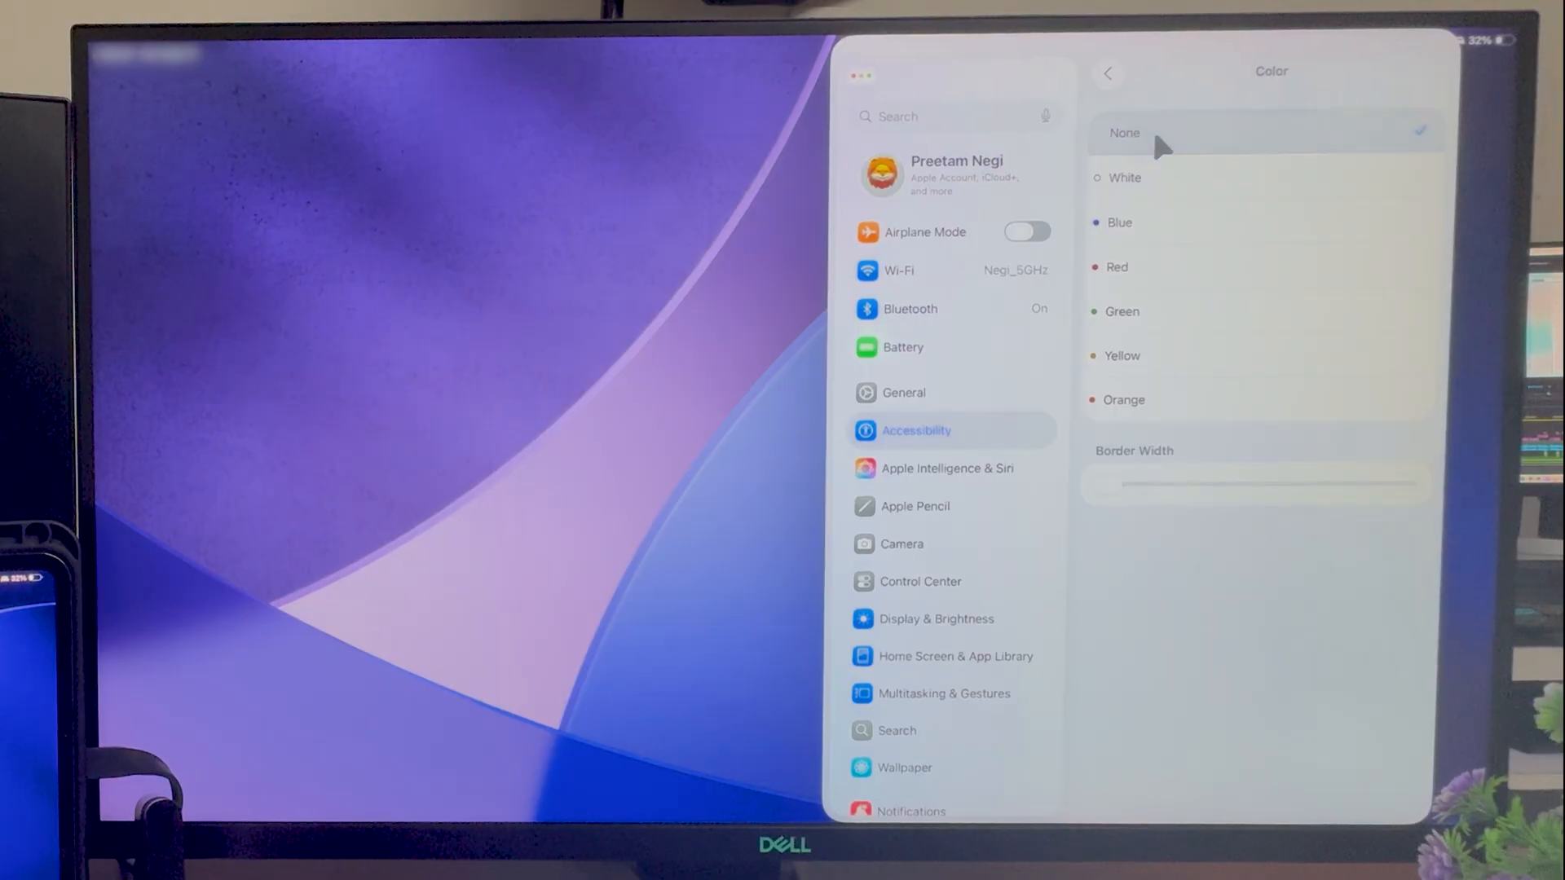
pyautogui.click(1108, 72)
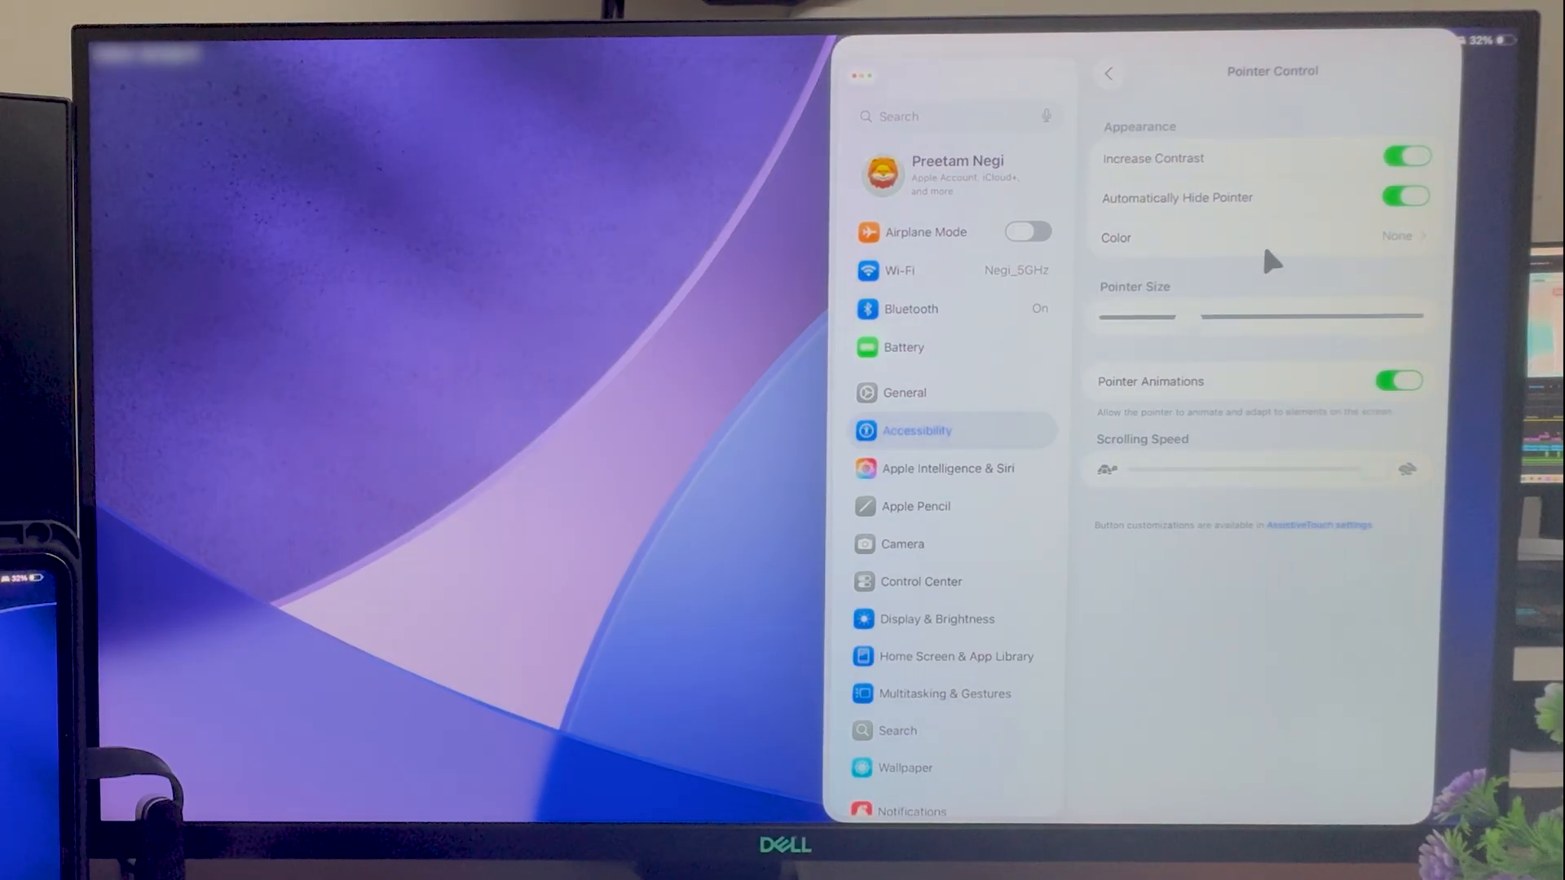
pyautogui.moveTo(1330, 252)
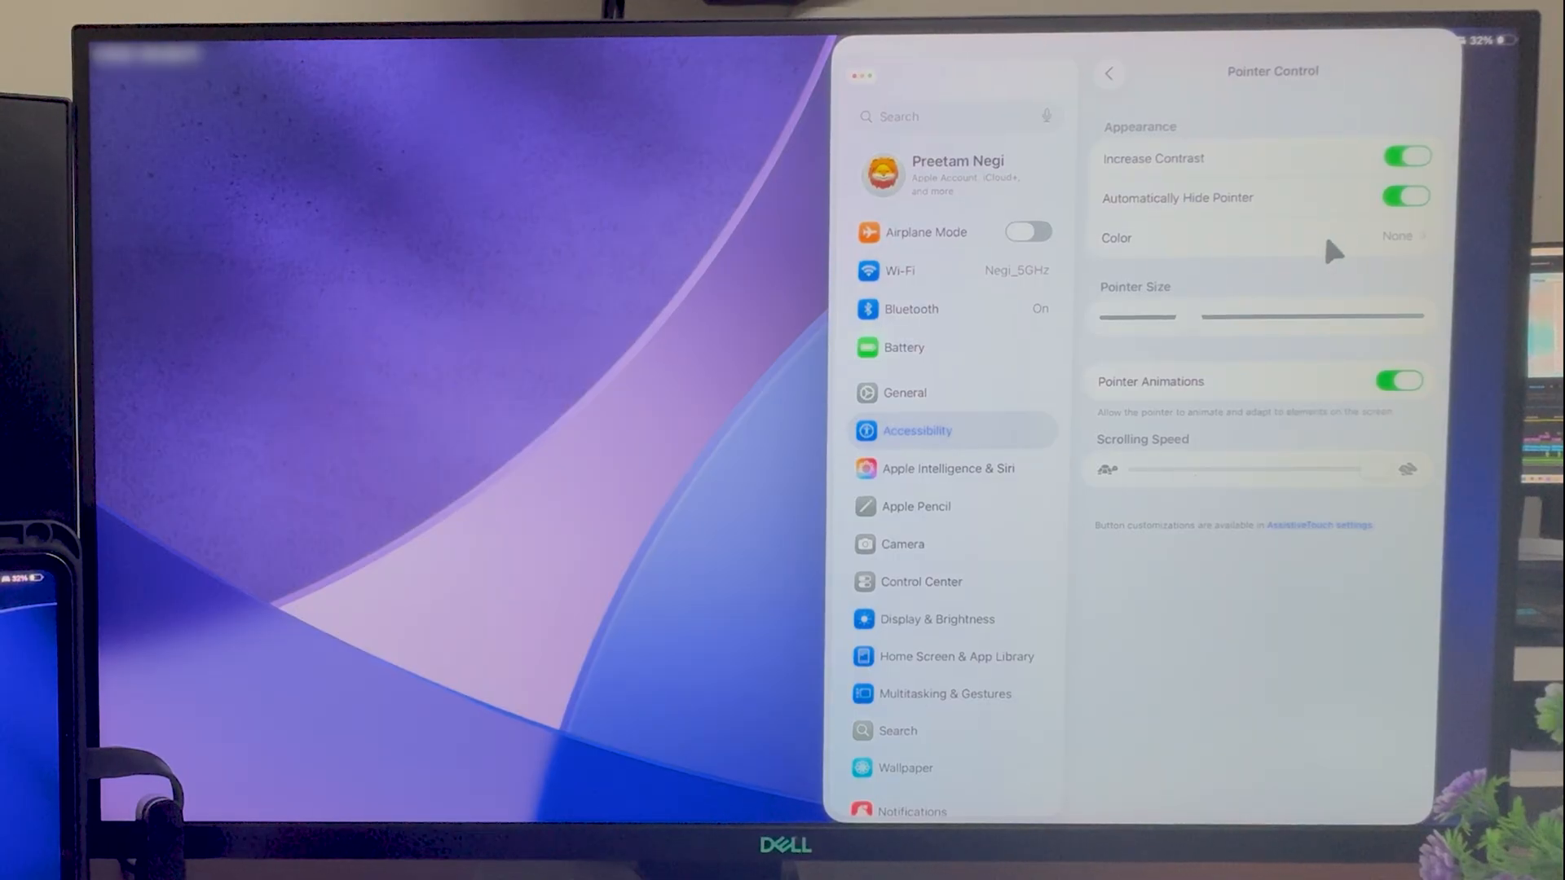
pyautogui.moveTo(1387, 244)
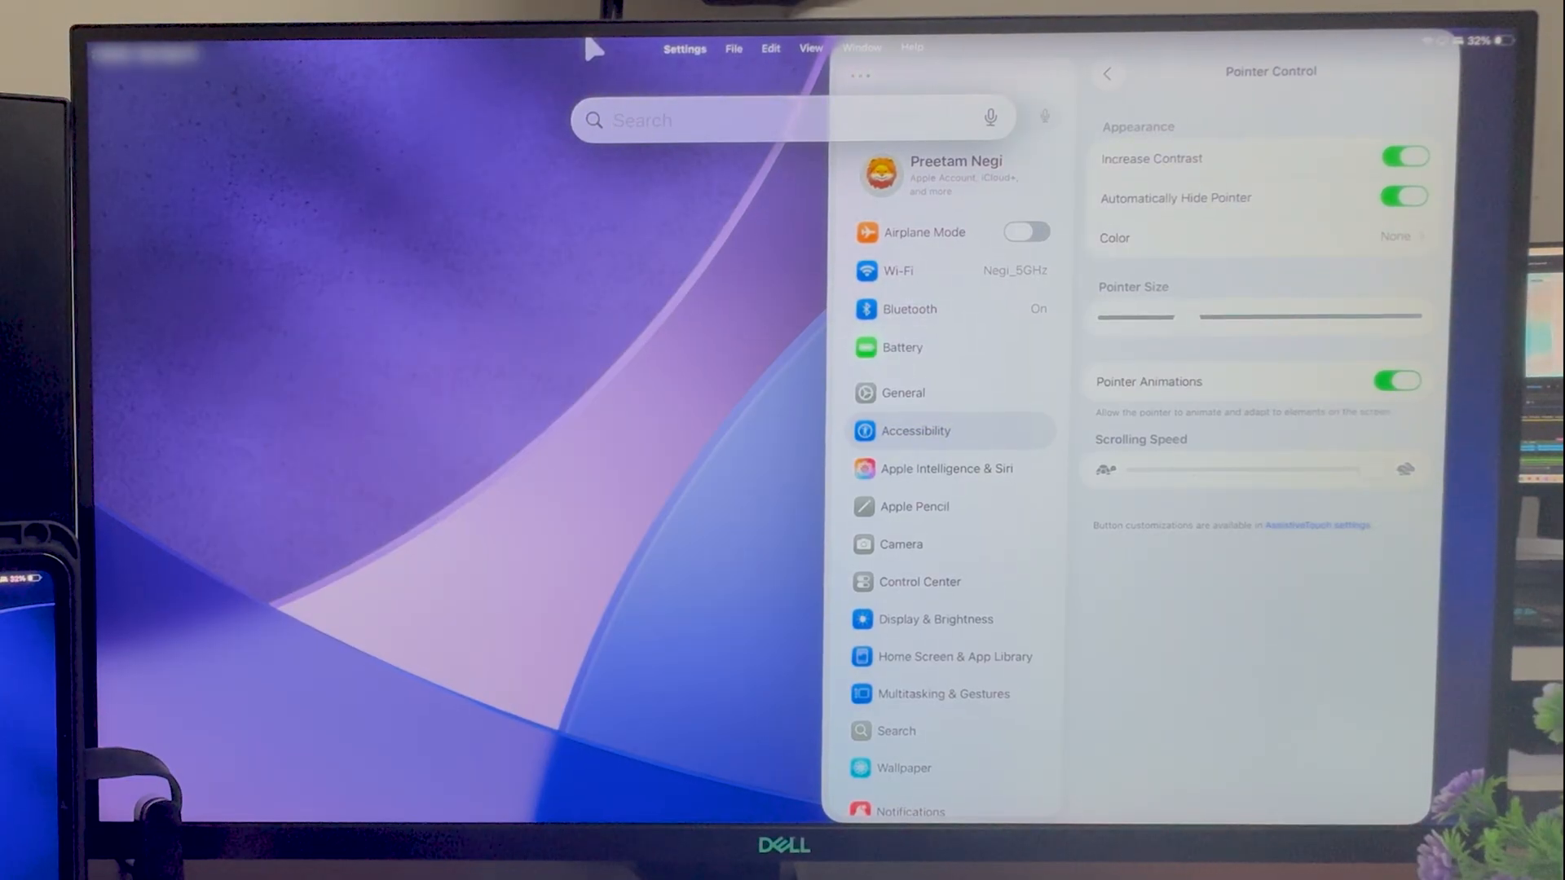
# Step: Launch Word from search for 'word' and scroll through the travel photography prompt document
pyautogui.write('word')
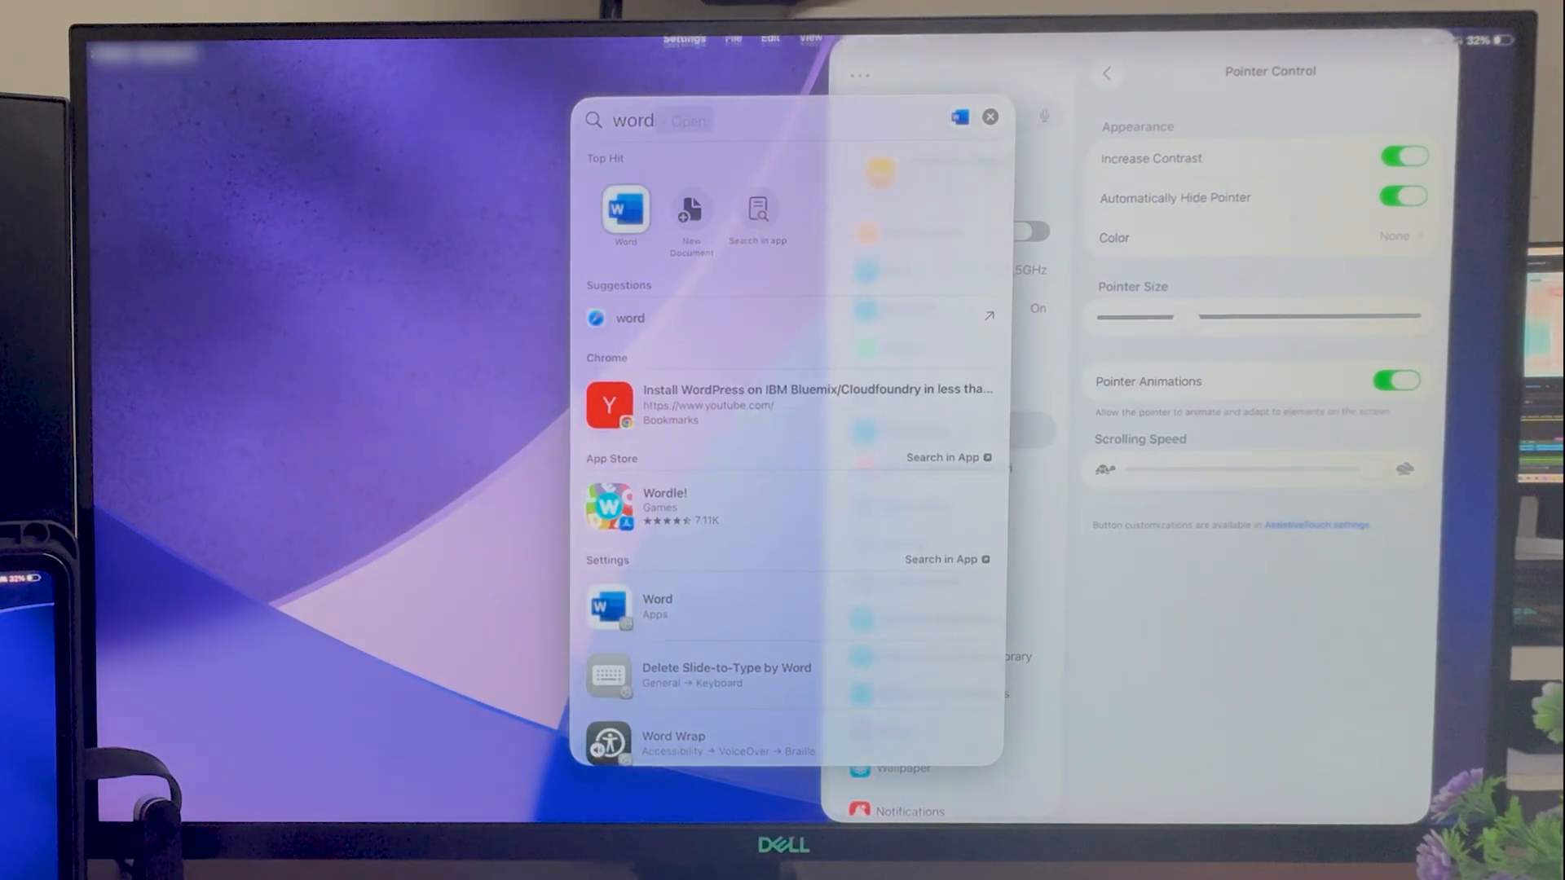
pyautogui.click(625, 214)
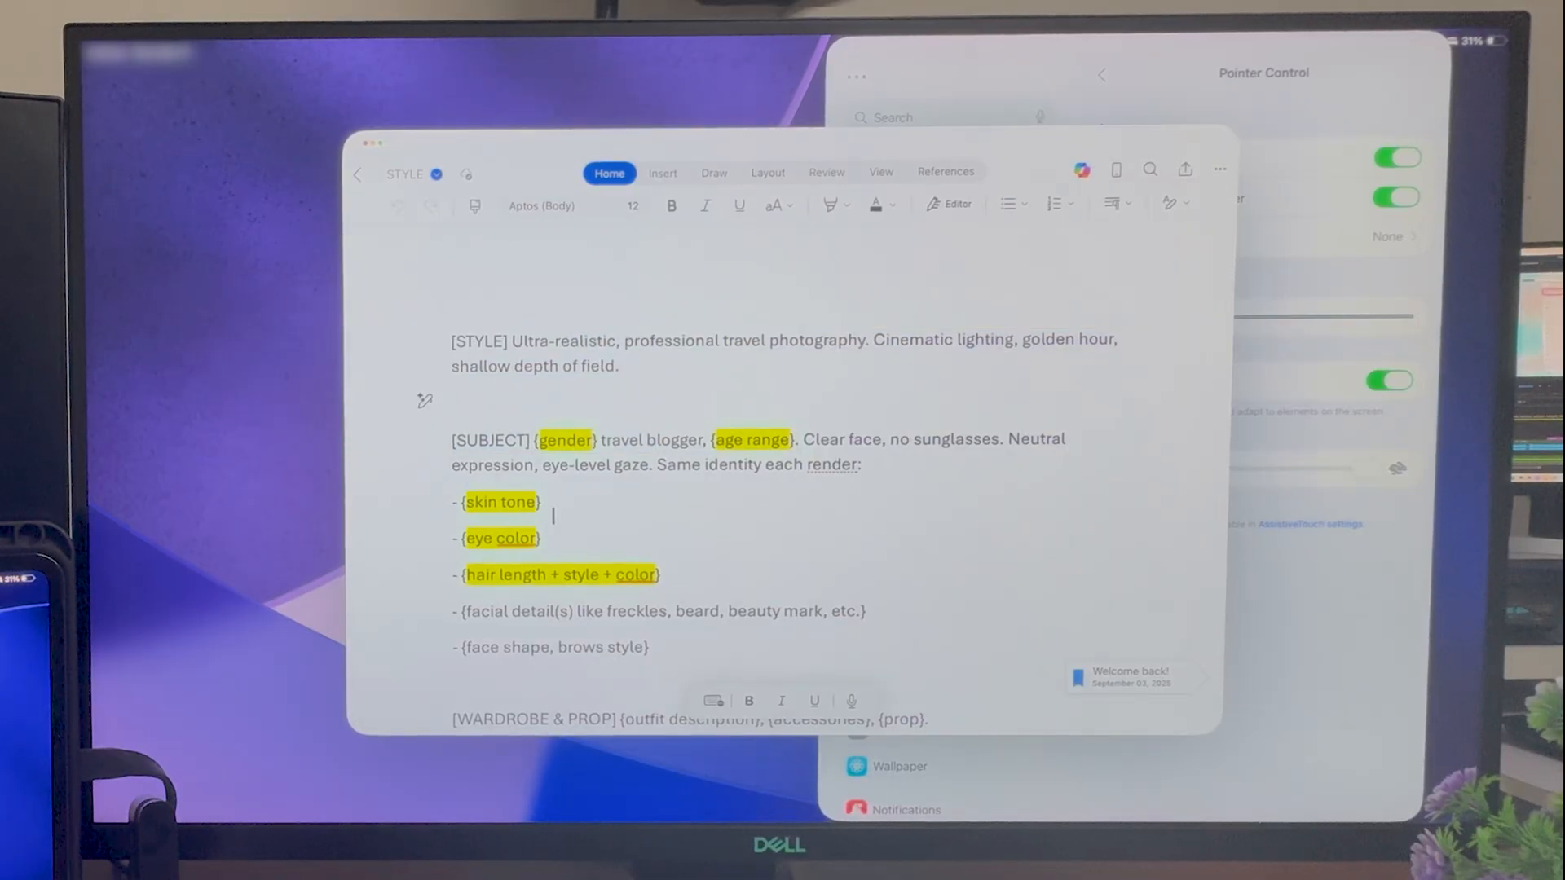
pyautogui.scroll(-3)
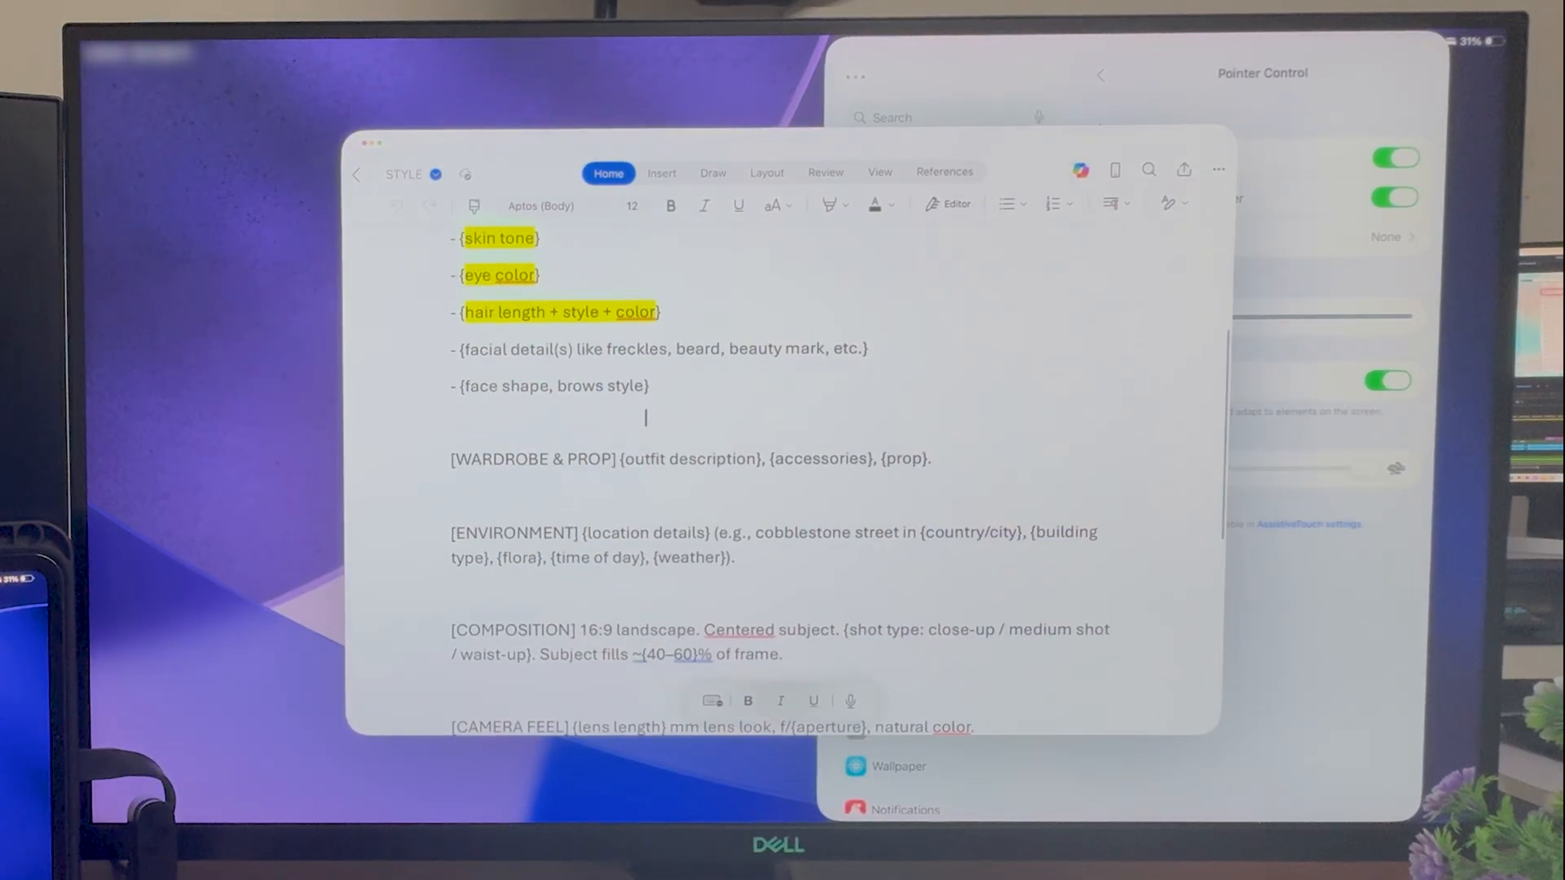
pyautogui.scroll(-3)
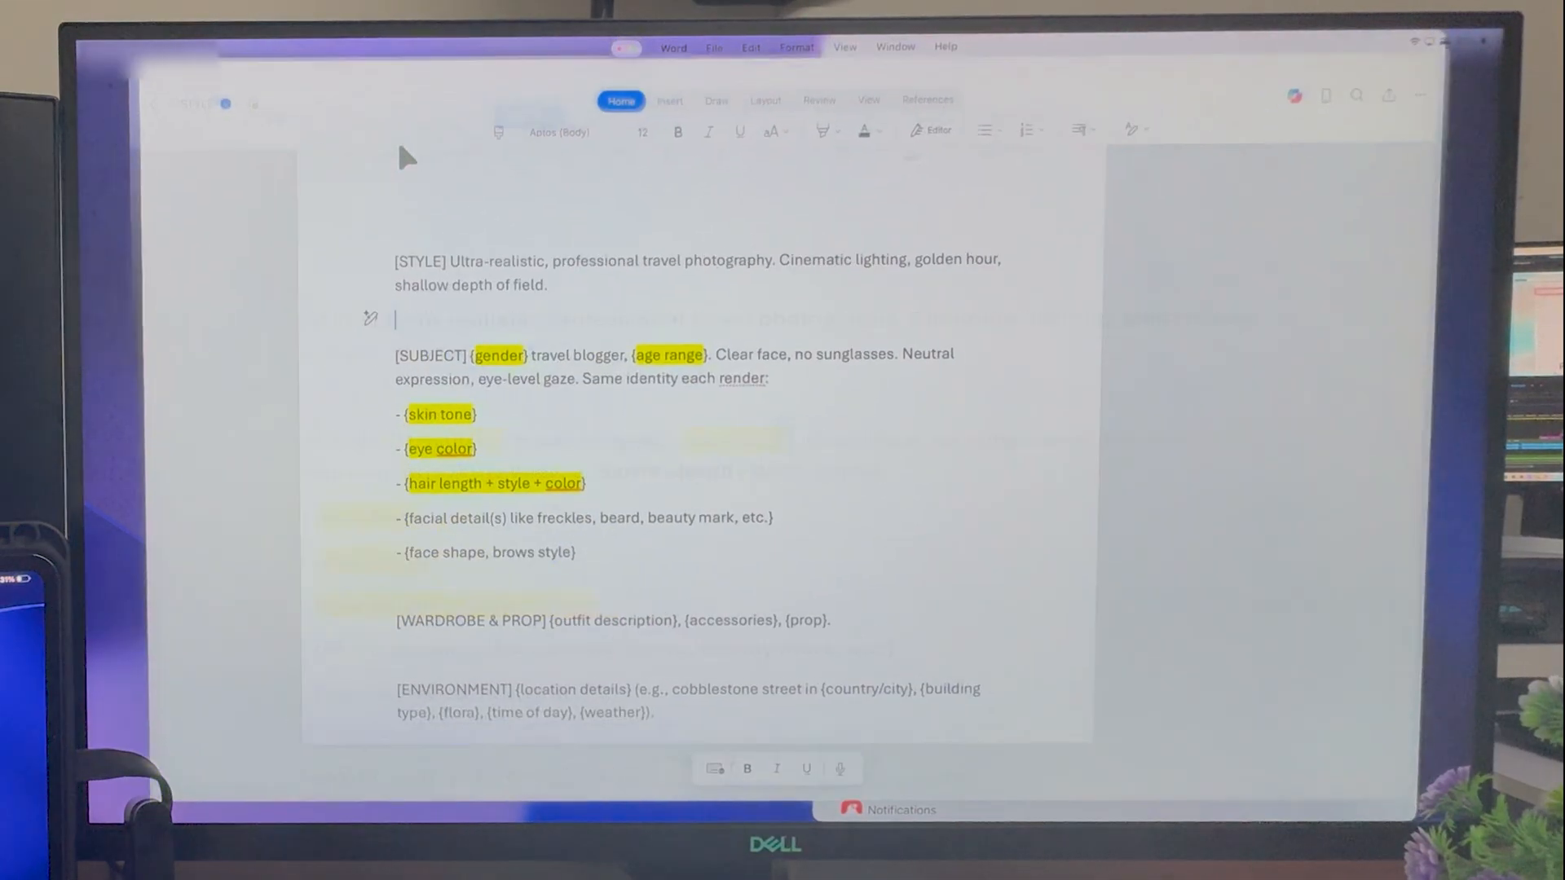
pyautogui.scroll(-3)
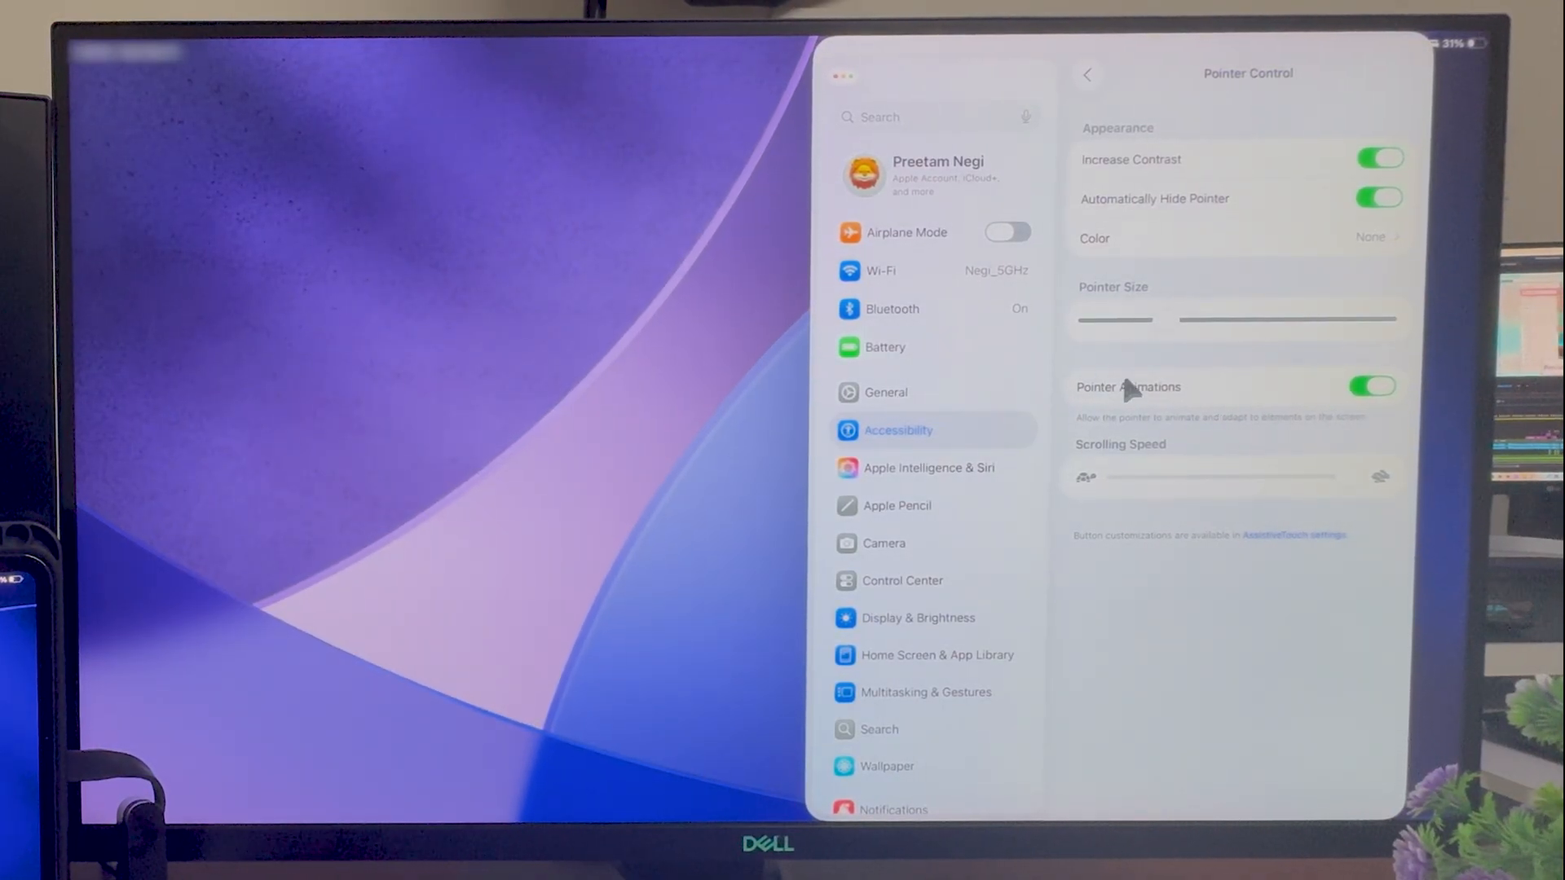
pyautogui.moveTo(1263, 431)
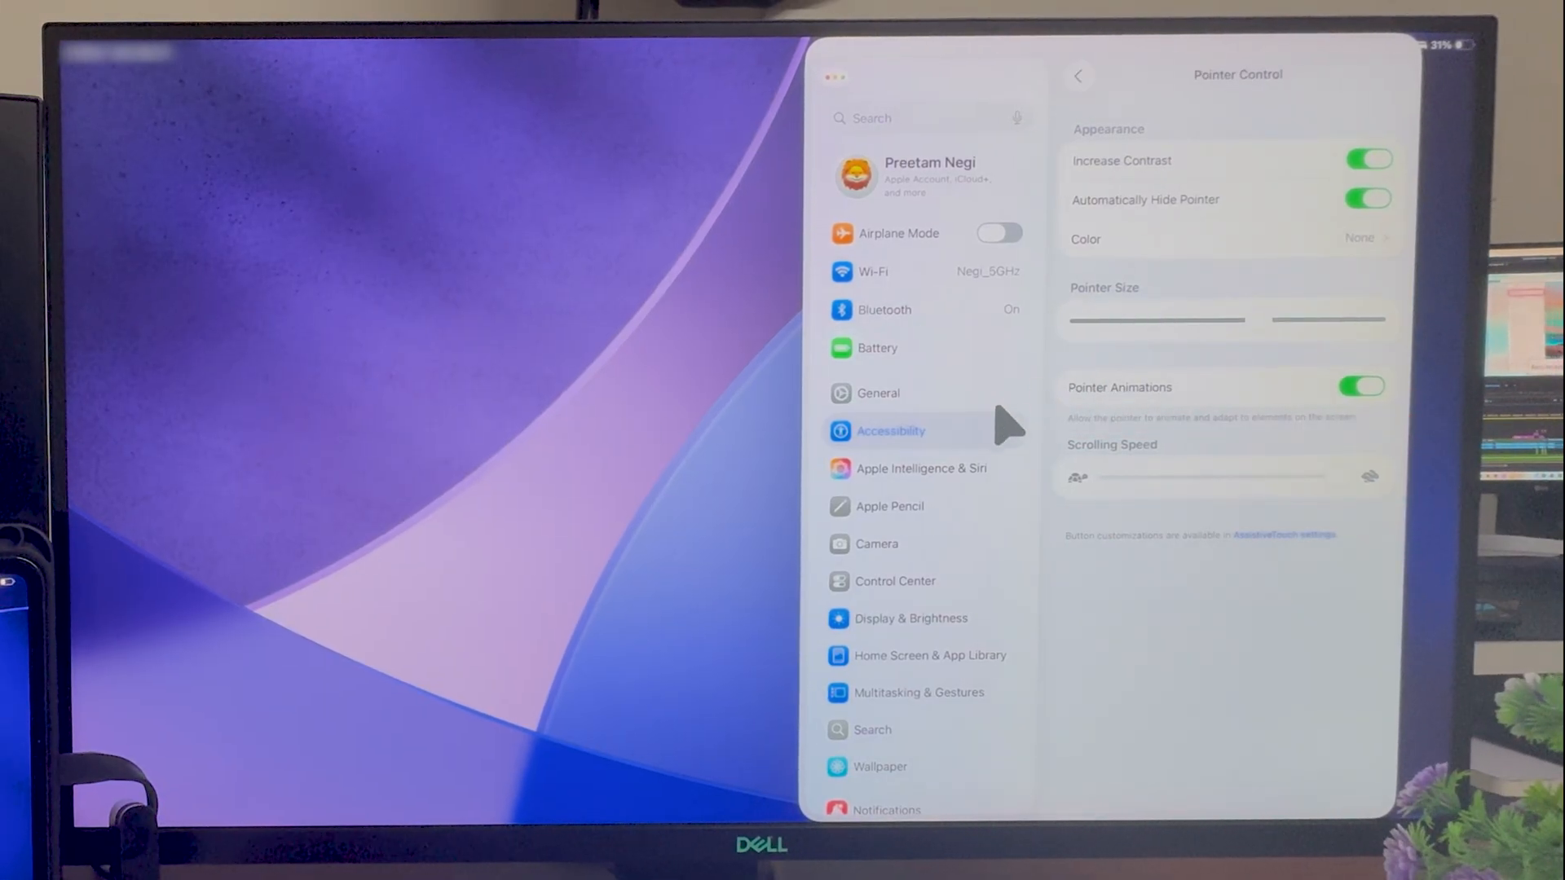
pyautogui.scroll(-3)
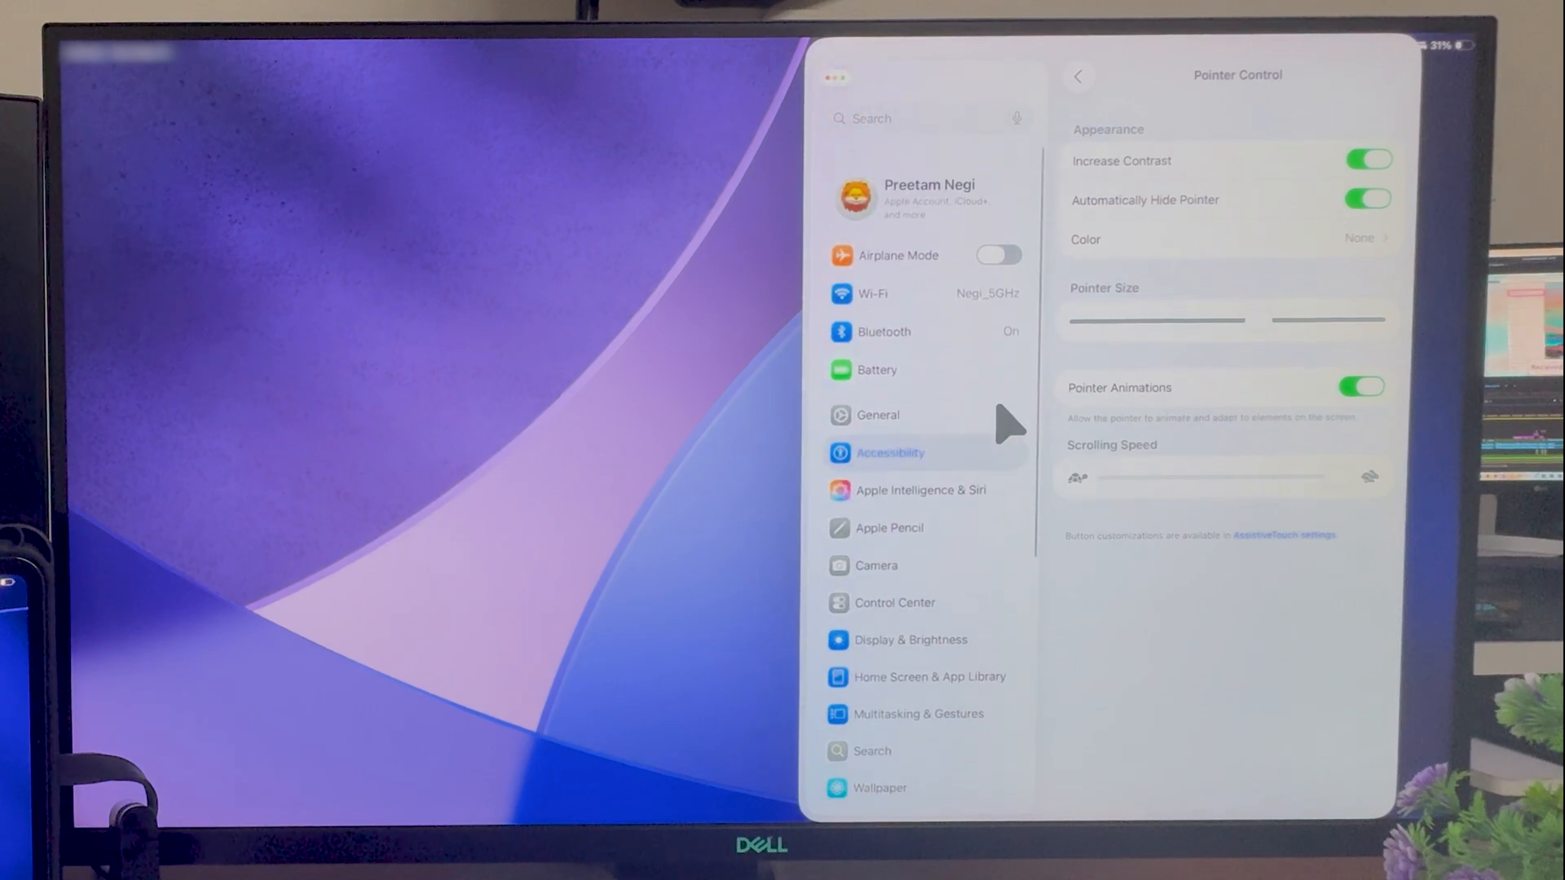
pyautogui.scroll(-3)
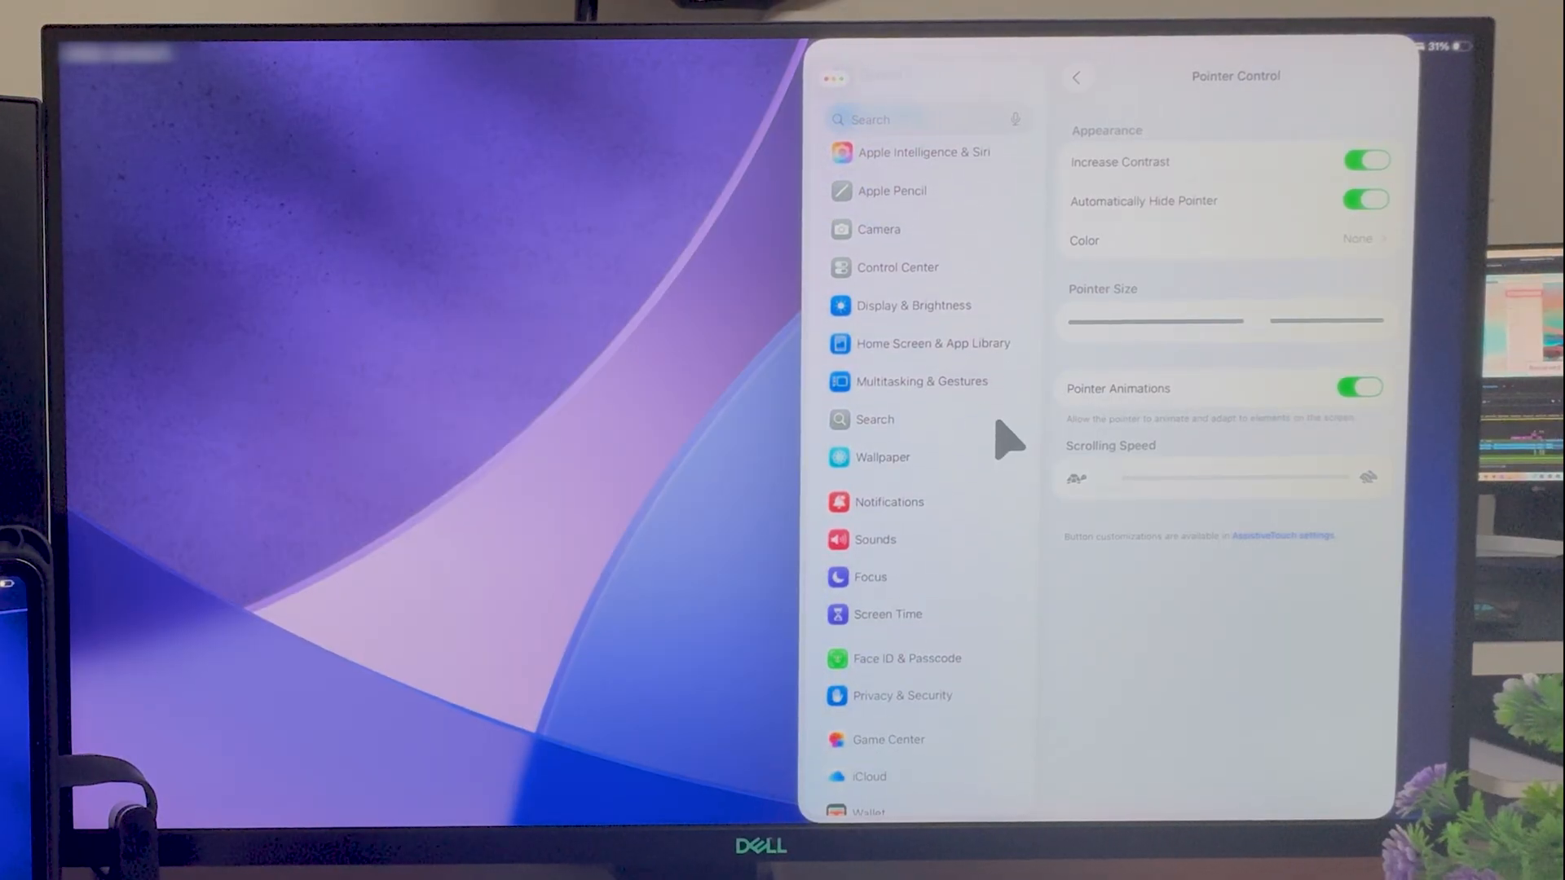
pyautogui.scroll(-3)
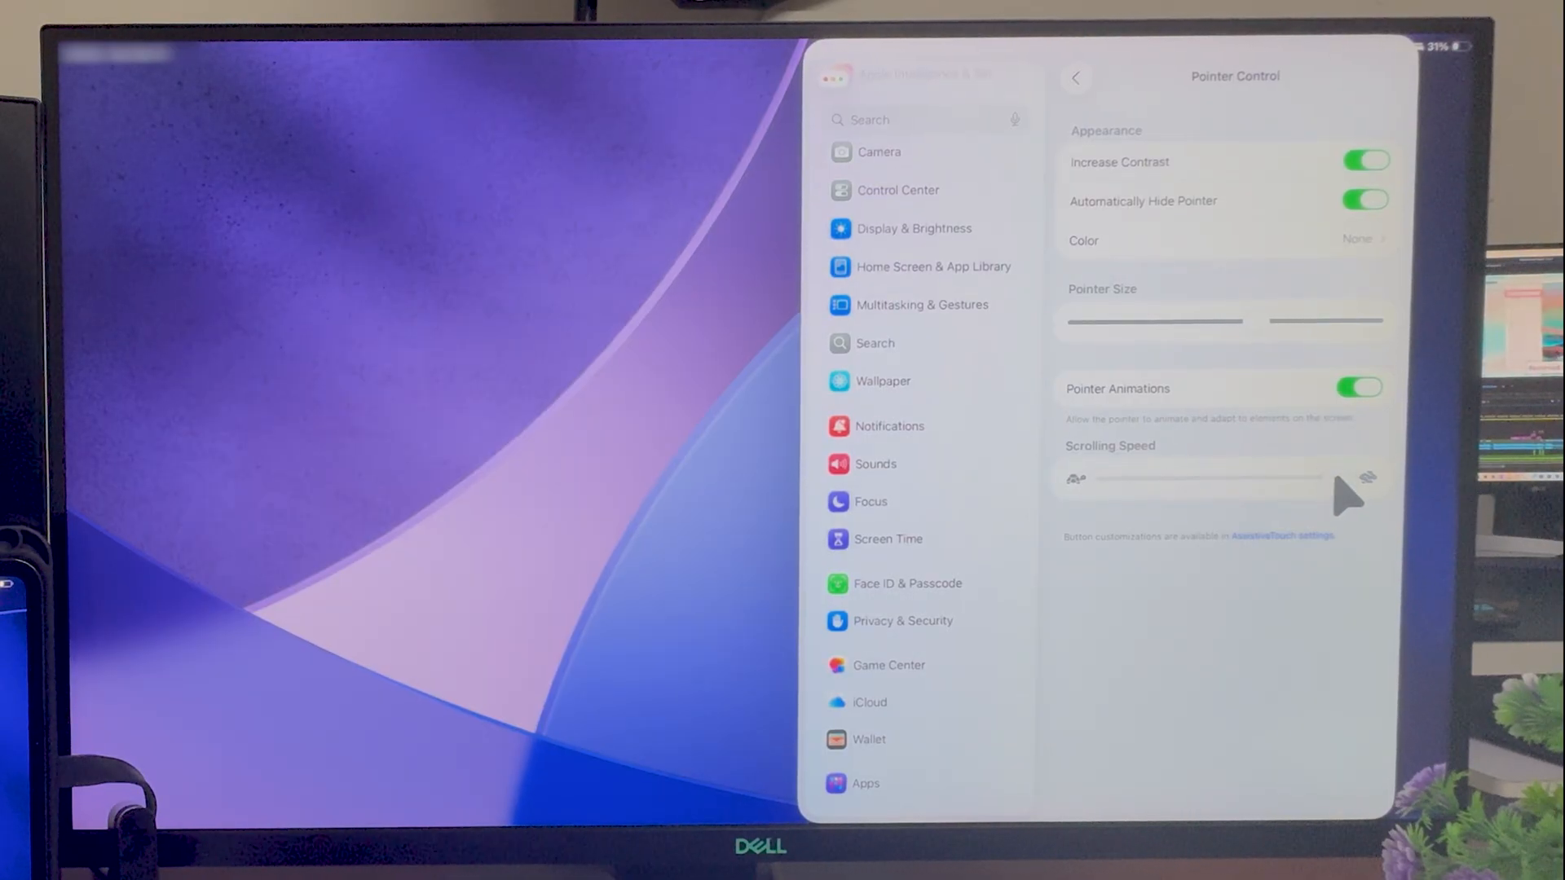
pyautogui.scroll(-3)
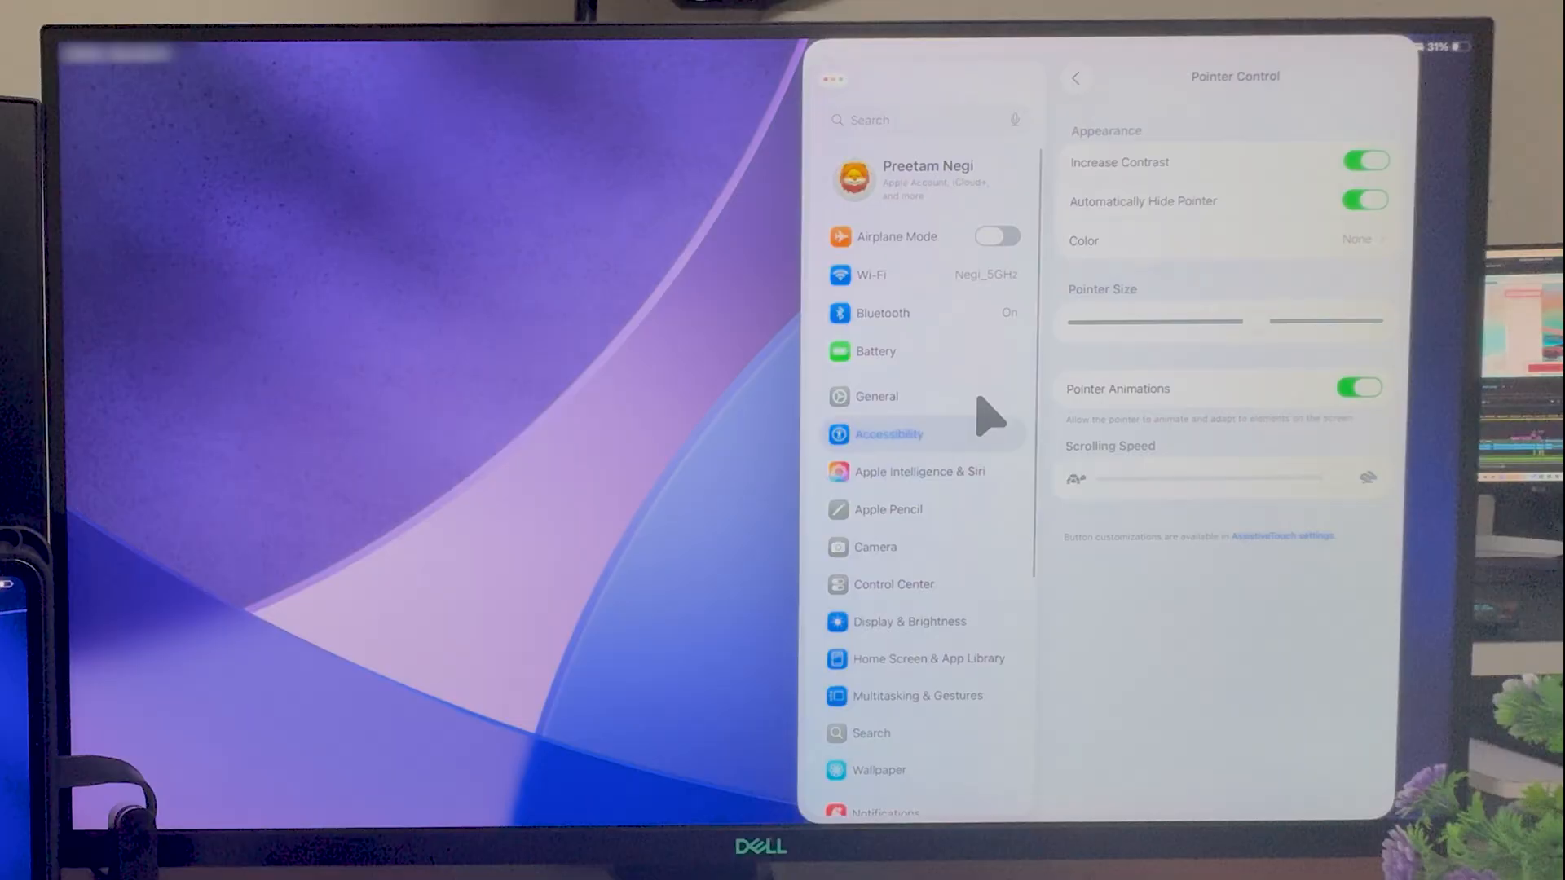
pyautogui.scroll(-3)
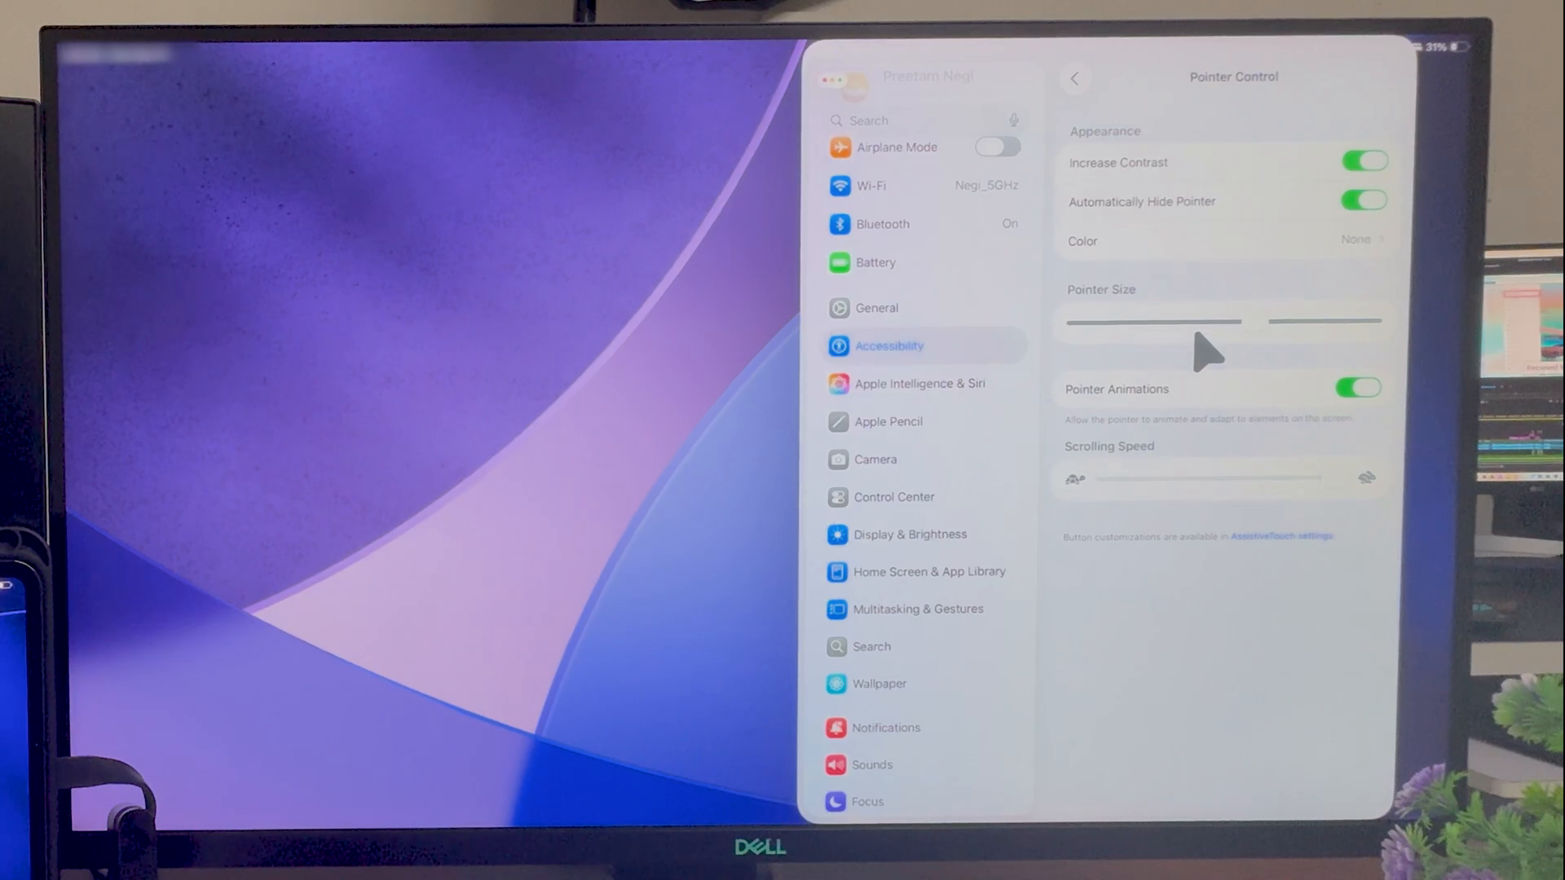
pyautogui.moveTo(1208, 459)
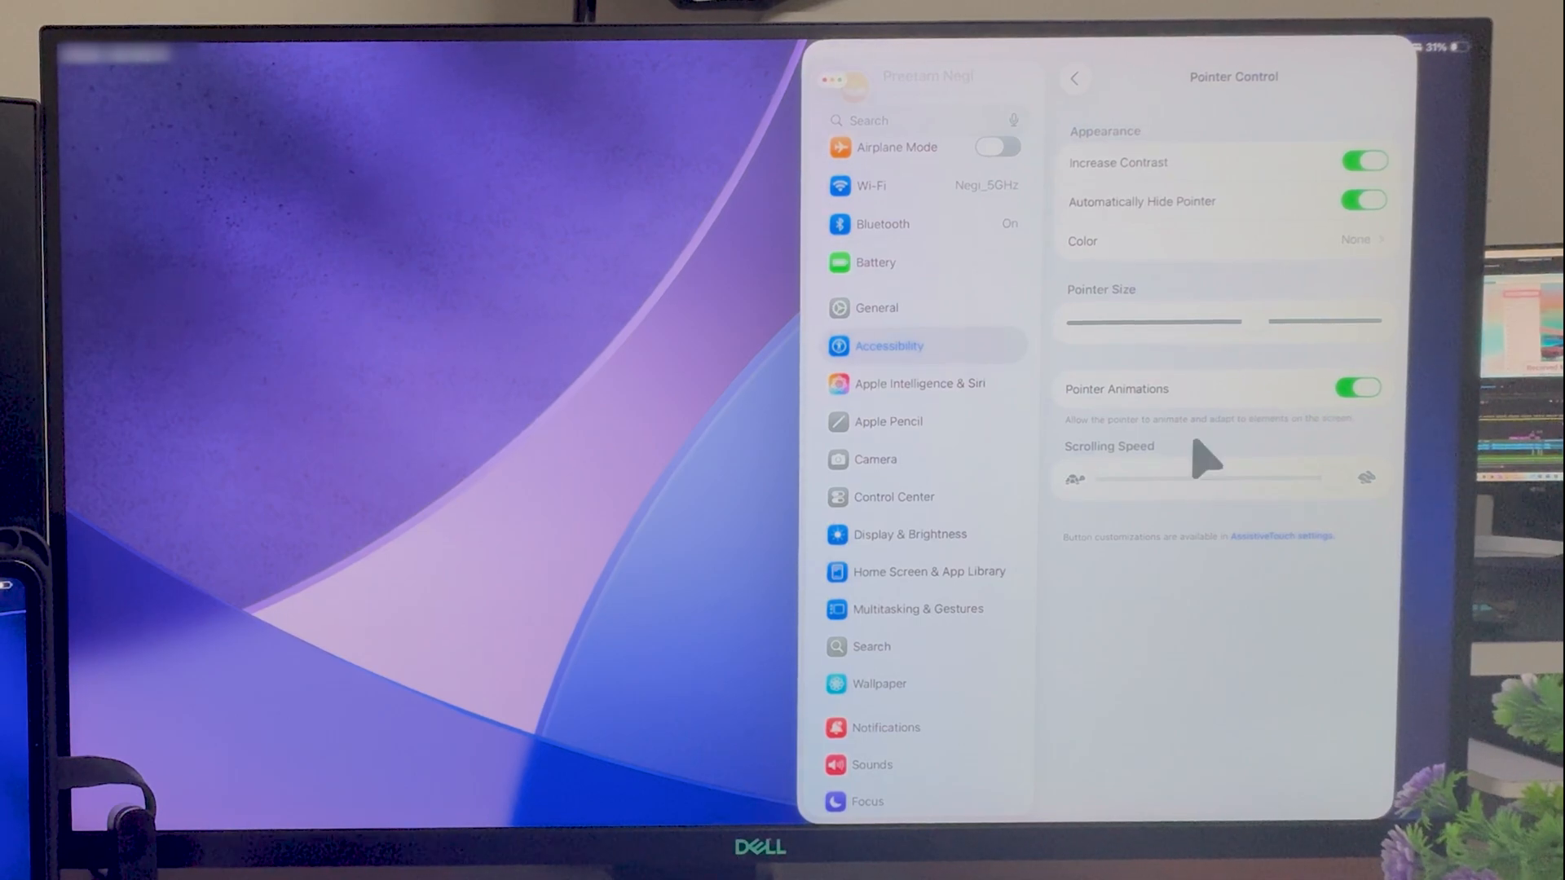
pyautogui.moveTo(1298, 290)
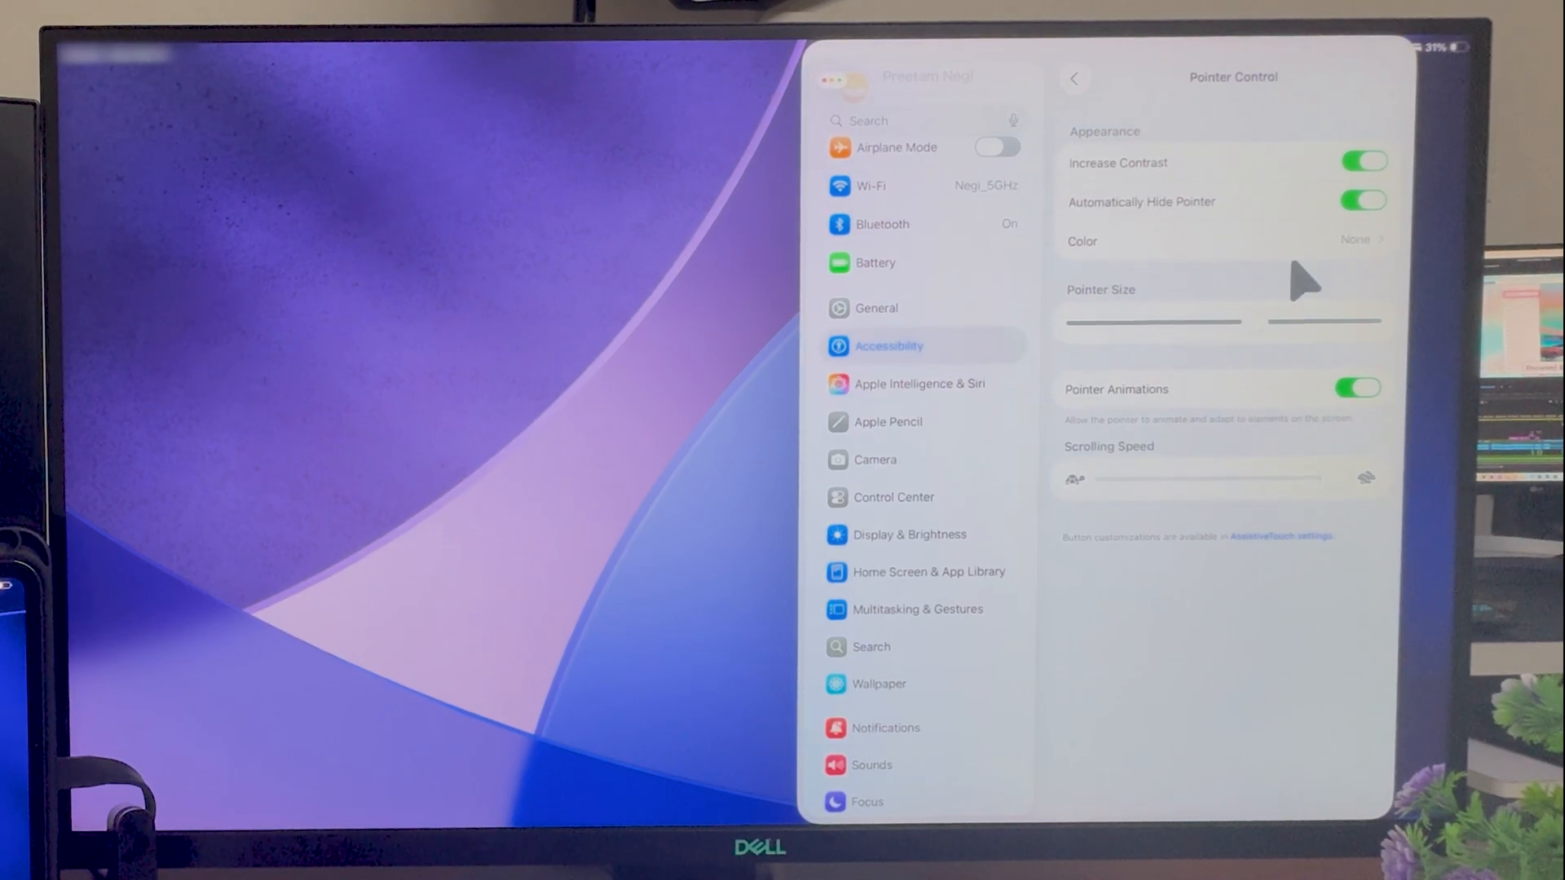
# Step: Leave Accessibility and go to General > Trackpad & Mouse
pyautogui.click(1075, 78)
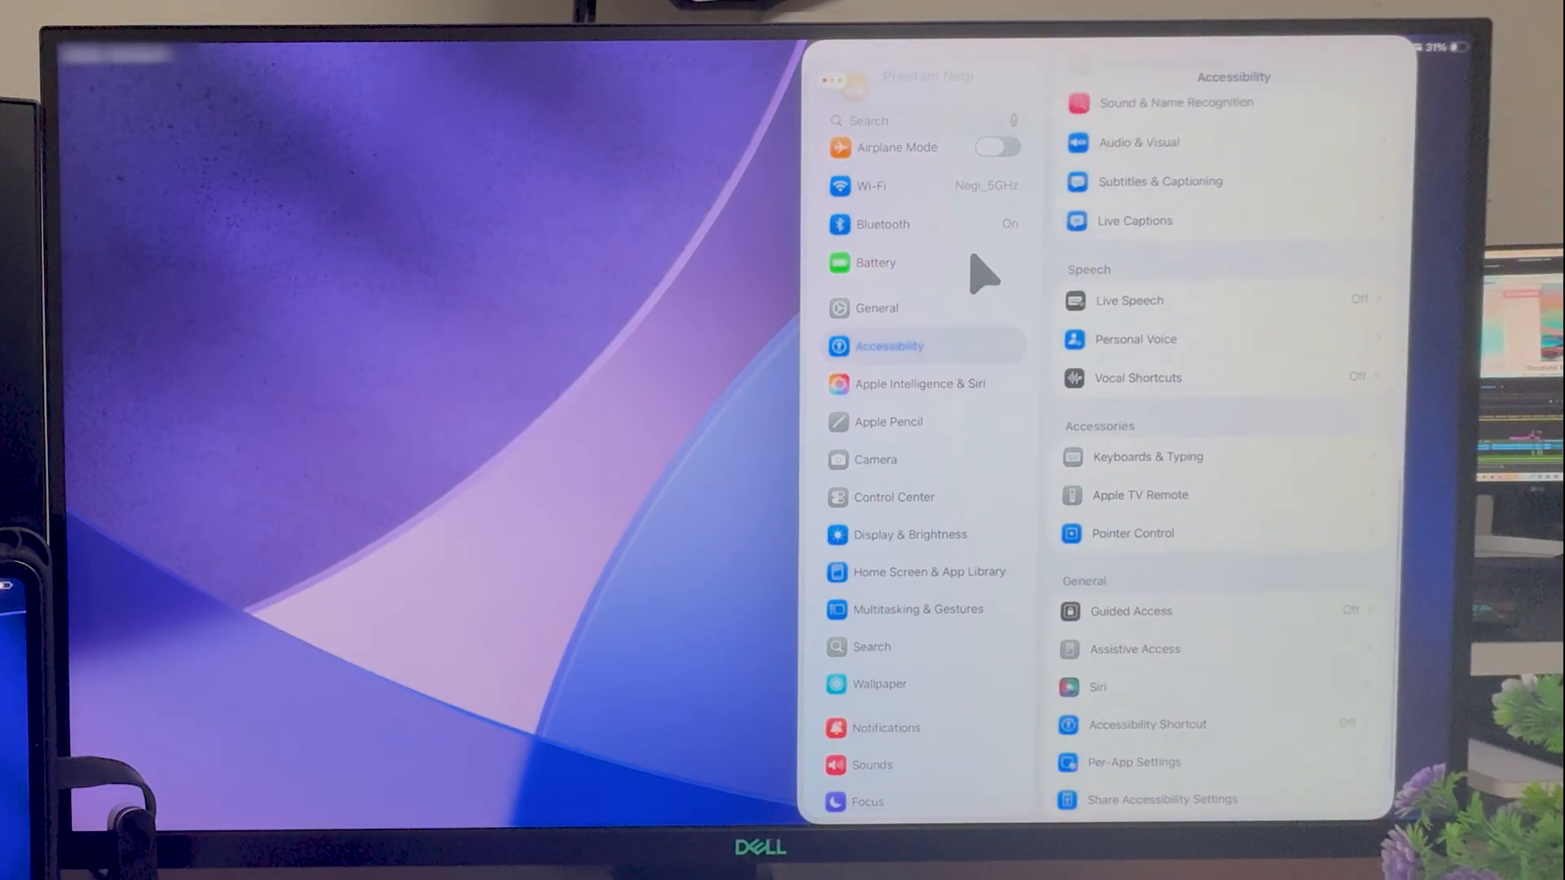
pyautogui.moveTo(959, 334)
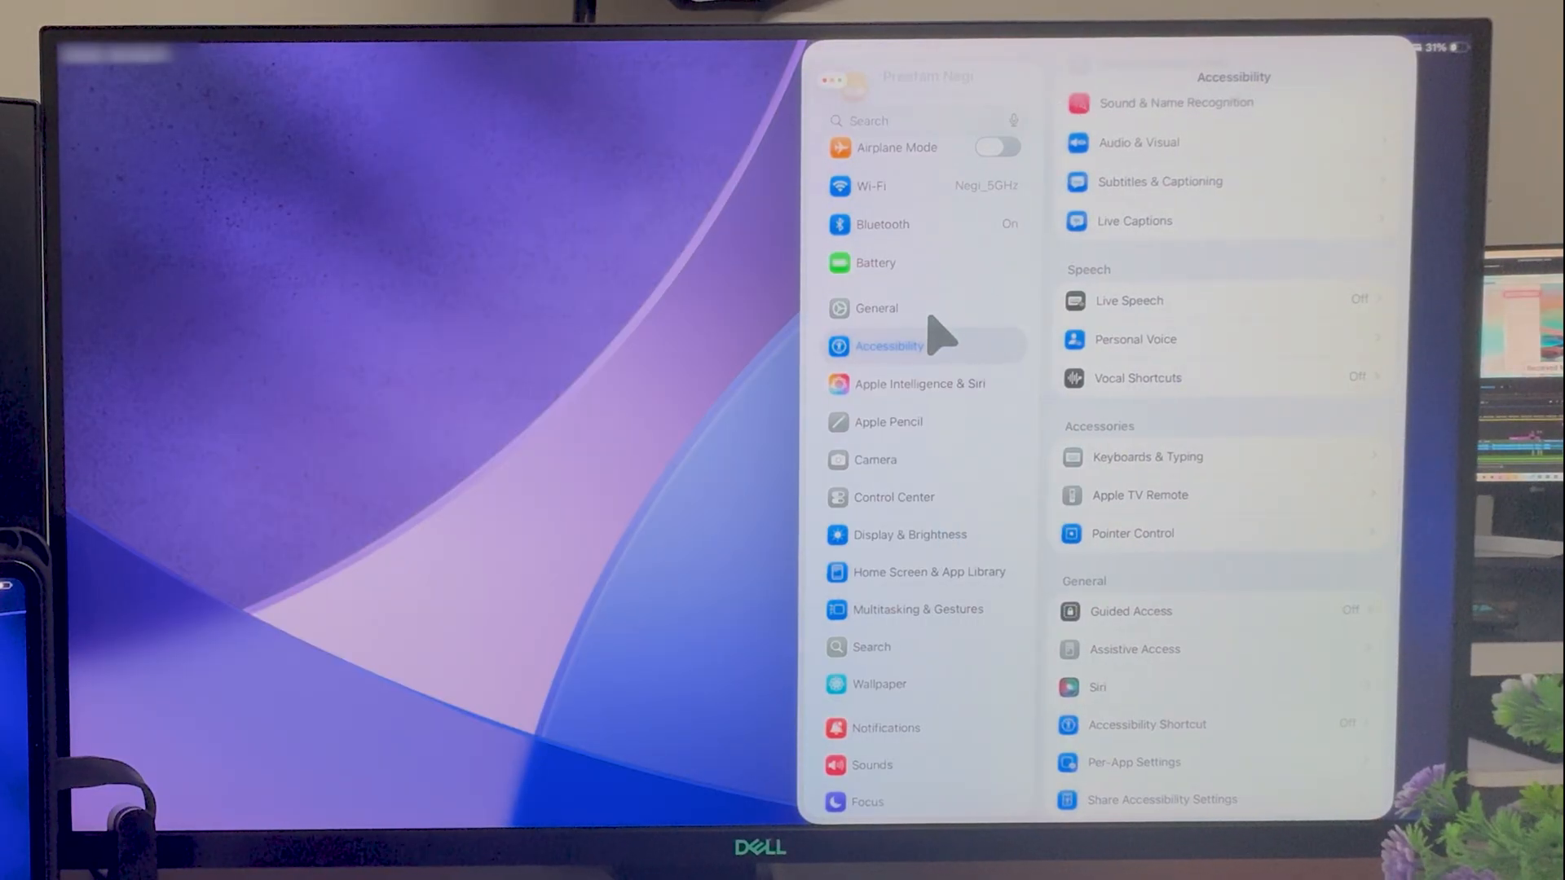
pyautogui.moveTo(906, 329)
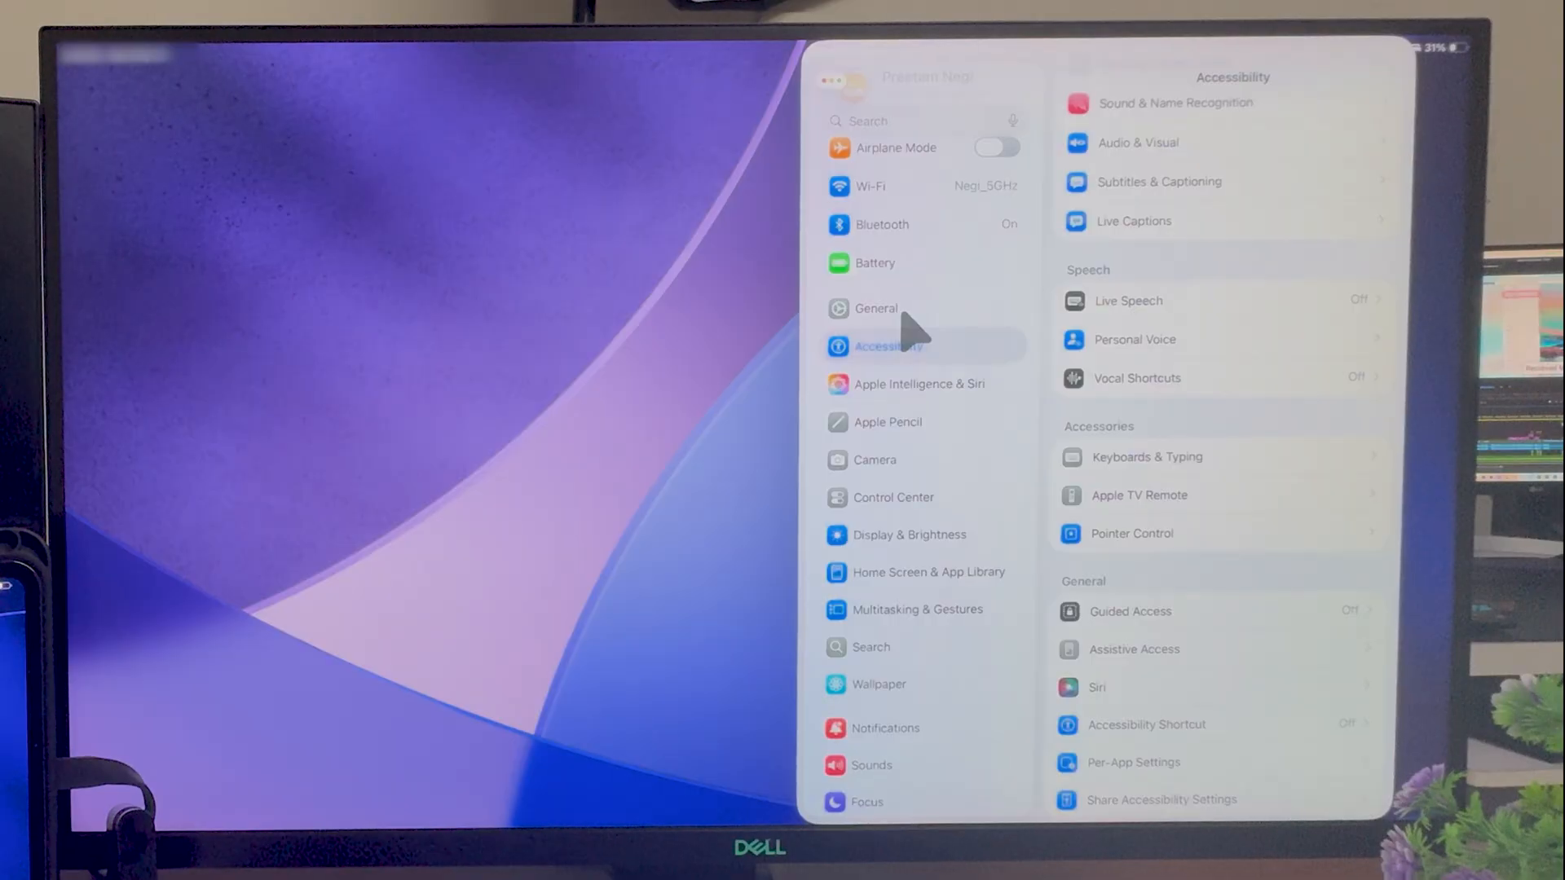
pyautogui.click(875, 308)
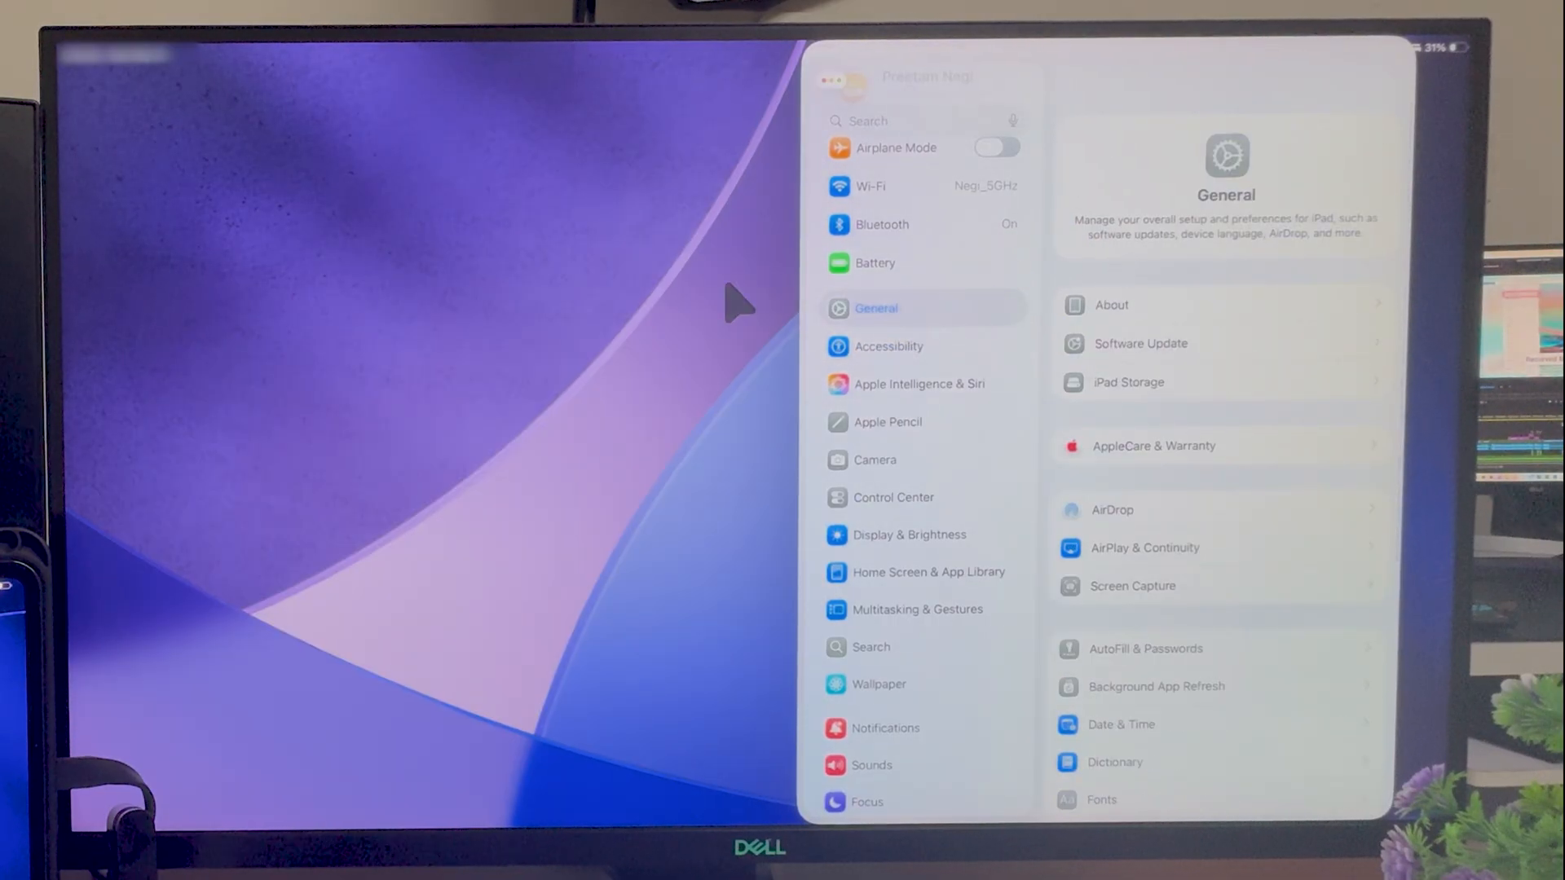
pyautogui.moveTo(1168, 334)
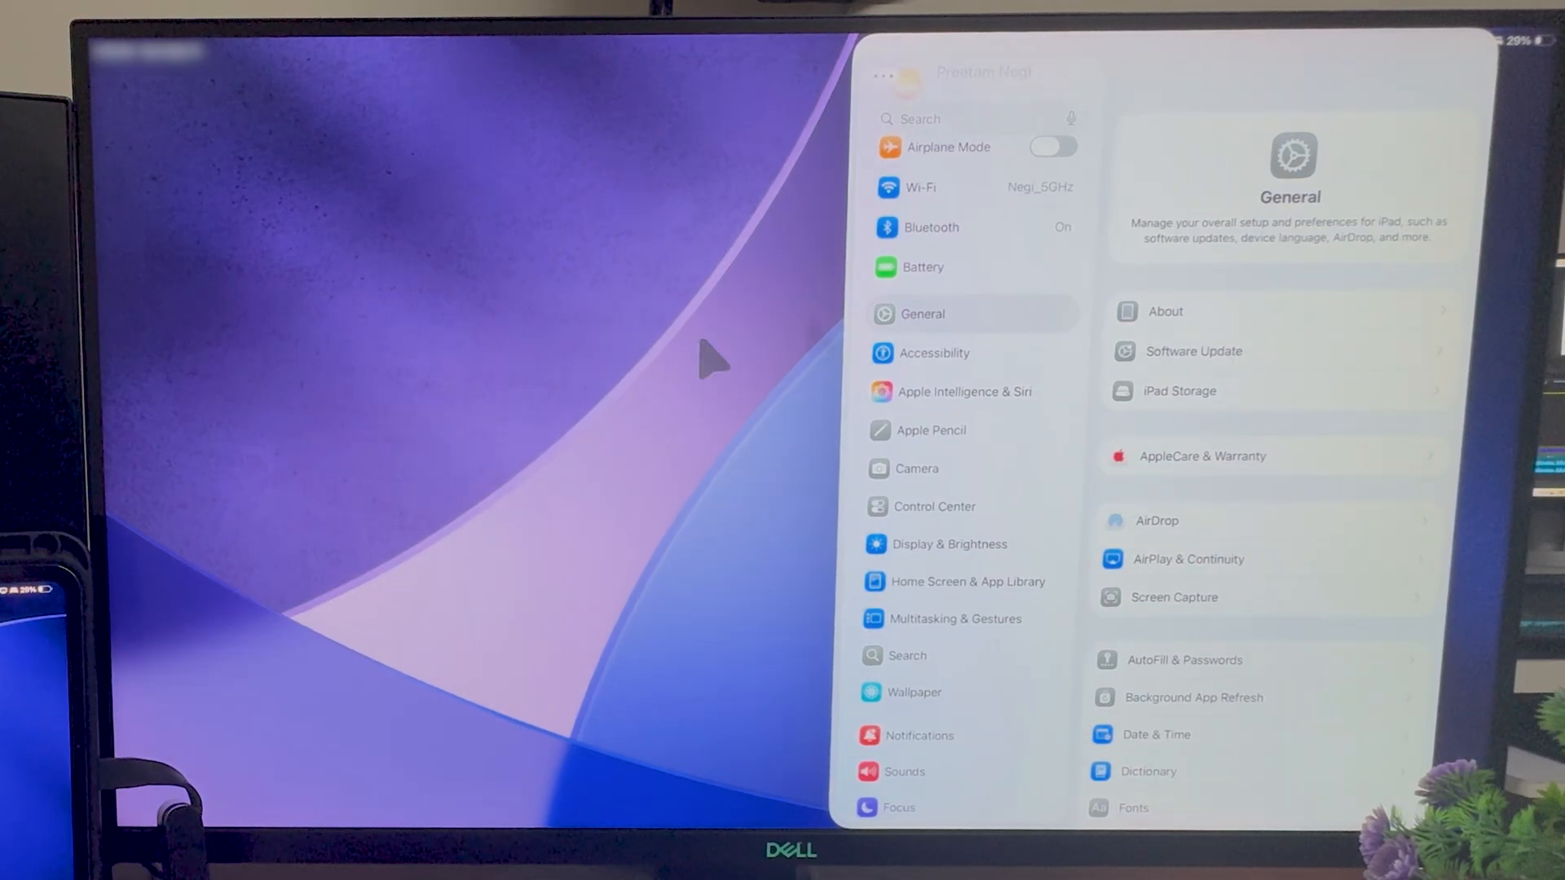
pyautogui.moveTo(1348, 334)
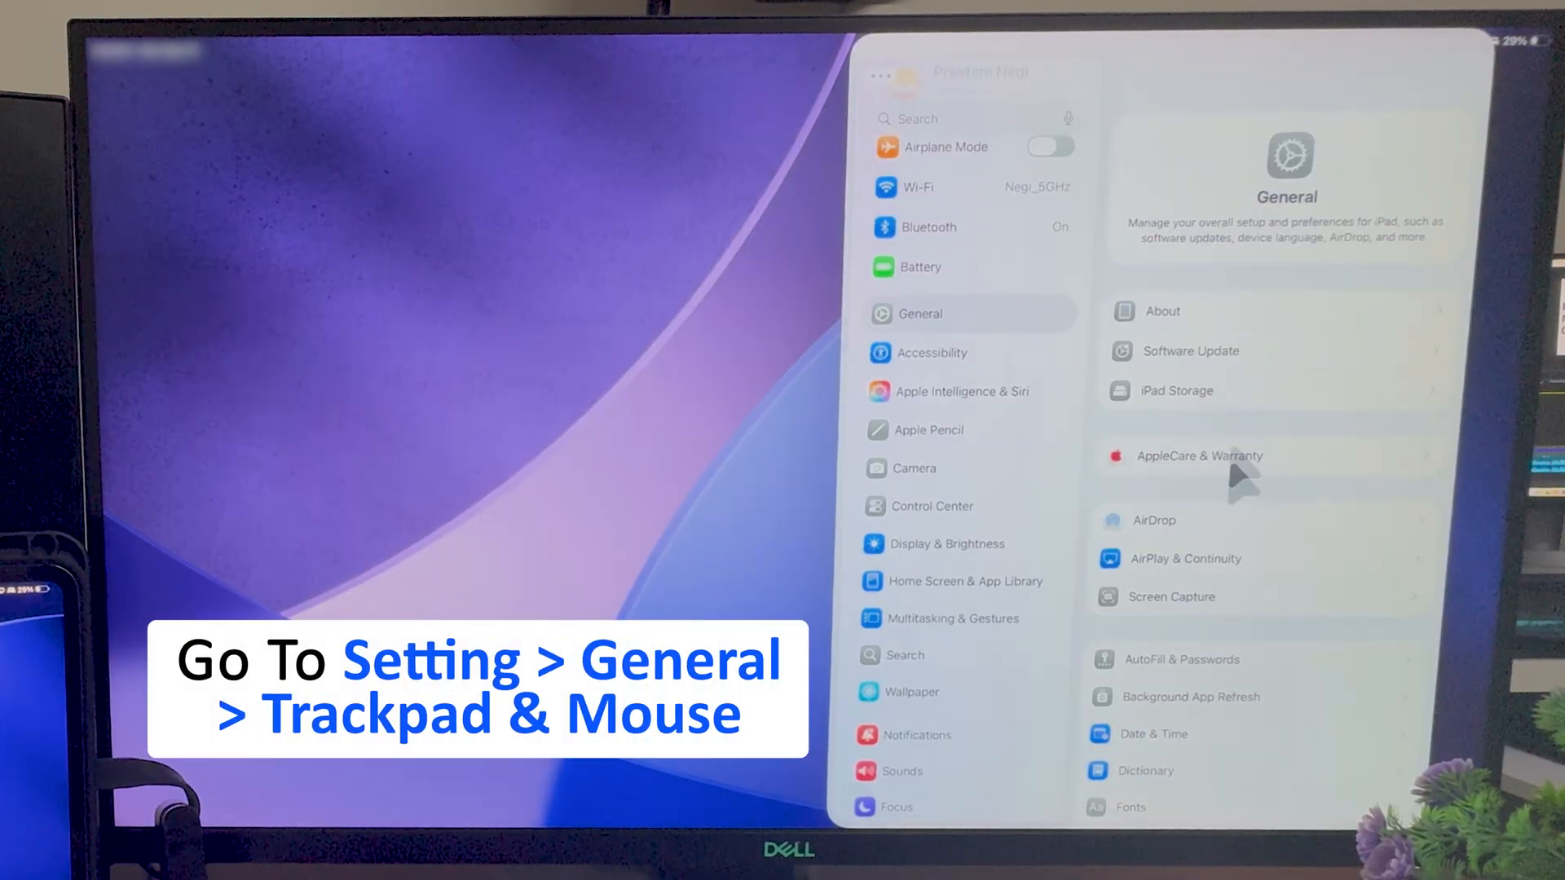
pyautogui.scroll(-3)
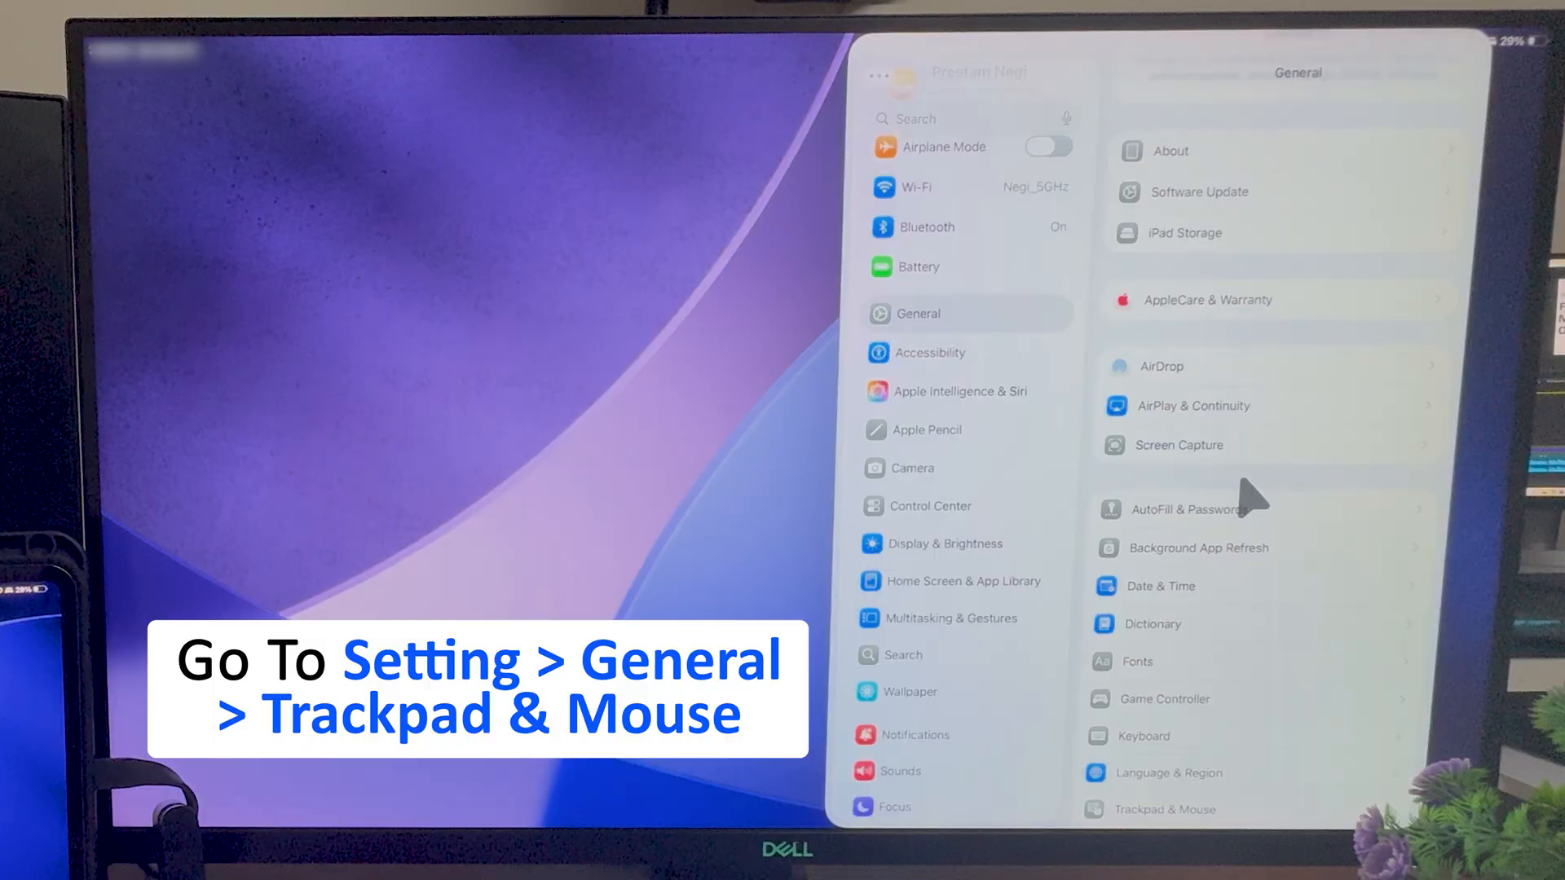
pyautogui.scroll(-3)
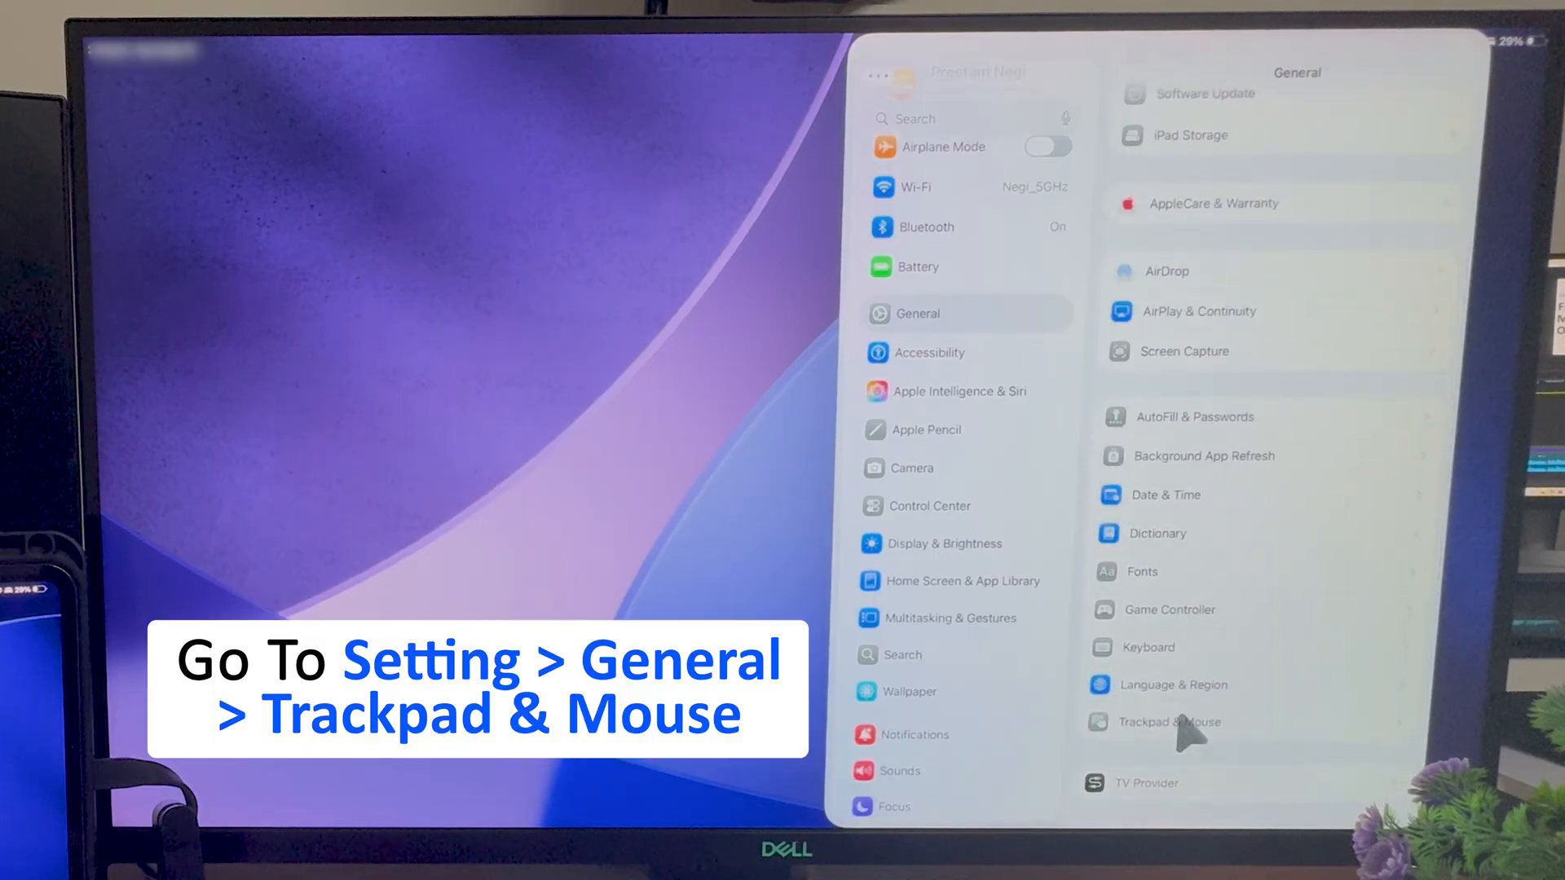
pyautogui.click(1172, 721)
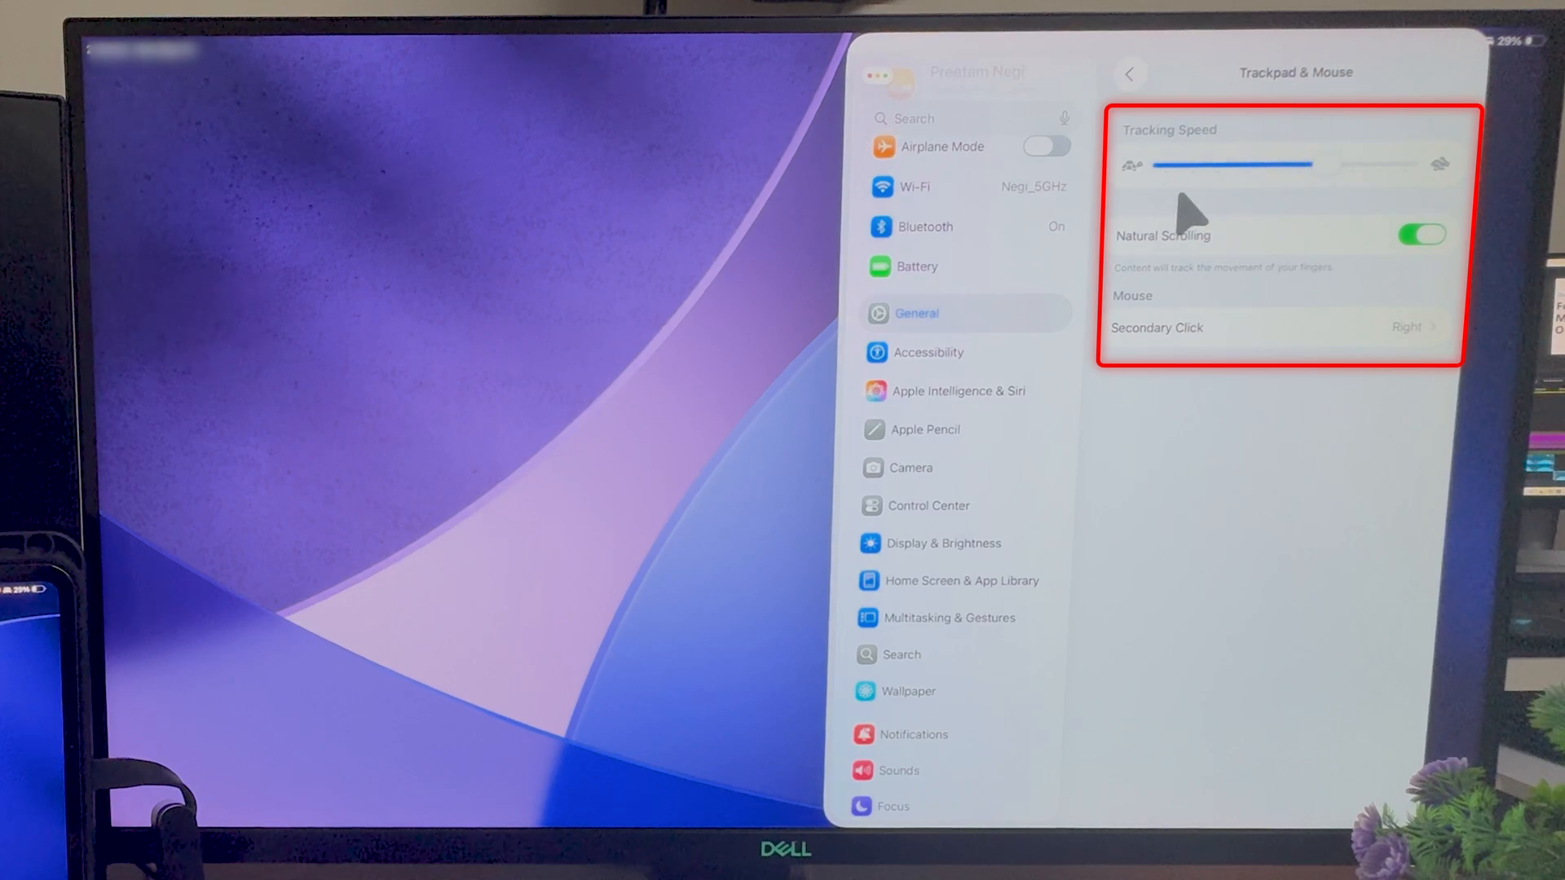
# Step: Adjust the Tracking Speed slider back and forth, settling it near the middle
pyautogui.moveTo(1232, 165); pyautogui.dragTo(1293, 168)
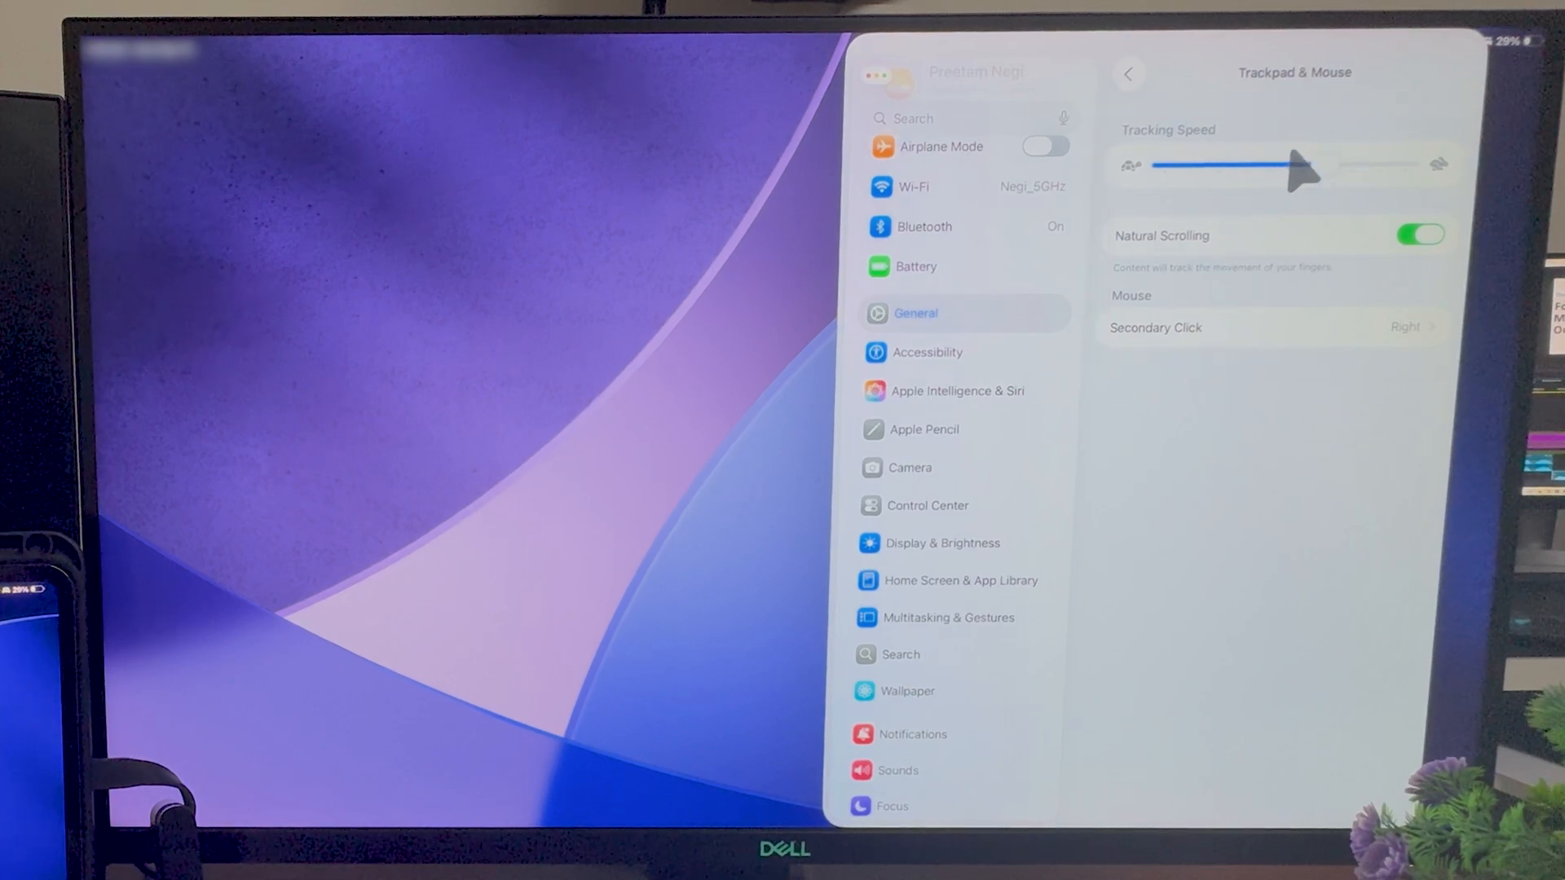
pyautogui.moveTo(1288, 168); pyautogui.dragTo(1163, 168)
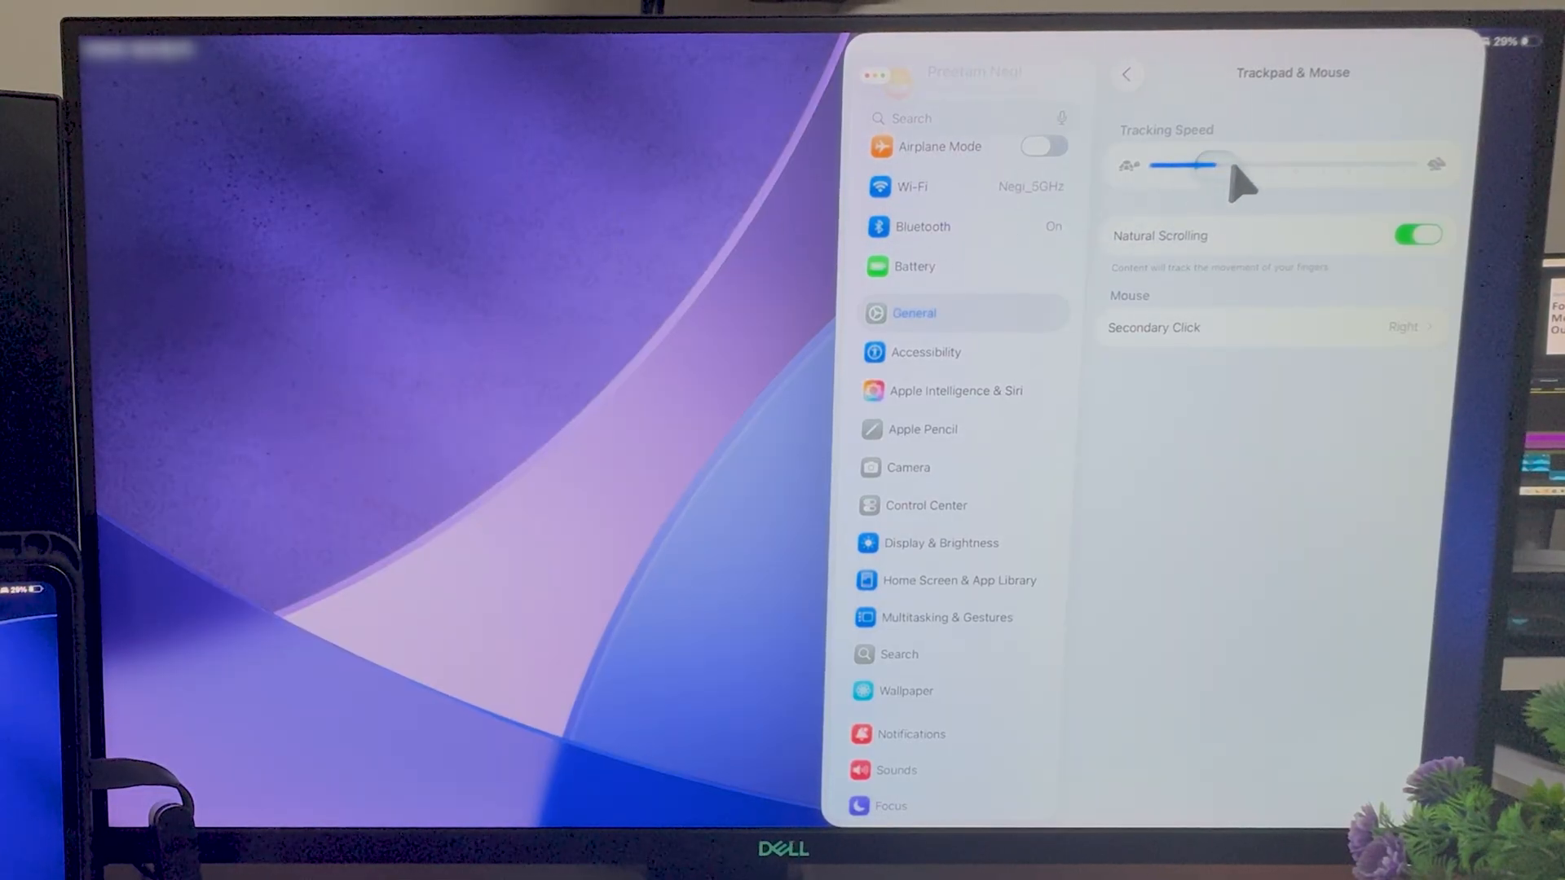
pyautogui.moveTo(1217, 165); pyautogui.dragTo(1298, 165)
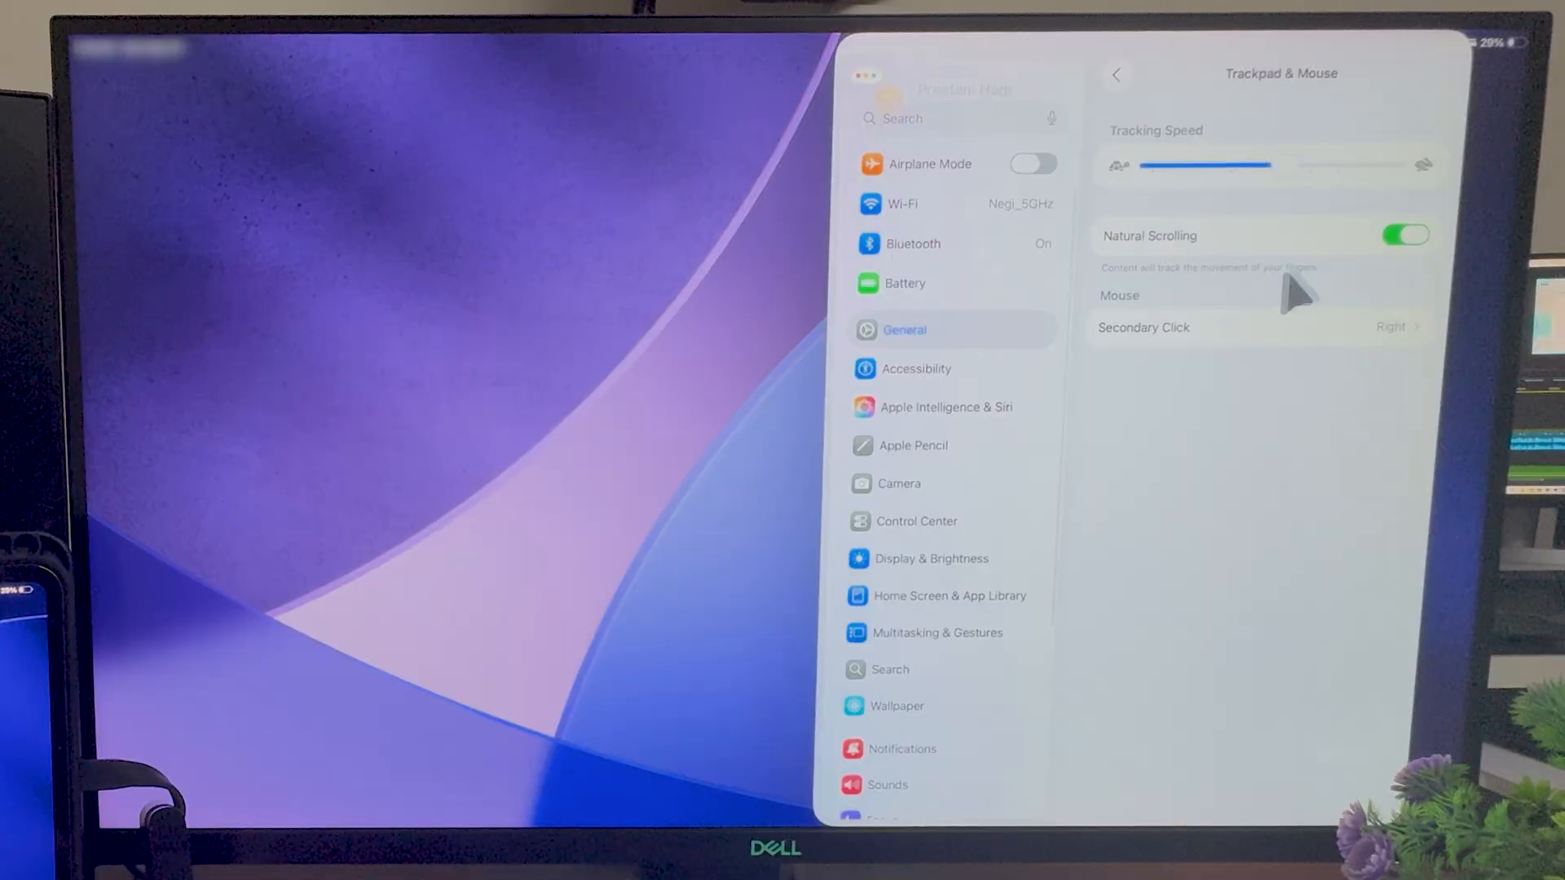
# Step: Toggle Natural Scrolling off and back on, then go to the Secondary Click options
pyautogui.click(1406, 236)
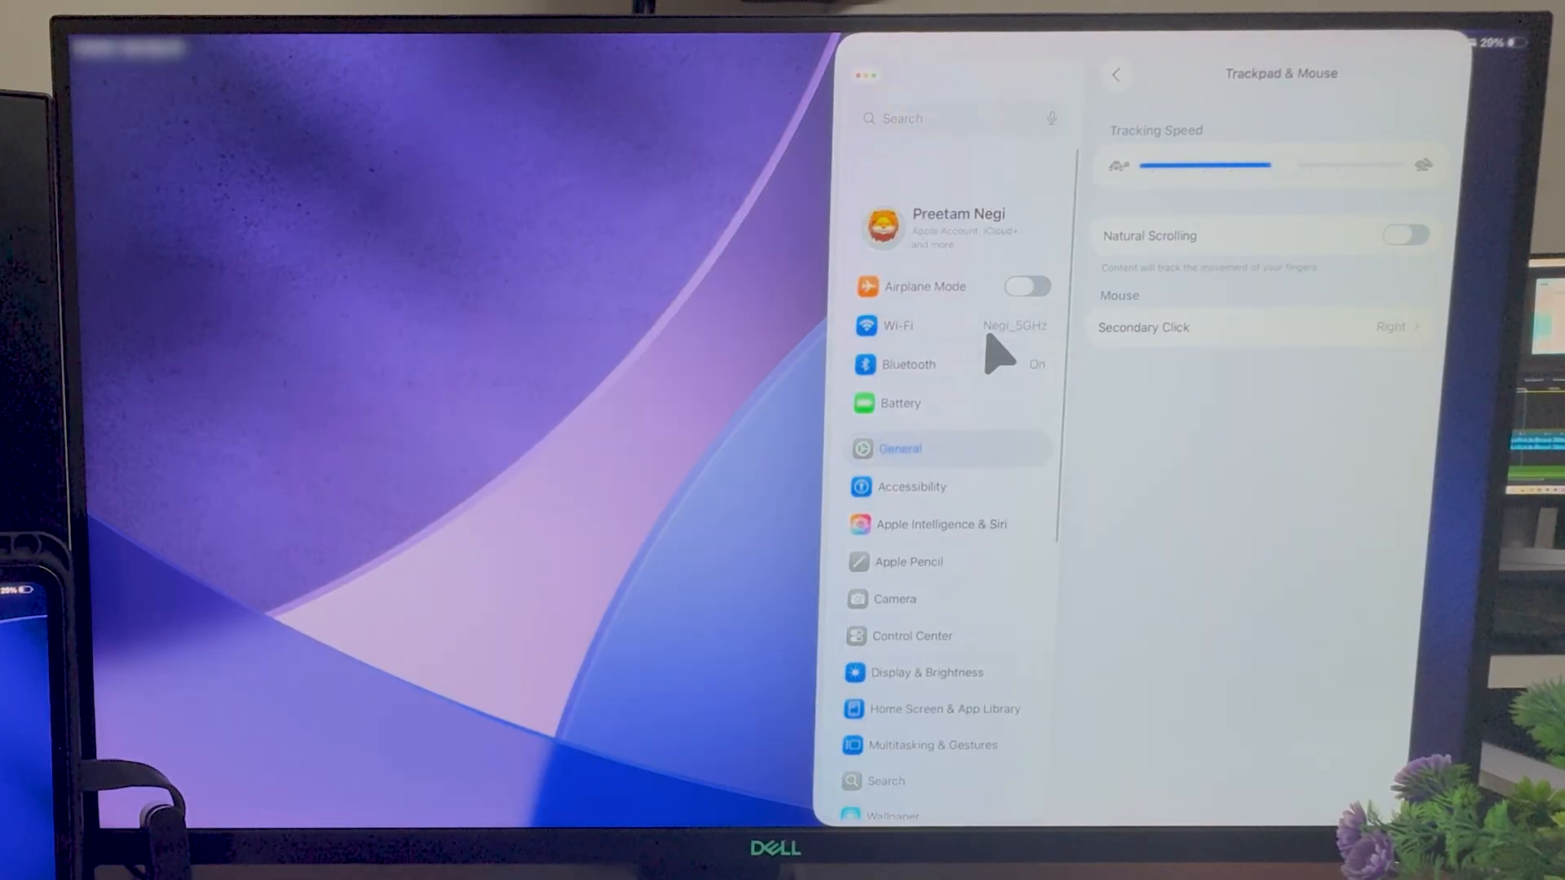
pyautogui.scroll(-3)
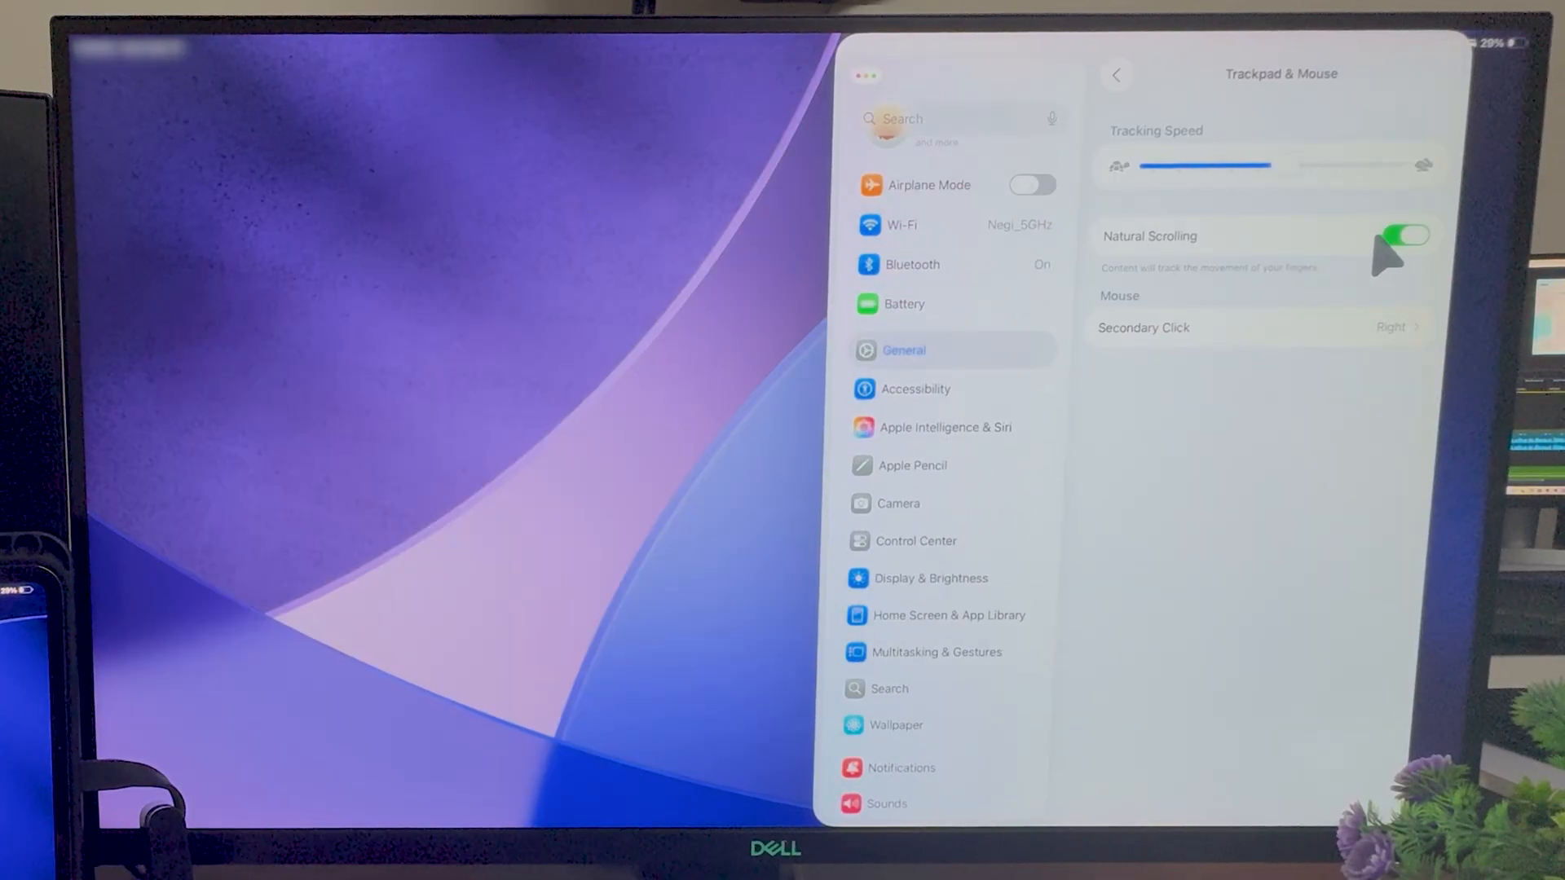
pyautogui.click(1404, 236)
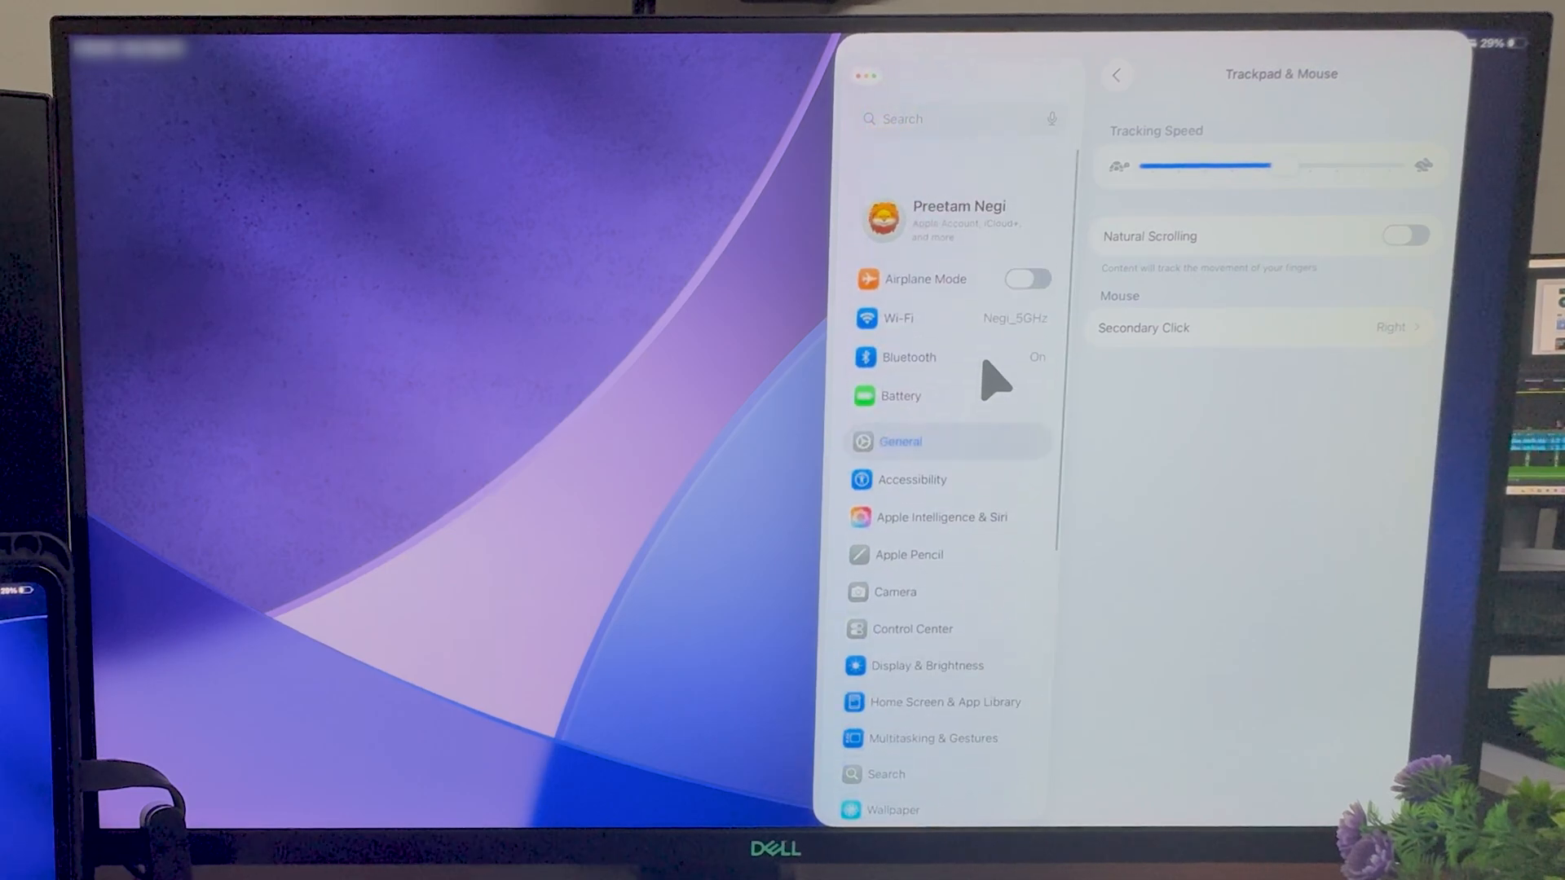
pyautogui.click(1406, 236)
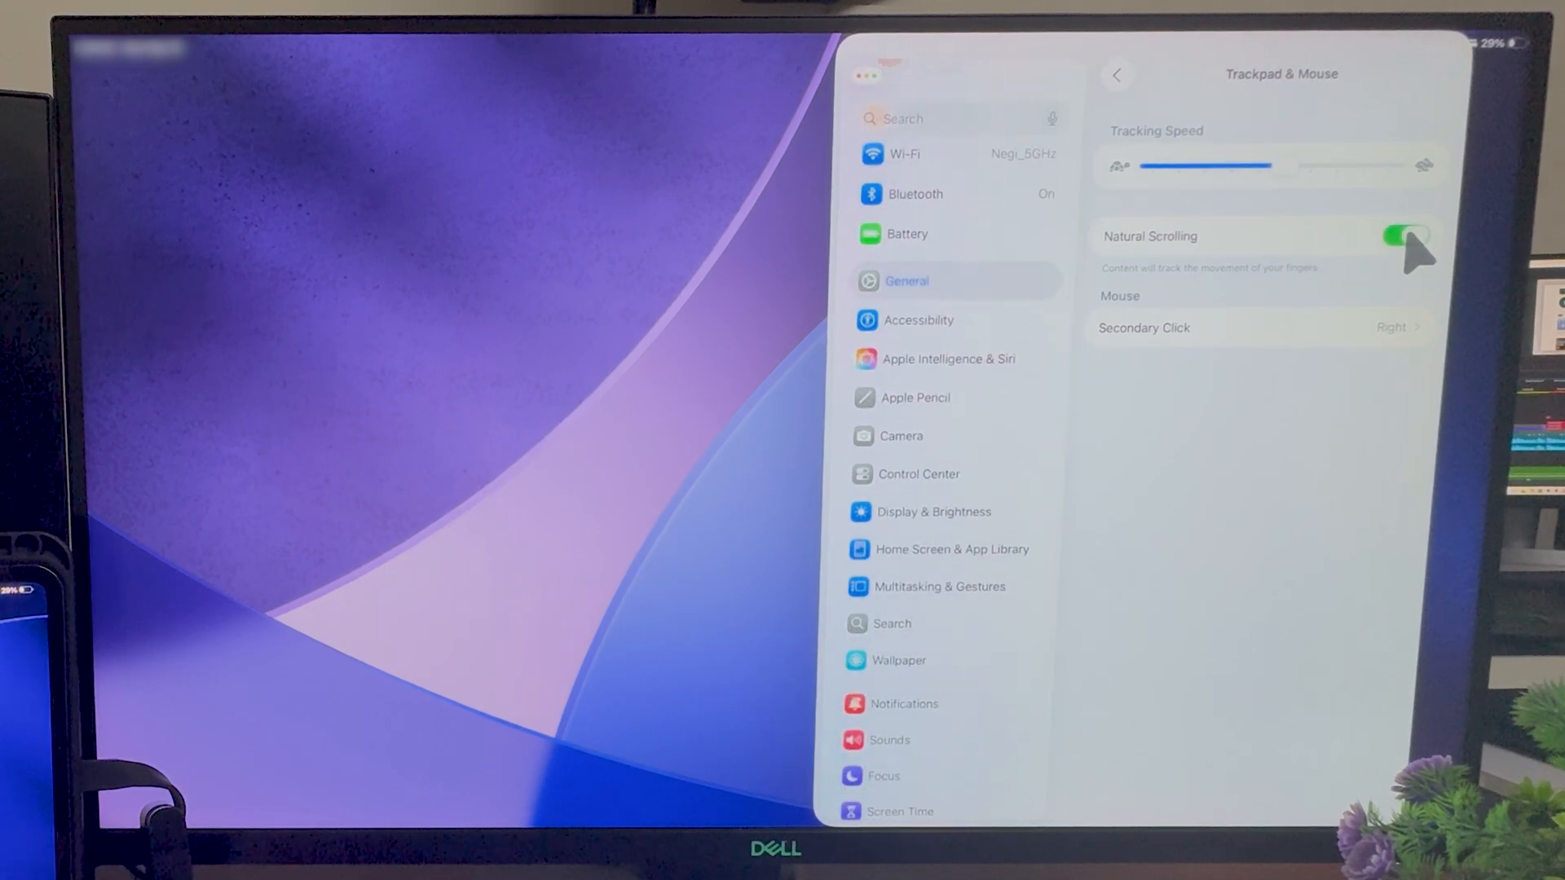
pyautogui.click(1143, 328)
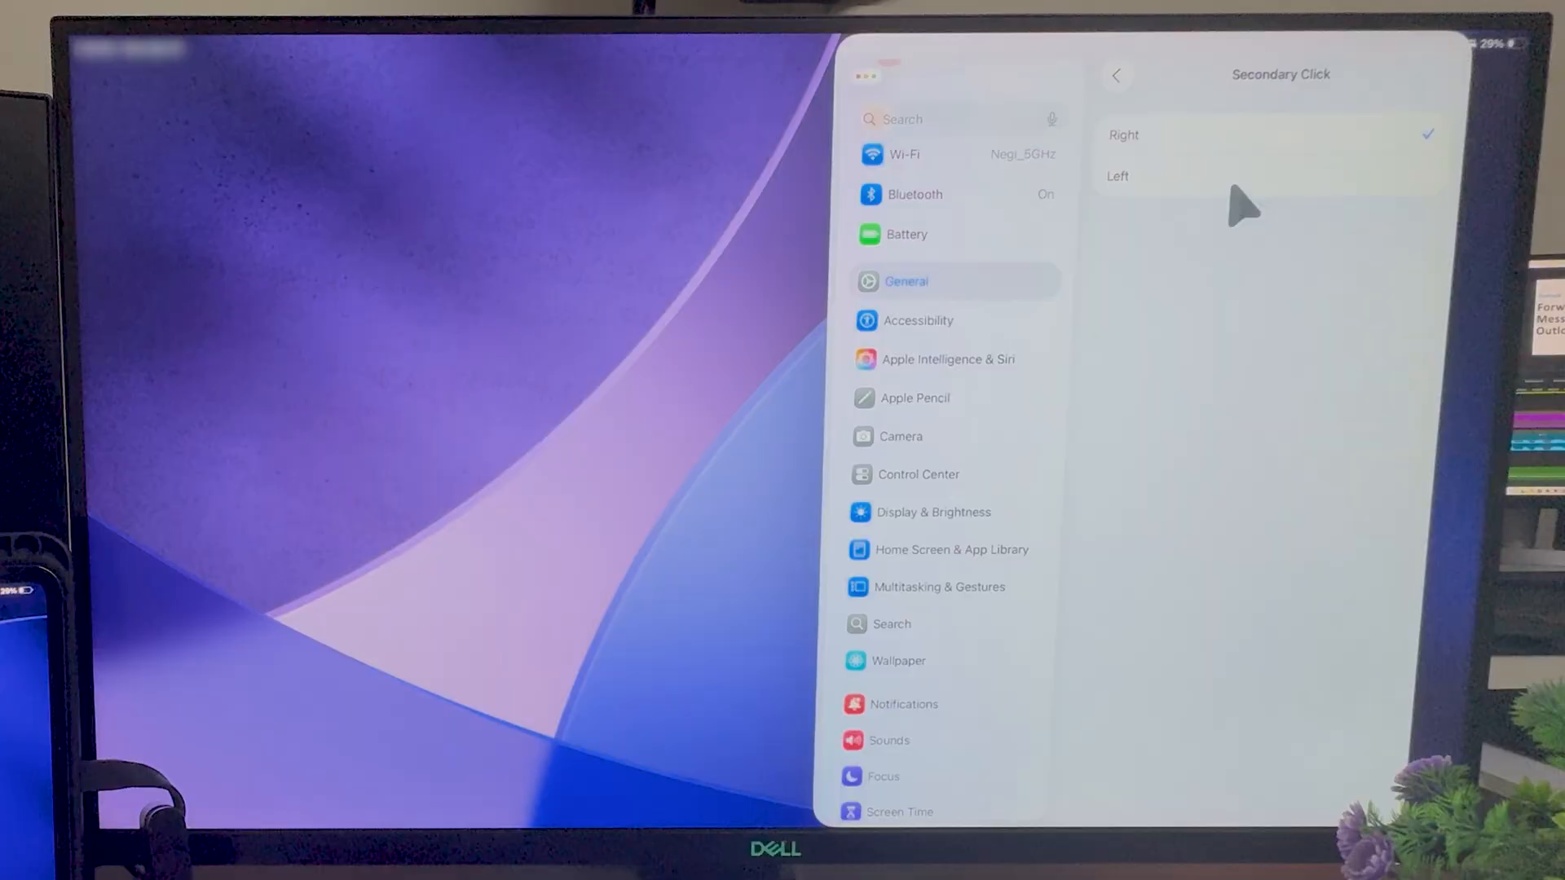
# Step: Set Secondary Click to Left instead of Right and return to General
pyautogui.click(1116, 75)
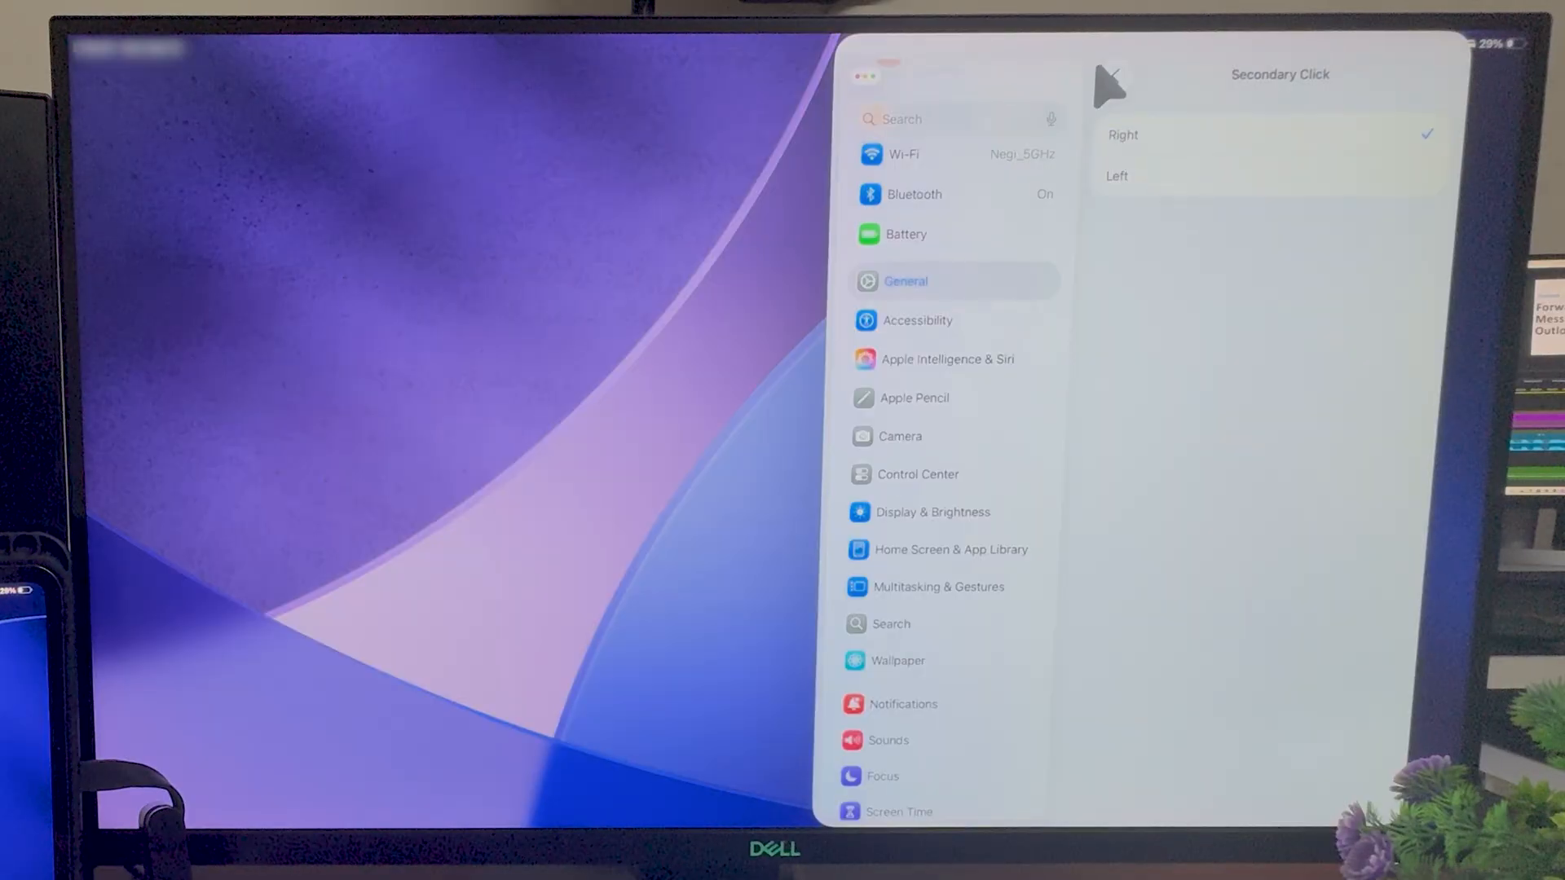
pyautogui.click(1117, 177)
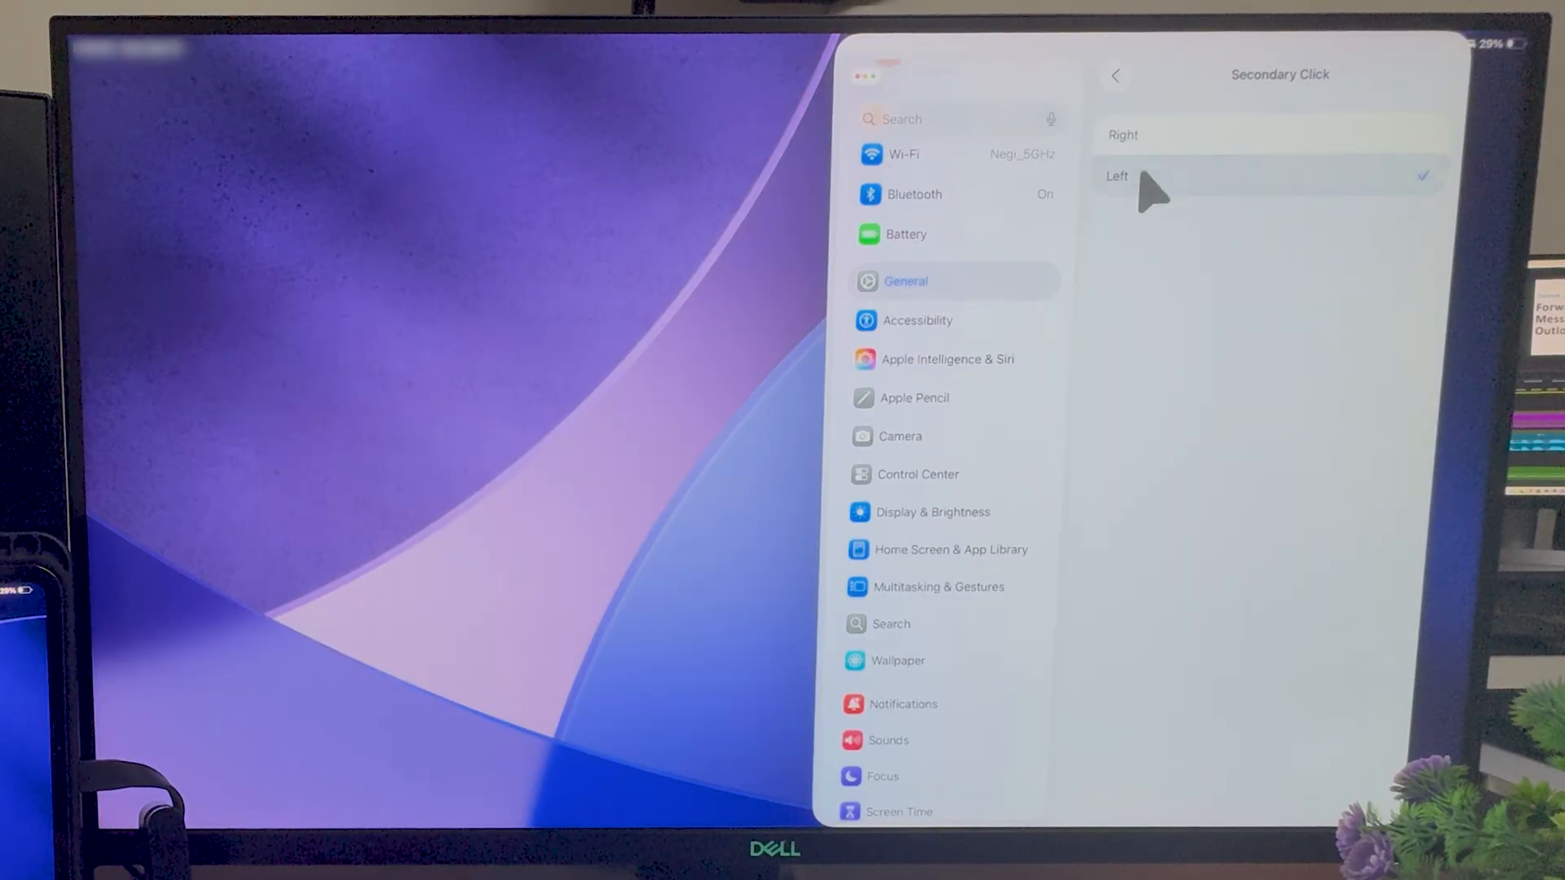
pyautogui.click(1116, 75)
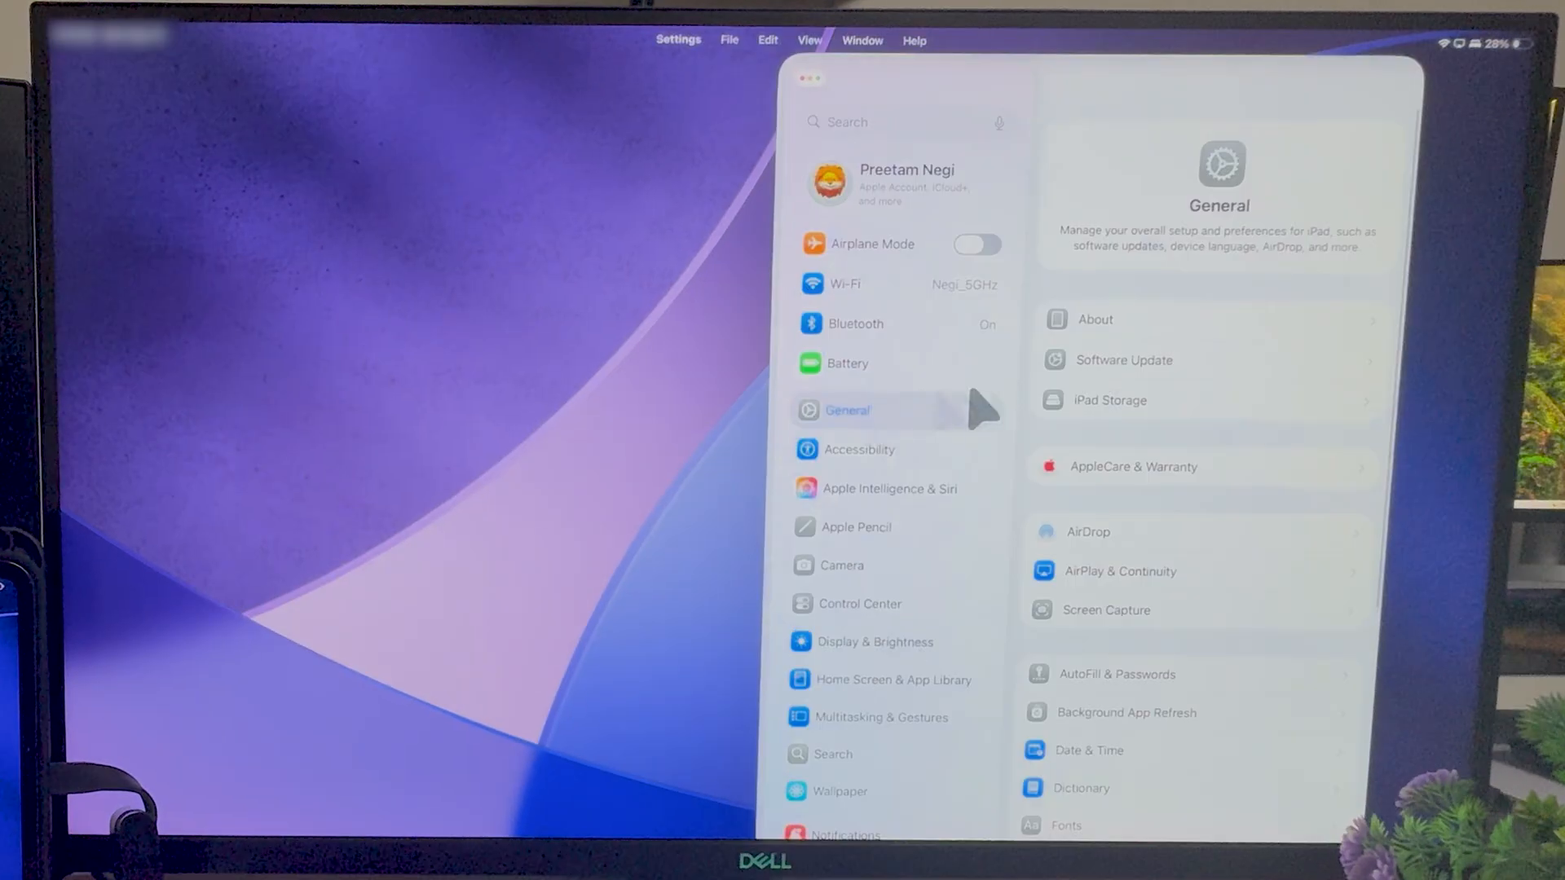
pyautogui.scroll(-3)
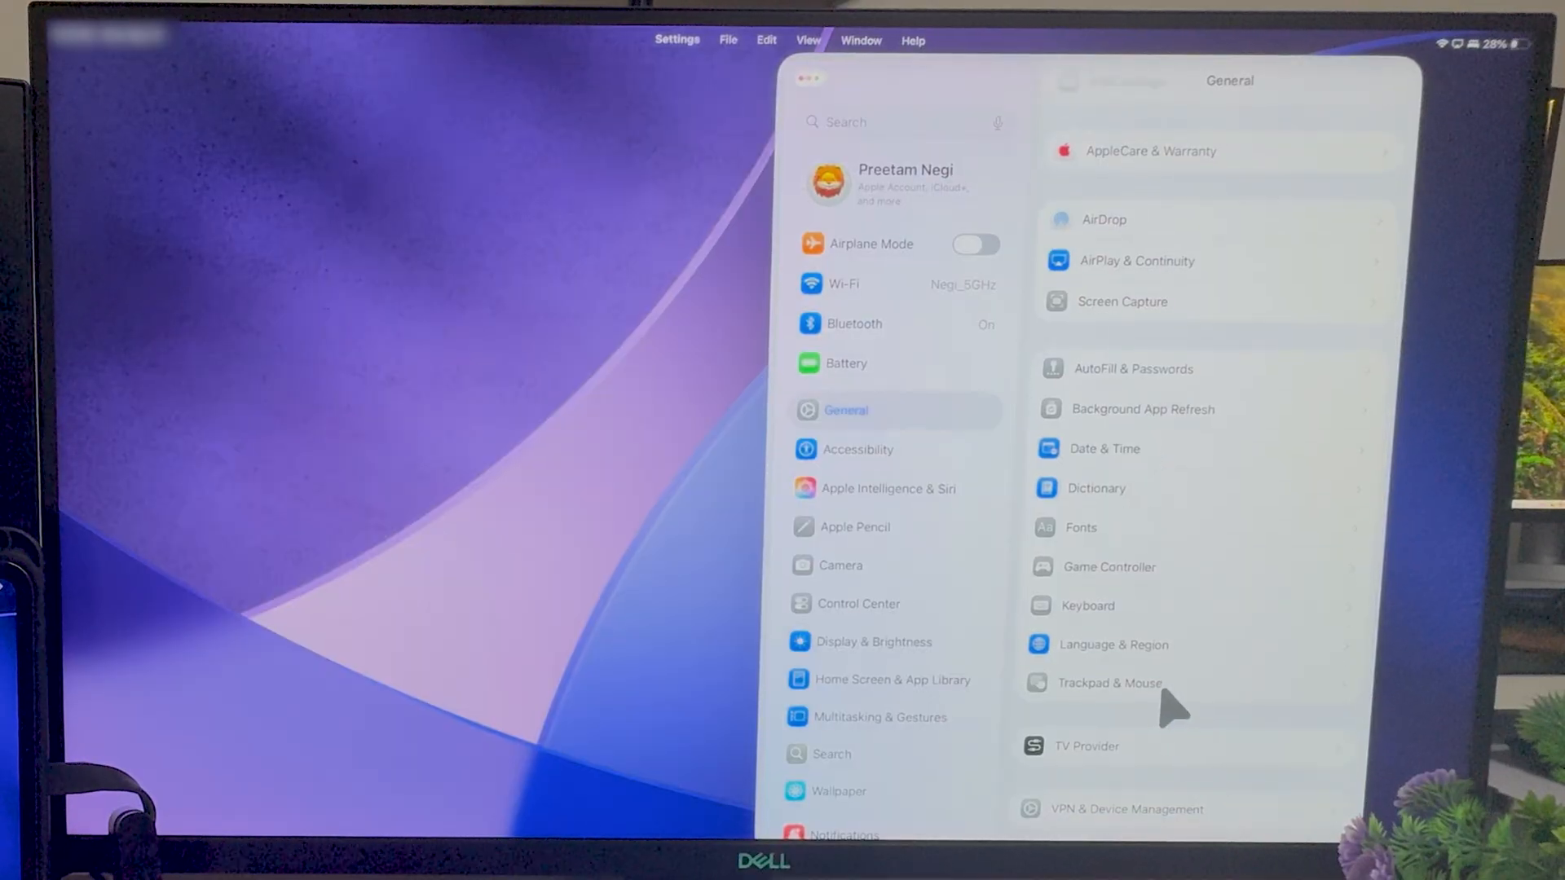
pyautogui.click(1110, 683)
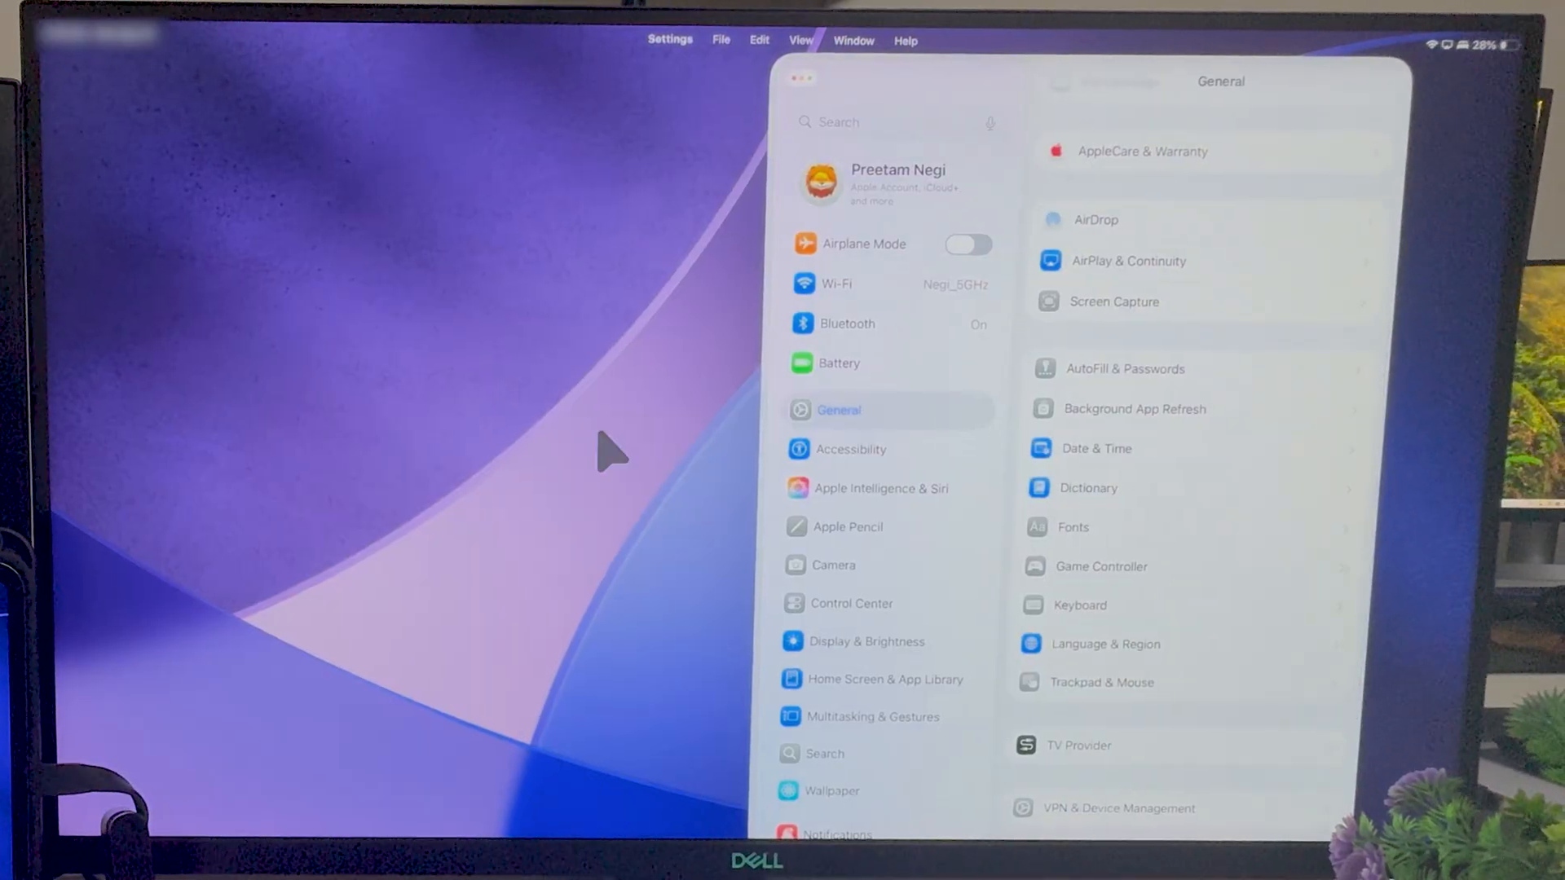
pyautogui.moveTo(1153, 244)
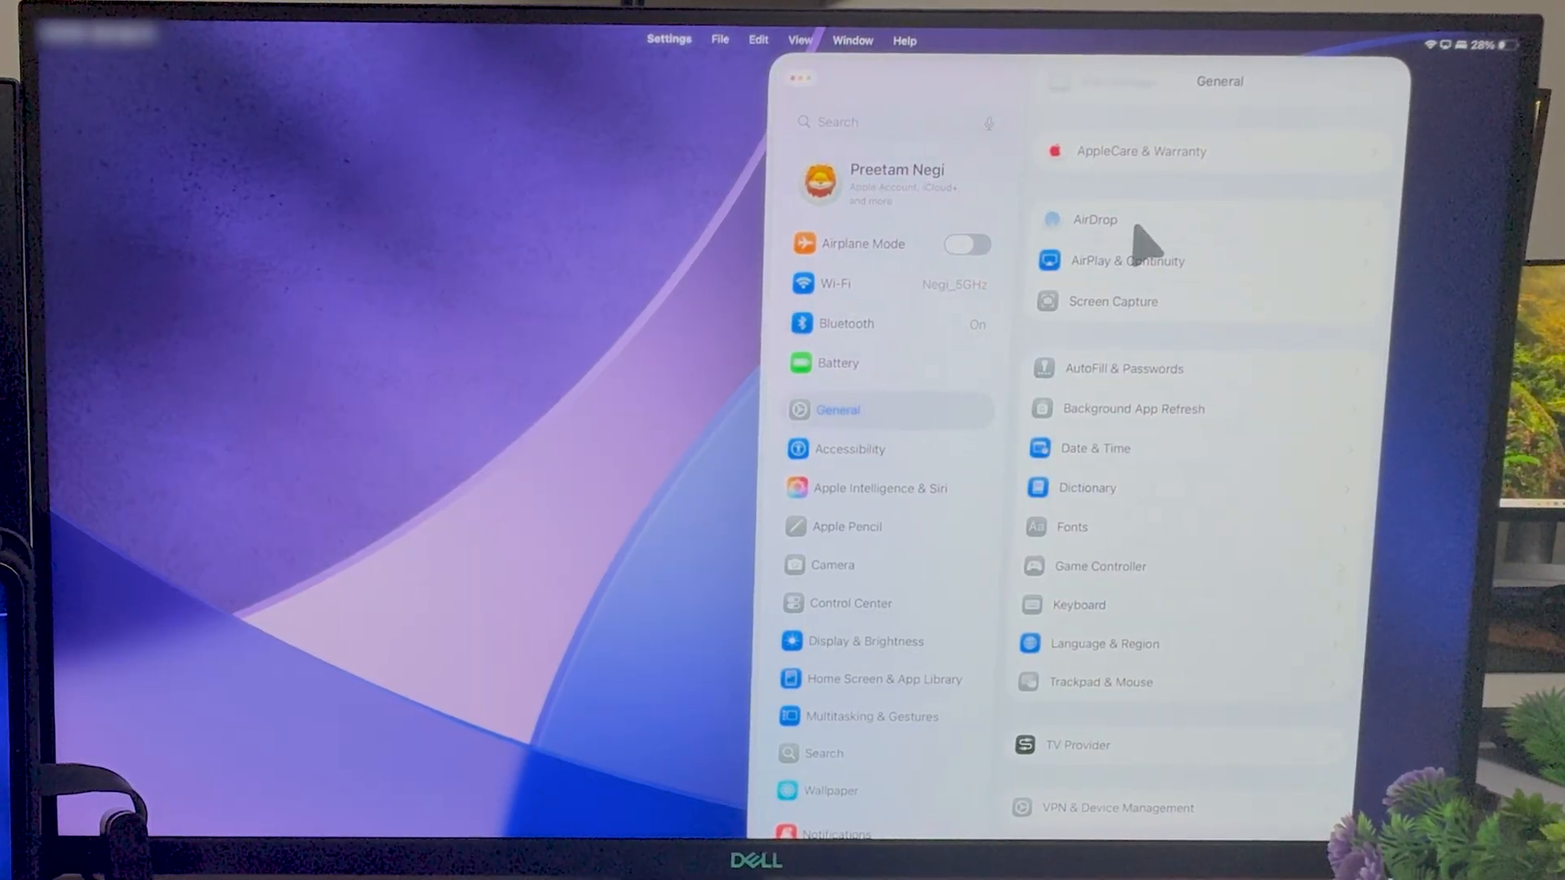
pyautogui.moveTo(480, 444)
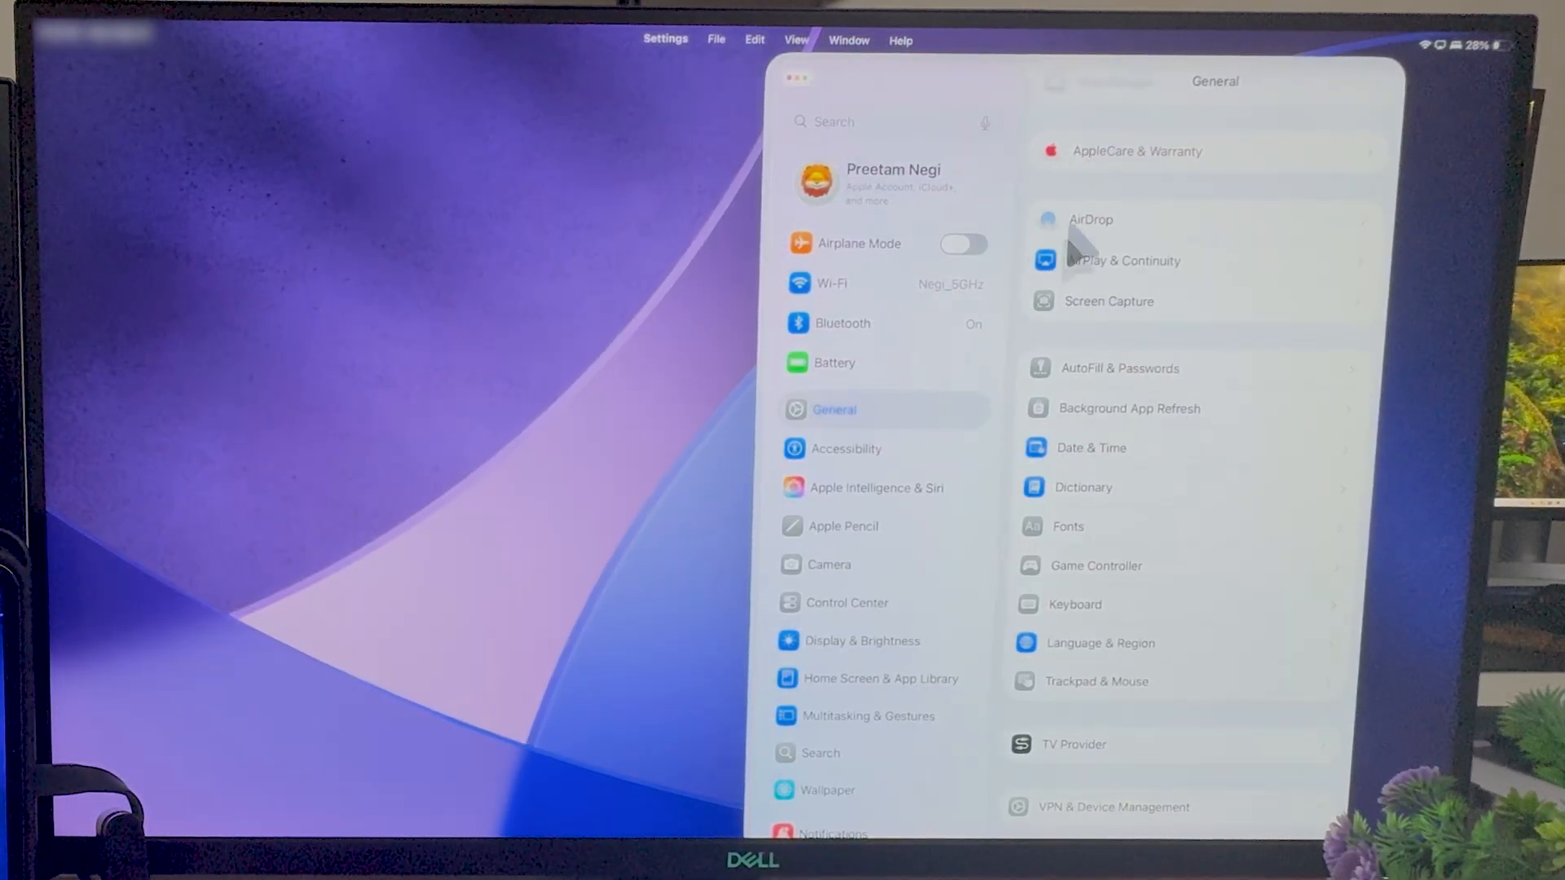
pyautogui.moveTo(609, 409)
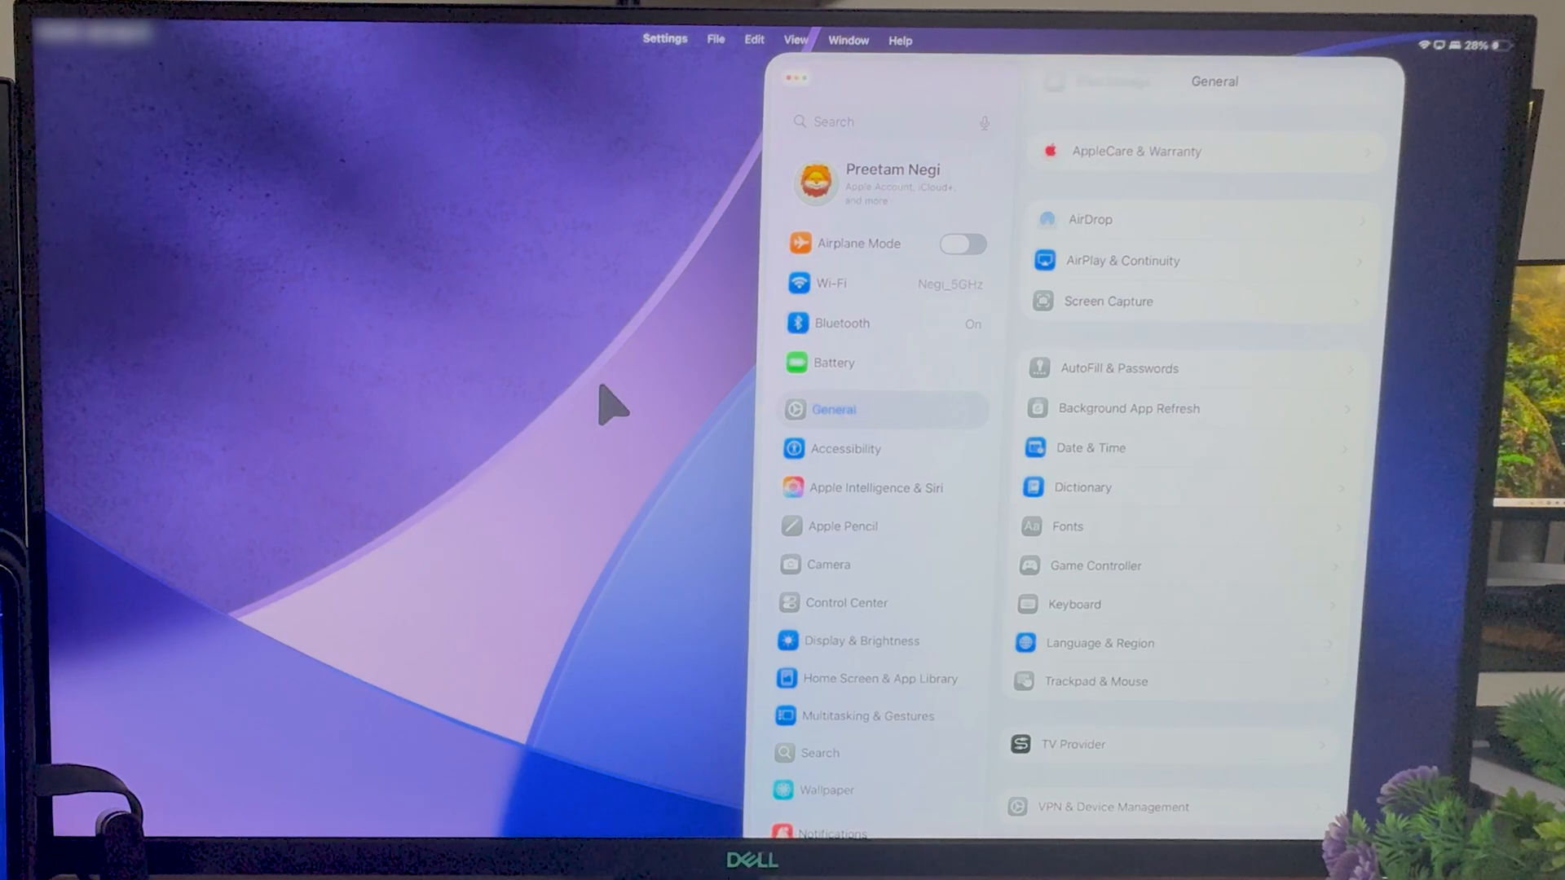
pyautogui.moveTo(729, 160)
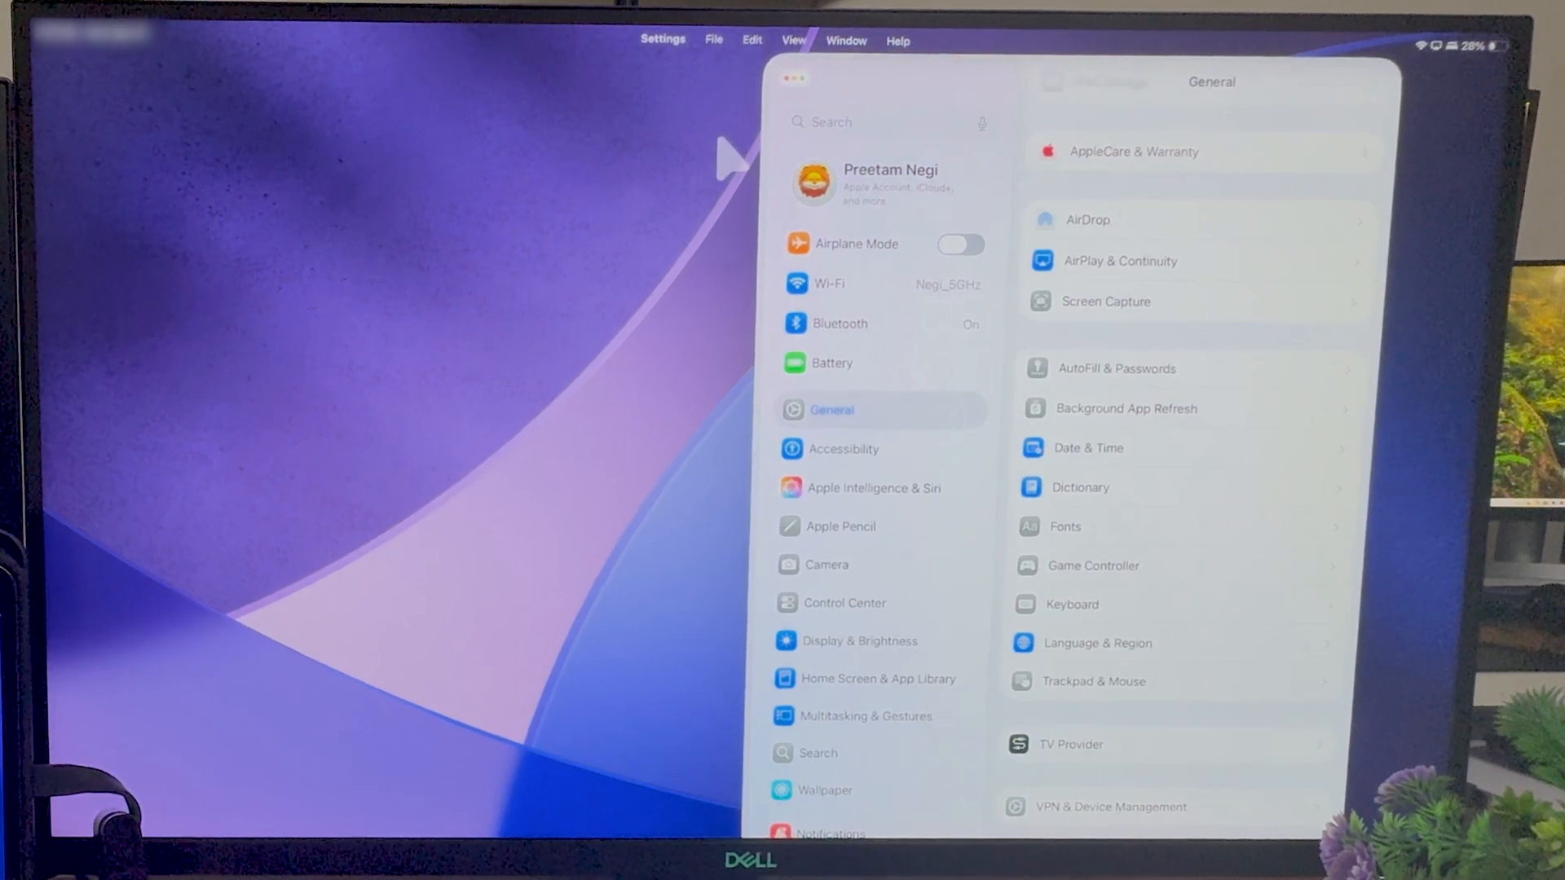
pyautogui.moveTo(554, 355)
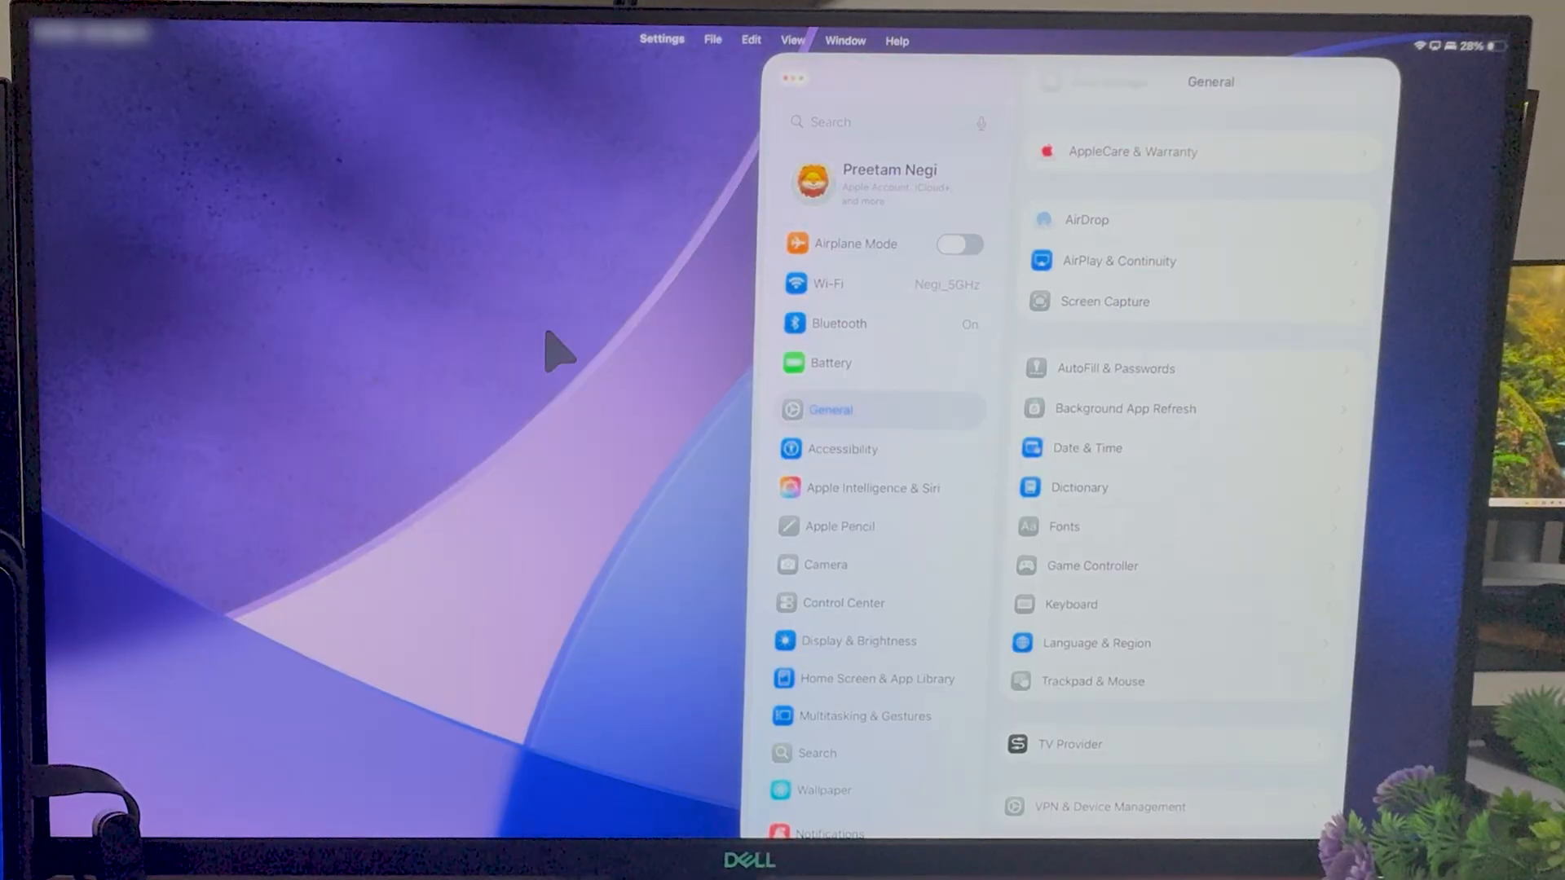
pyautogui.moveTo(1017, 362)
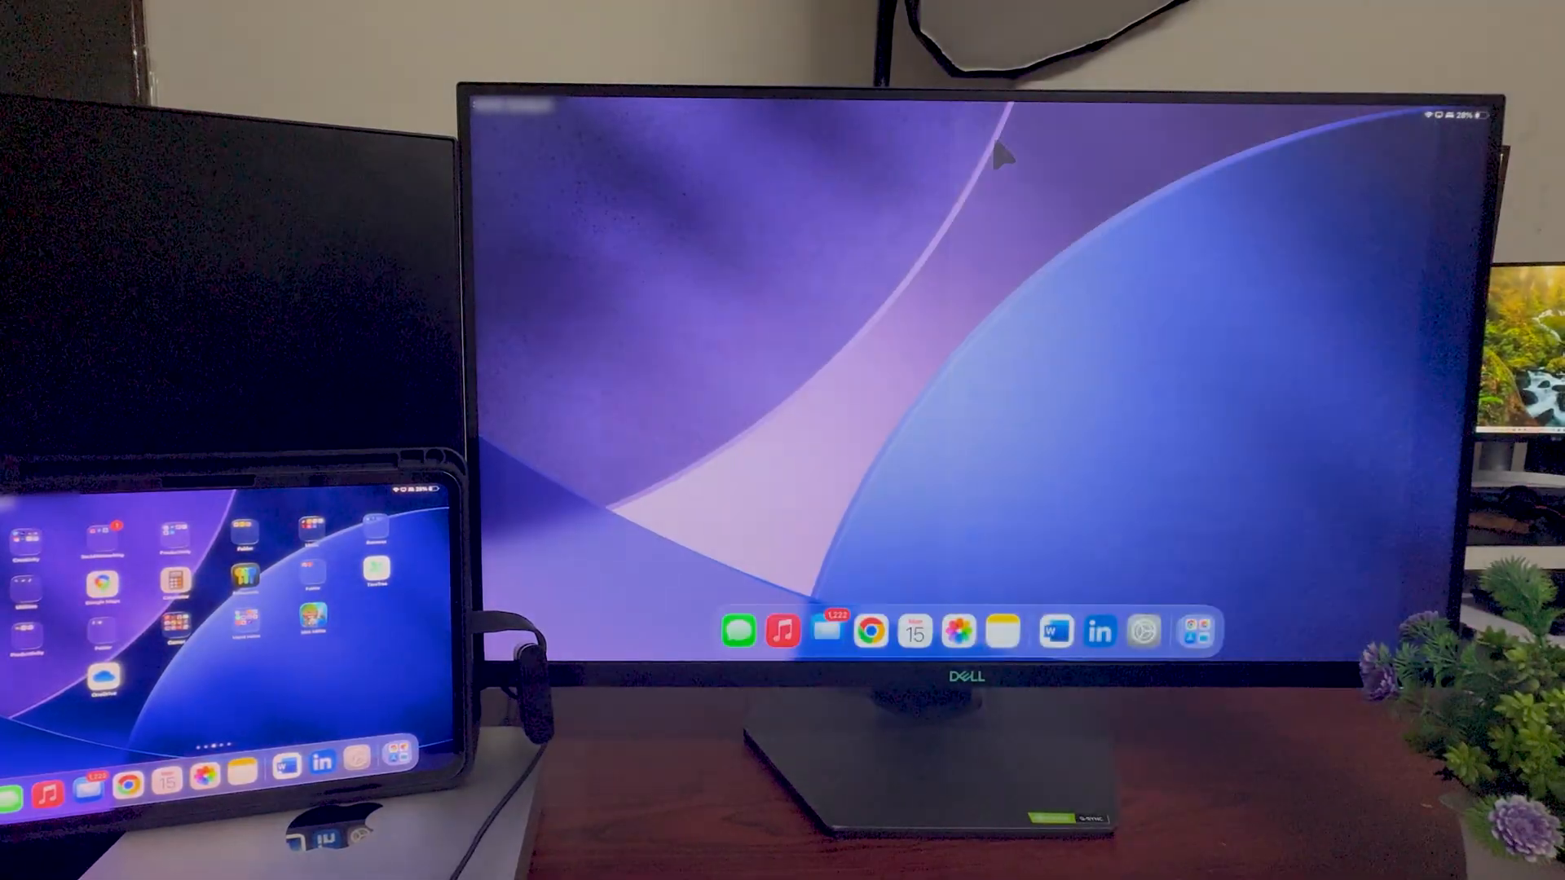
pyautogui.moveTo(953, 319)
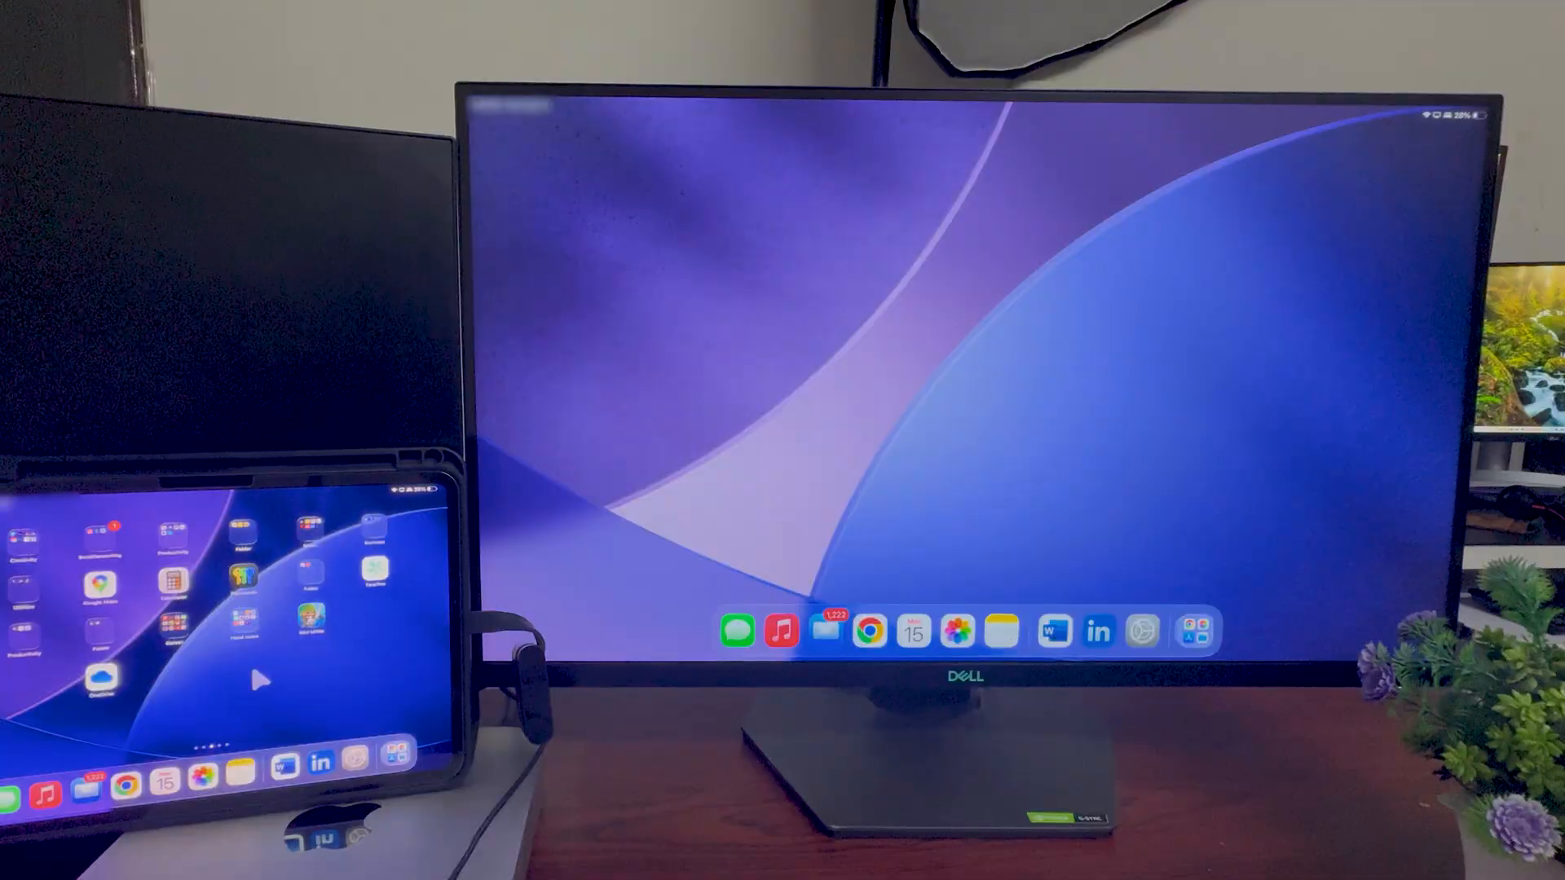
pyautogui.moveTo(977, 286)
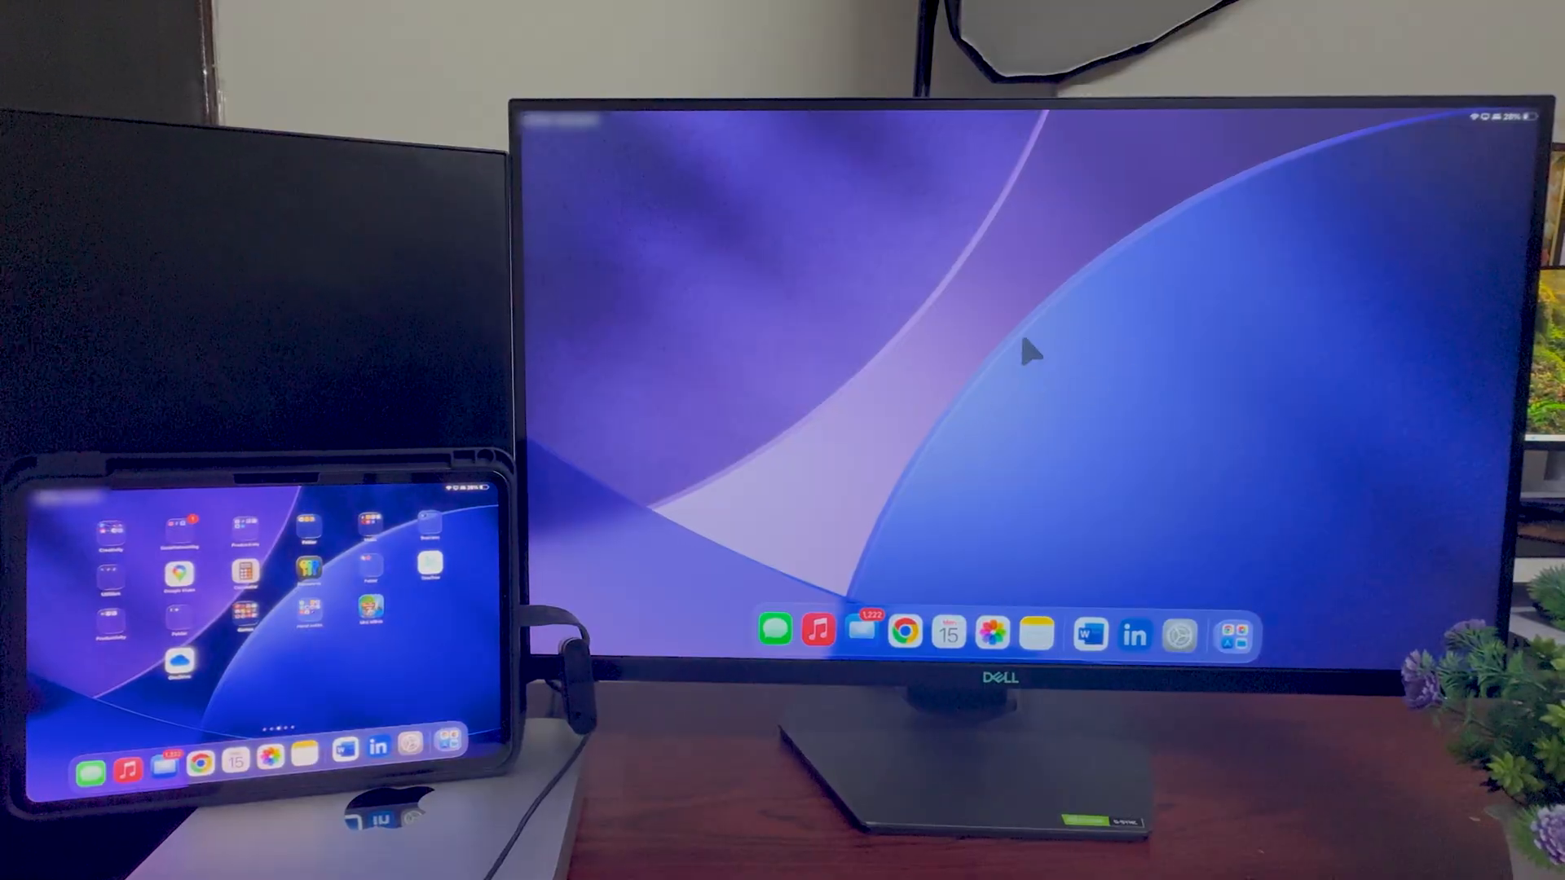
pyautogui.moveTo(863, 430)
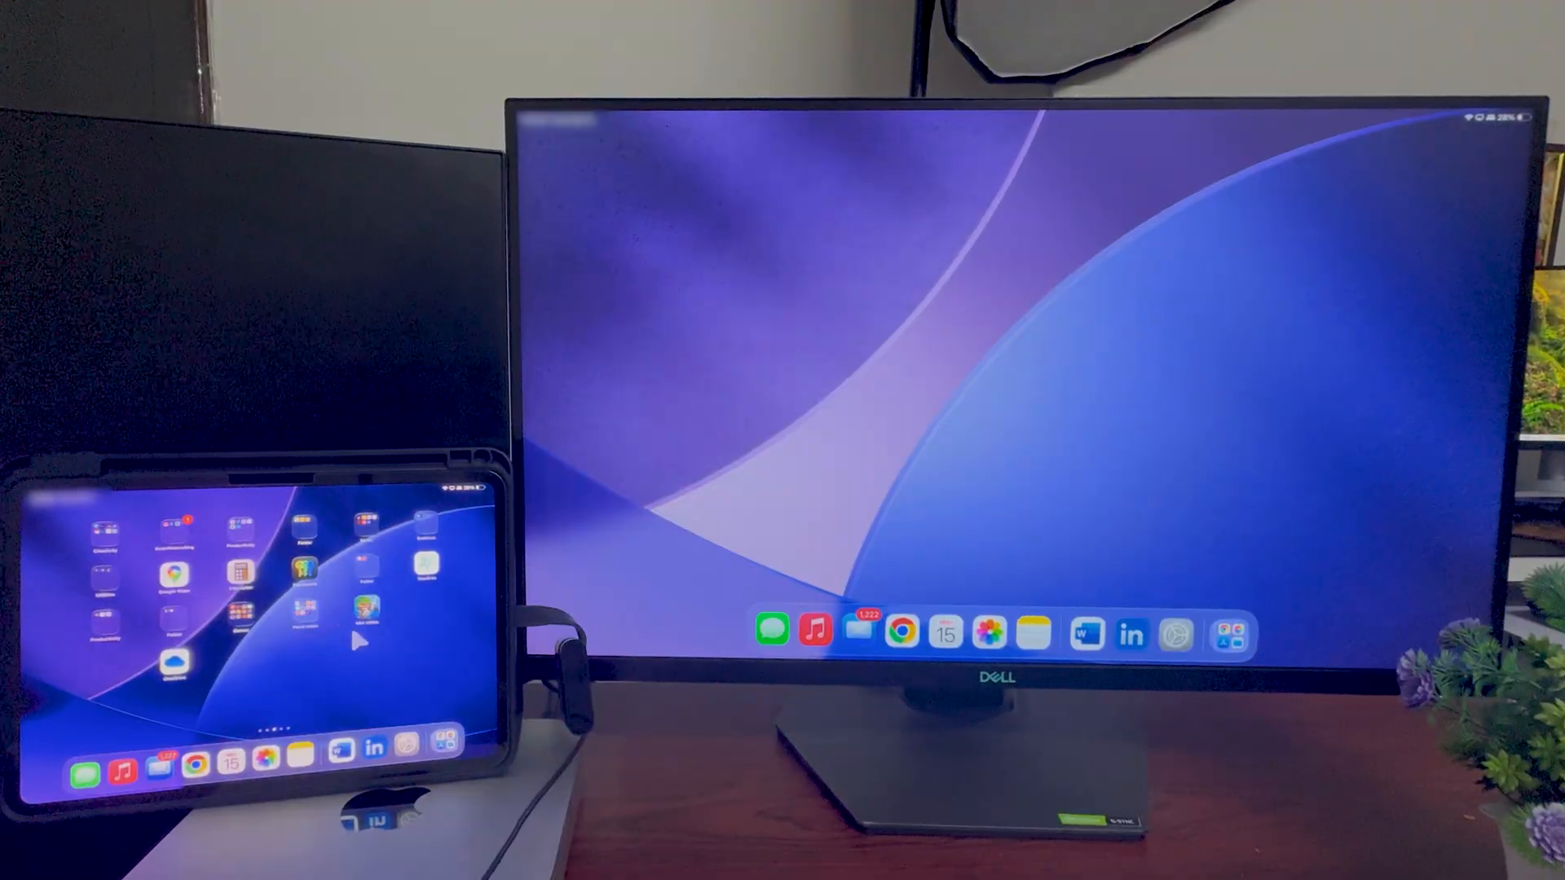
pyautogui.moveTo(709, 360)
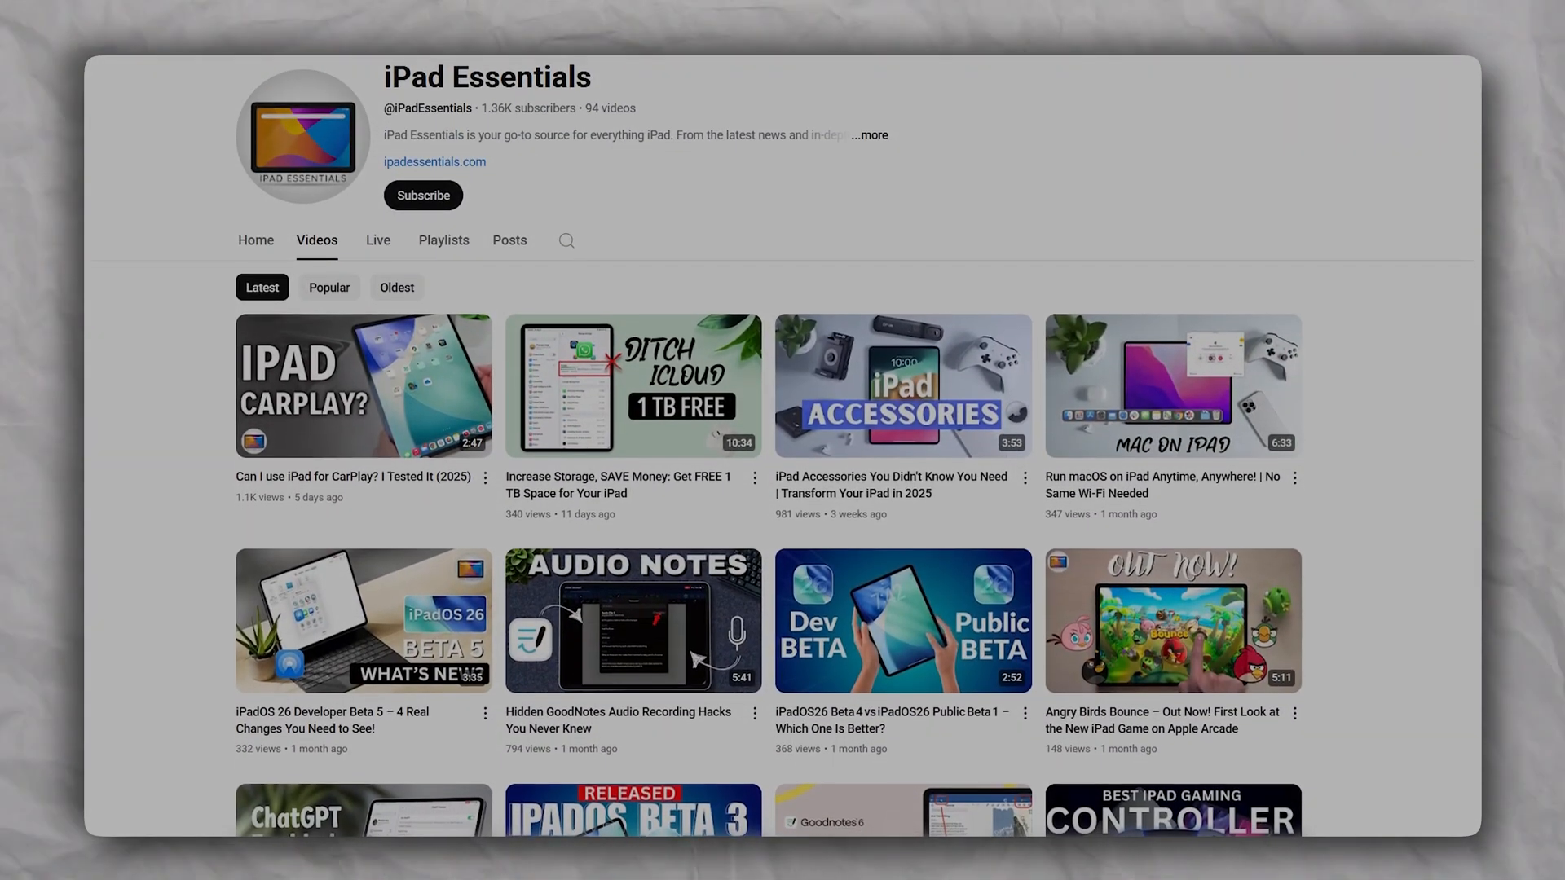
pyautogui.scroll(-3)
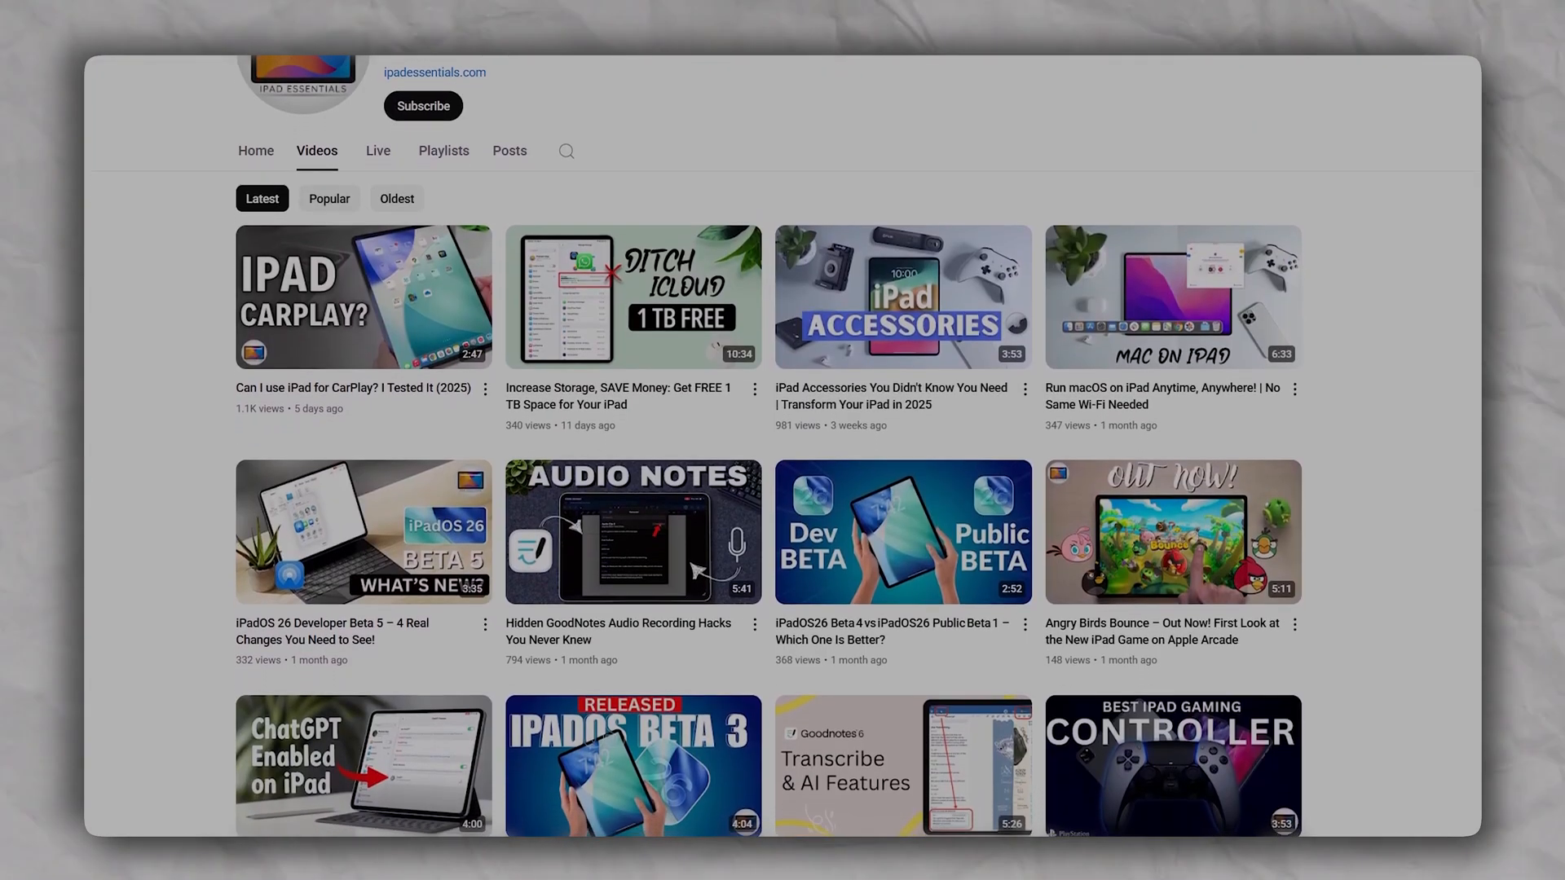
pyautogui.scroll(-3)
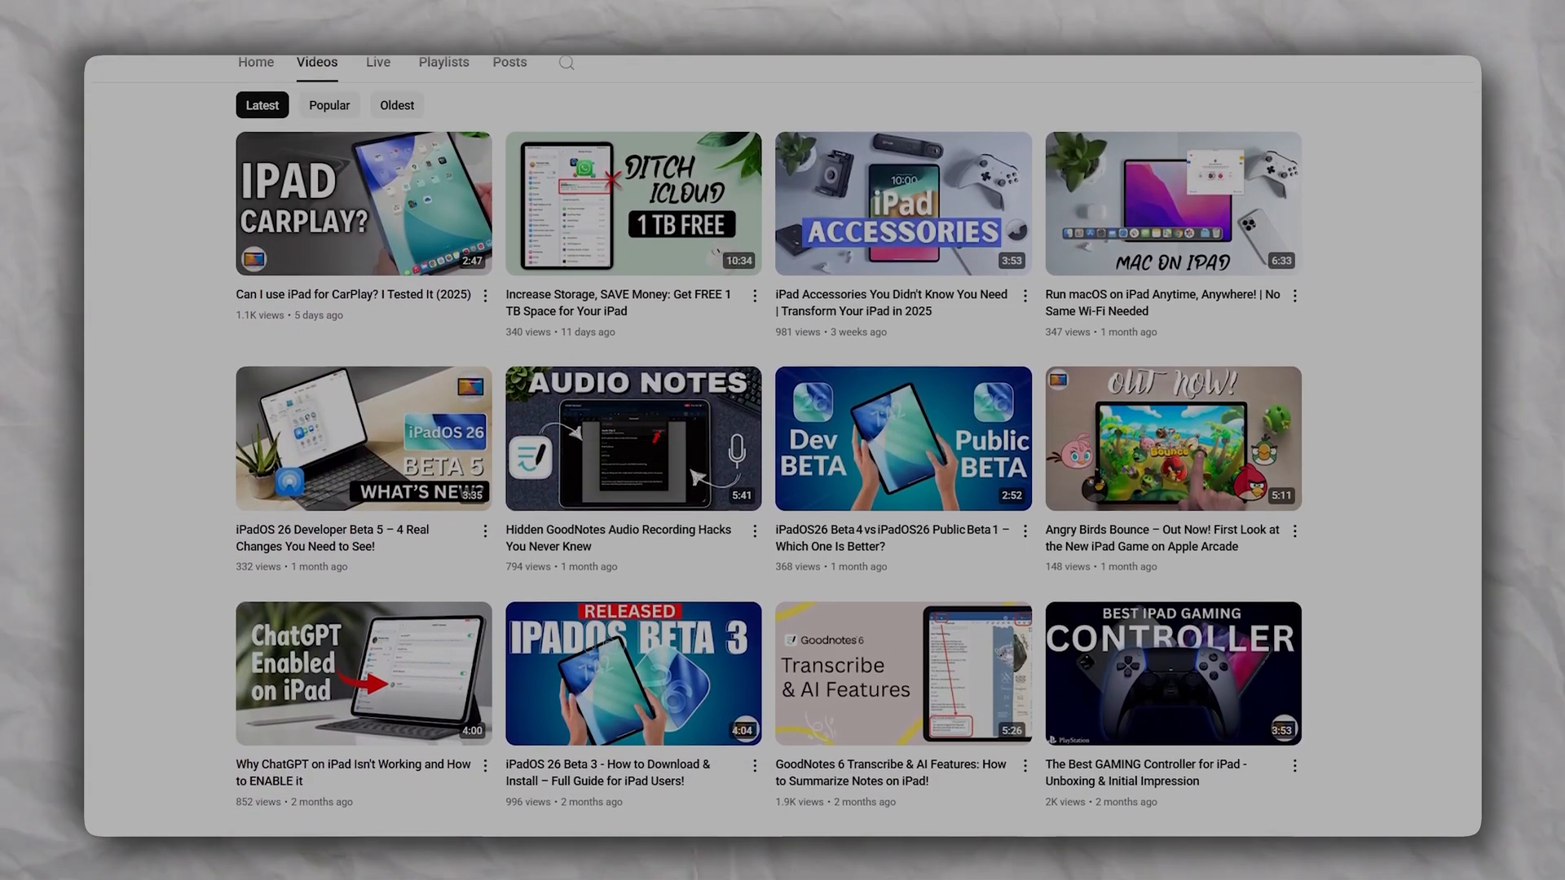
pyautogui.scroll(-3)
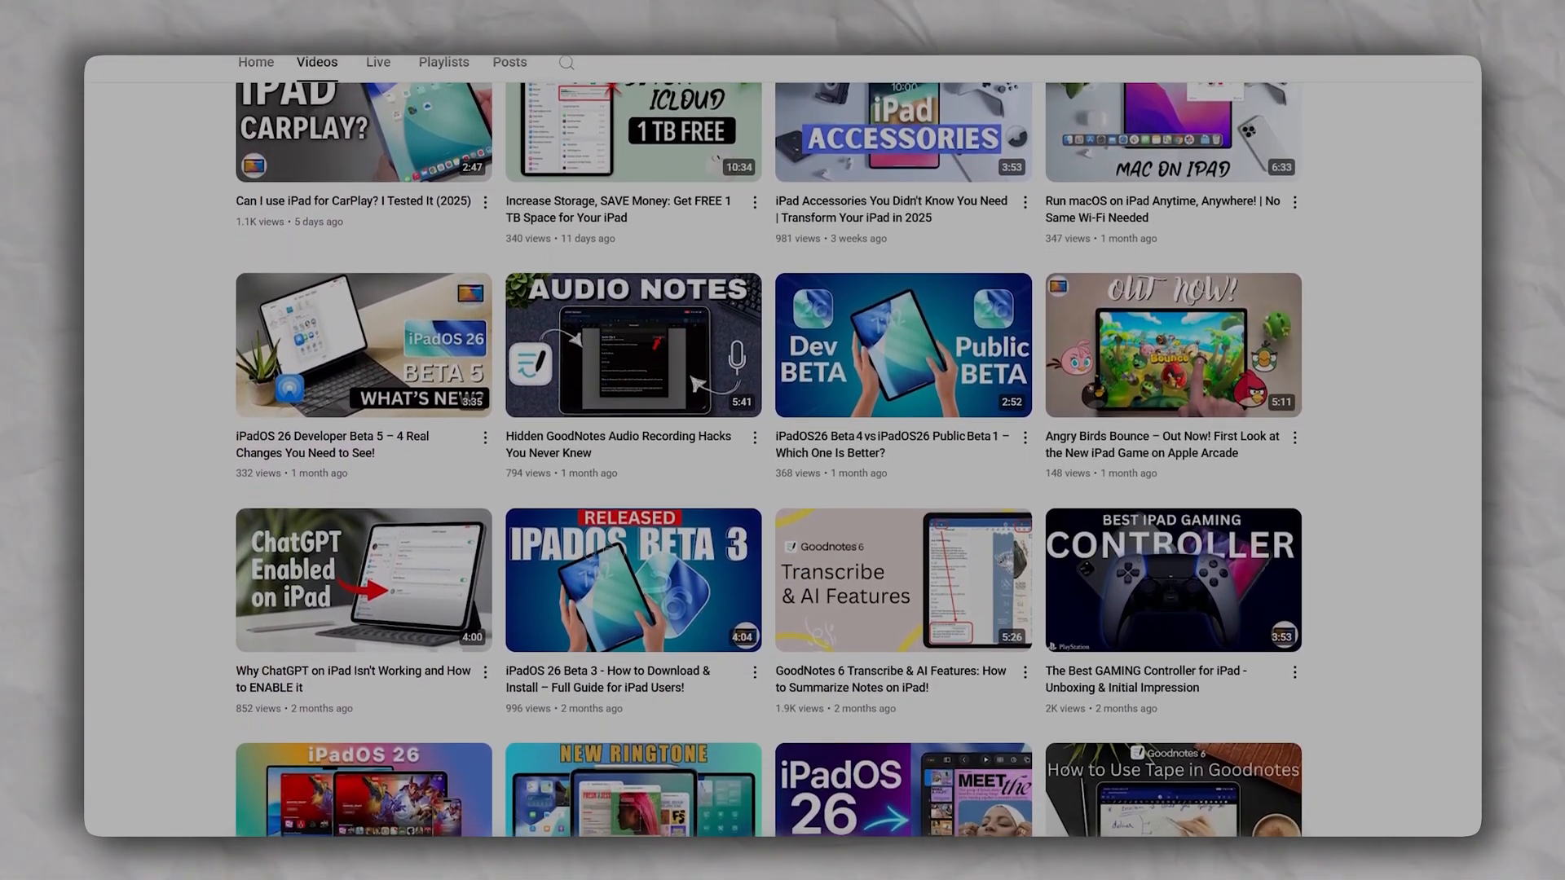
pyautogui.scroll(-3)
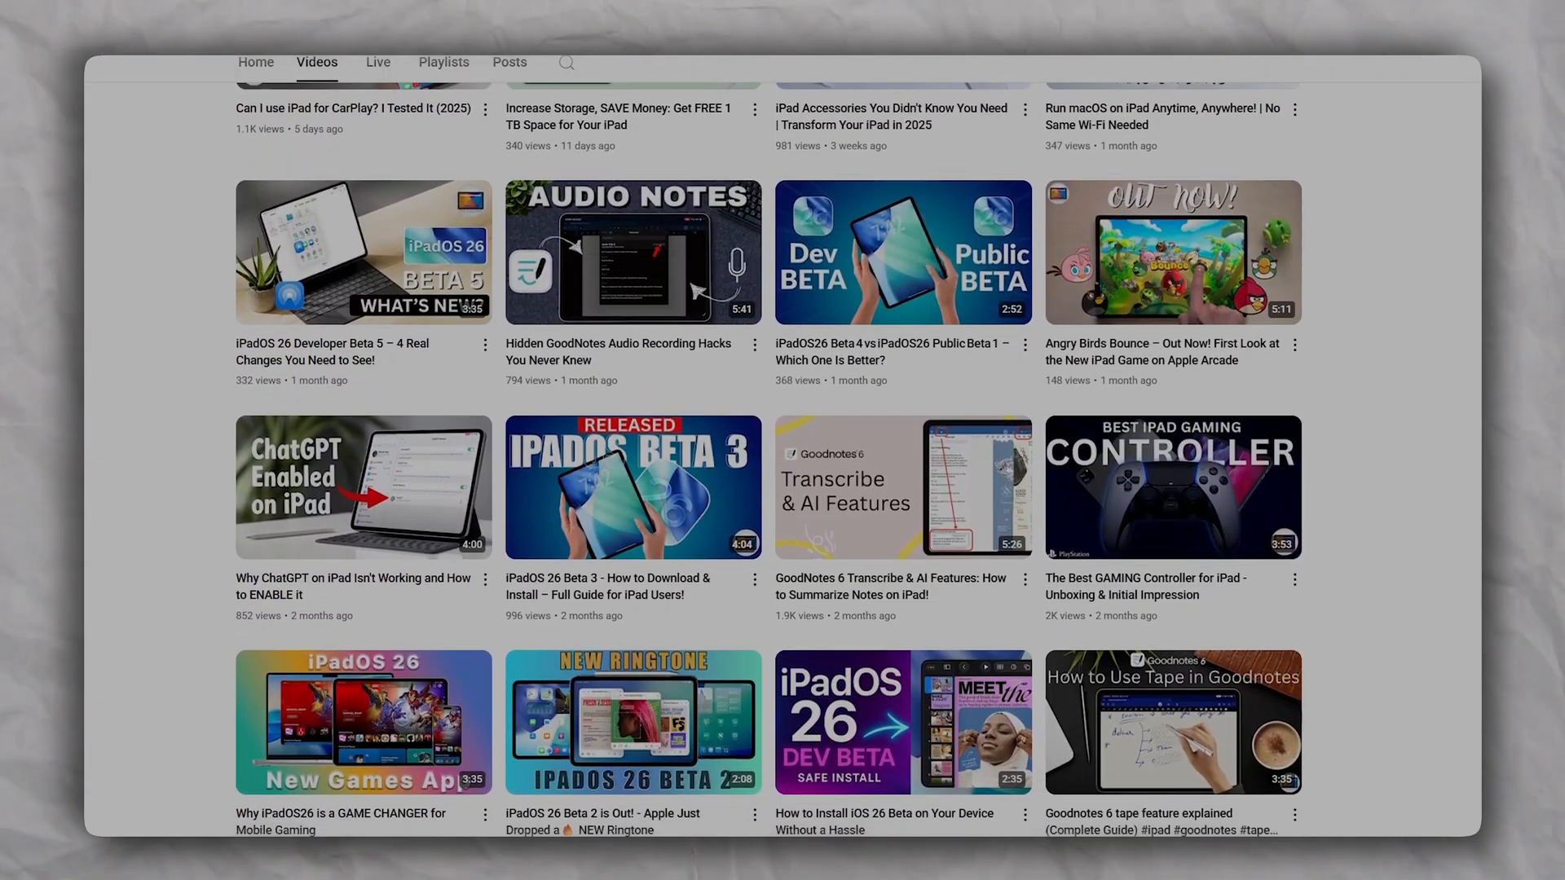
pyautogui.scroll(-3)
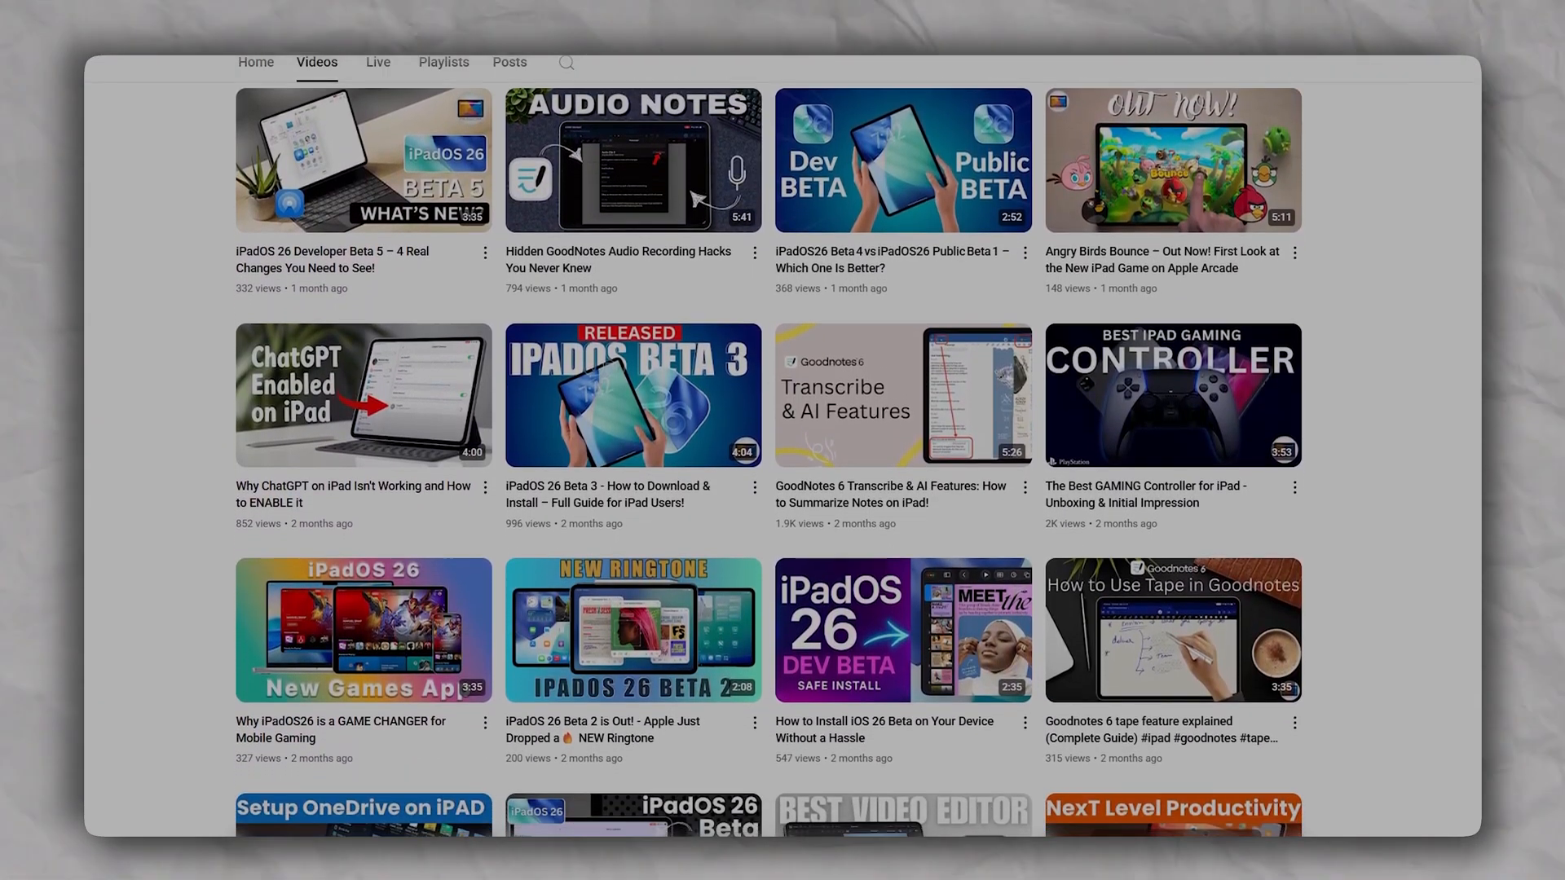
pyautogui.scroll(-3)
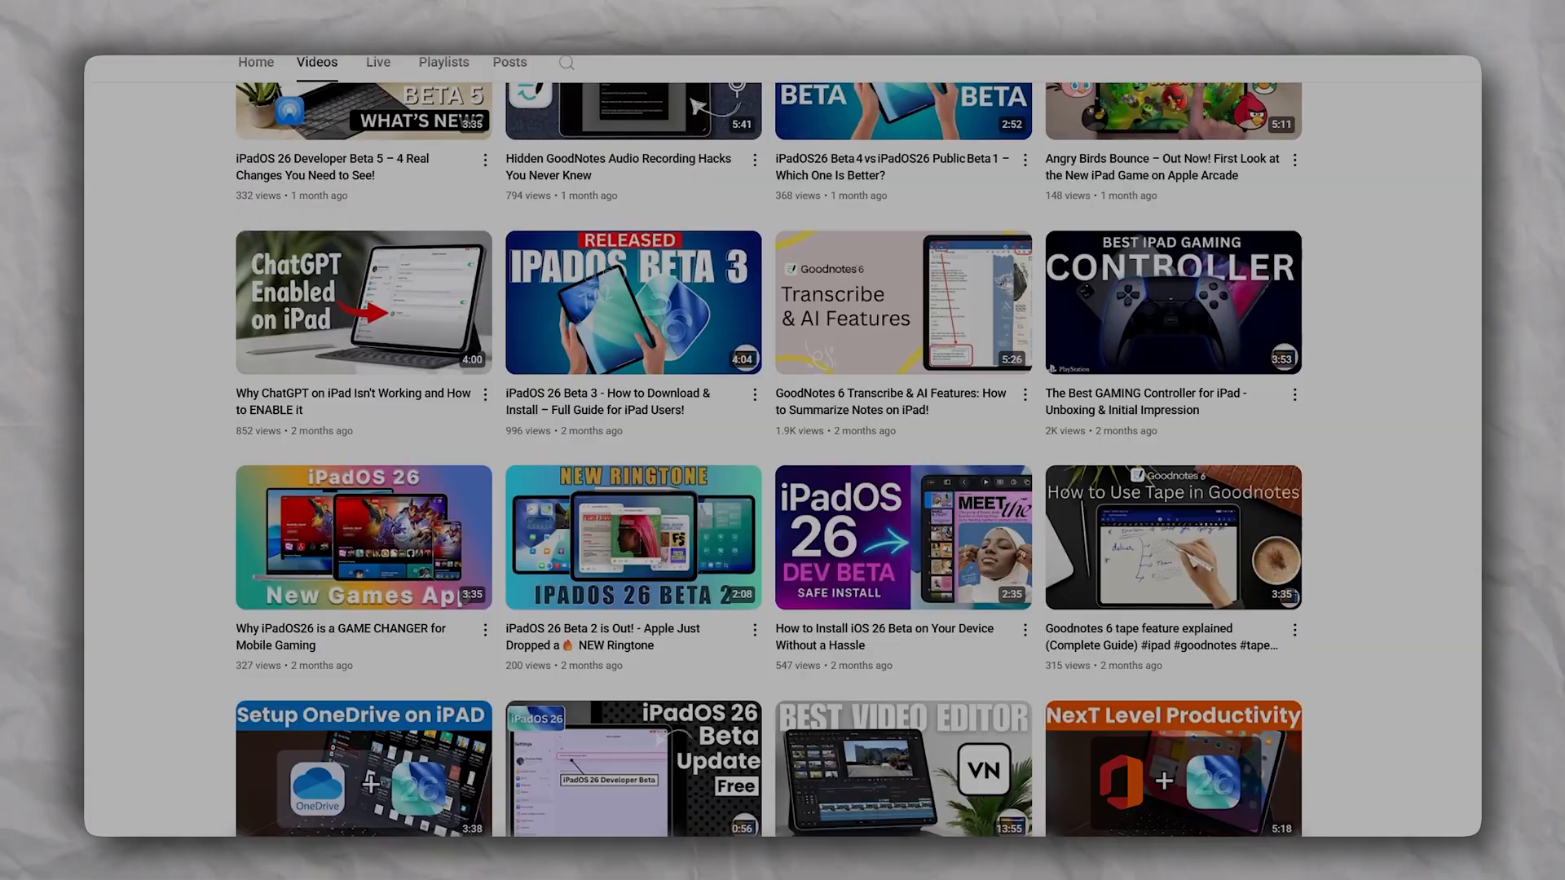
pyautogui.scroll(-3)
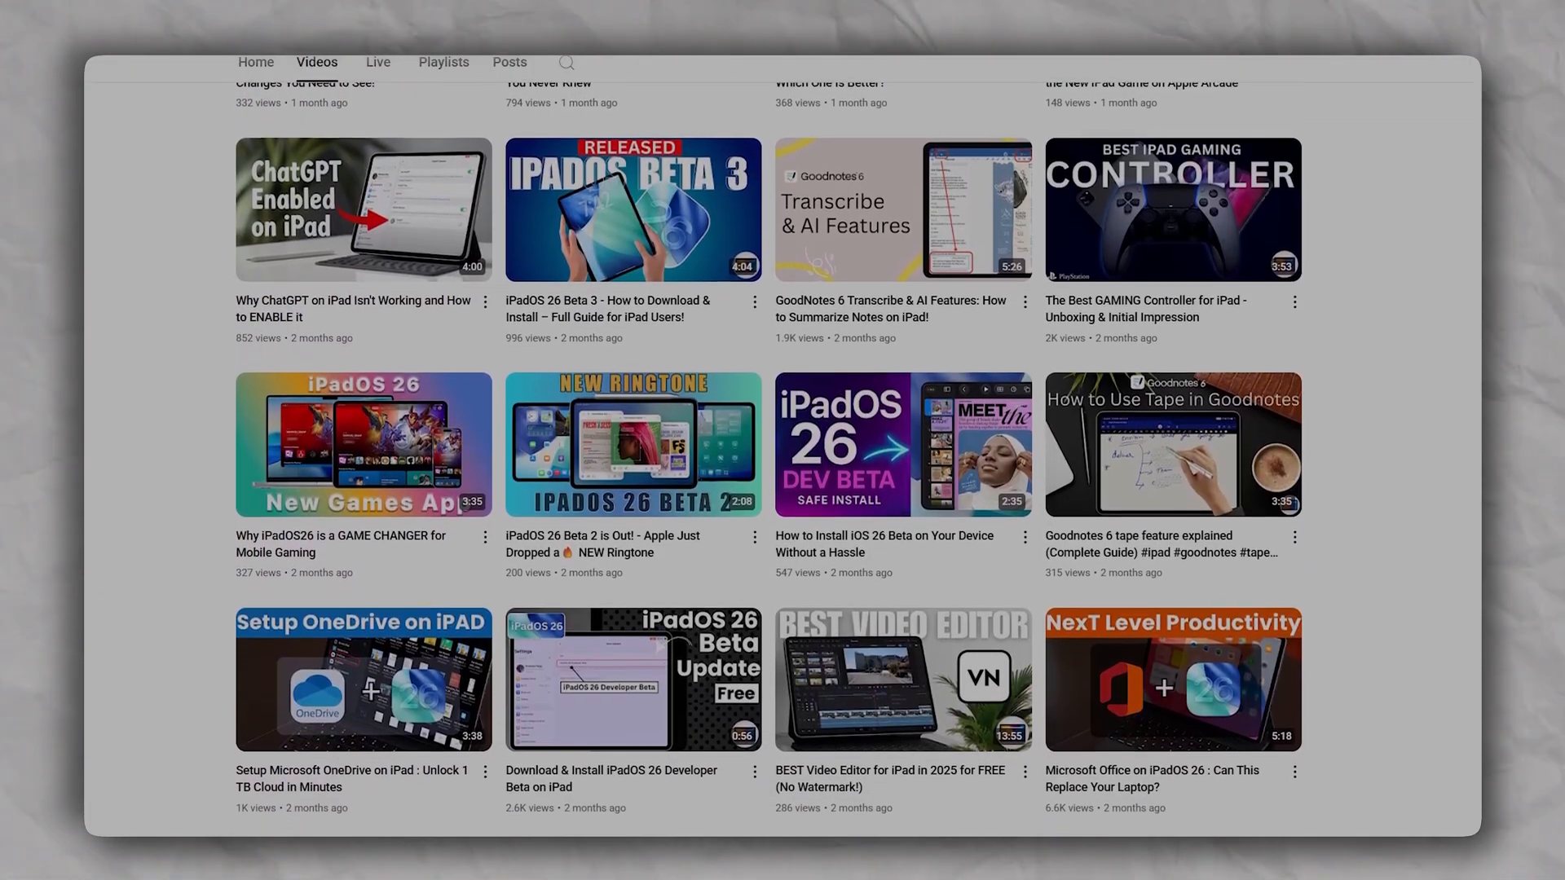
pyautogui.scroll(-3)
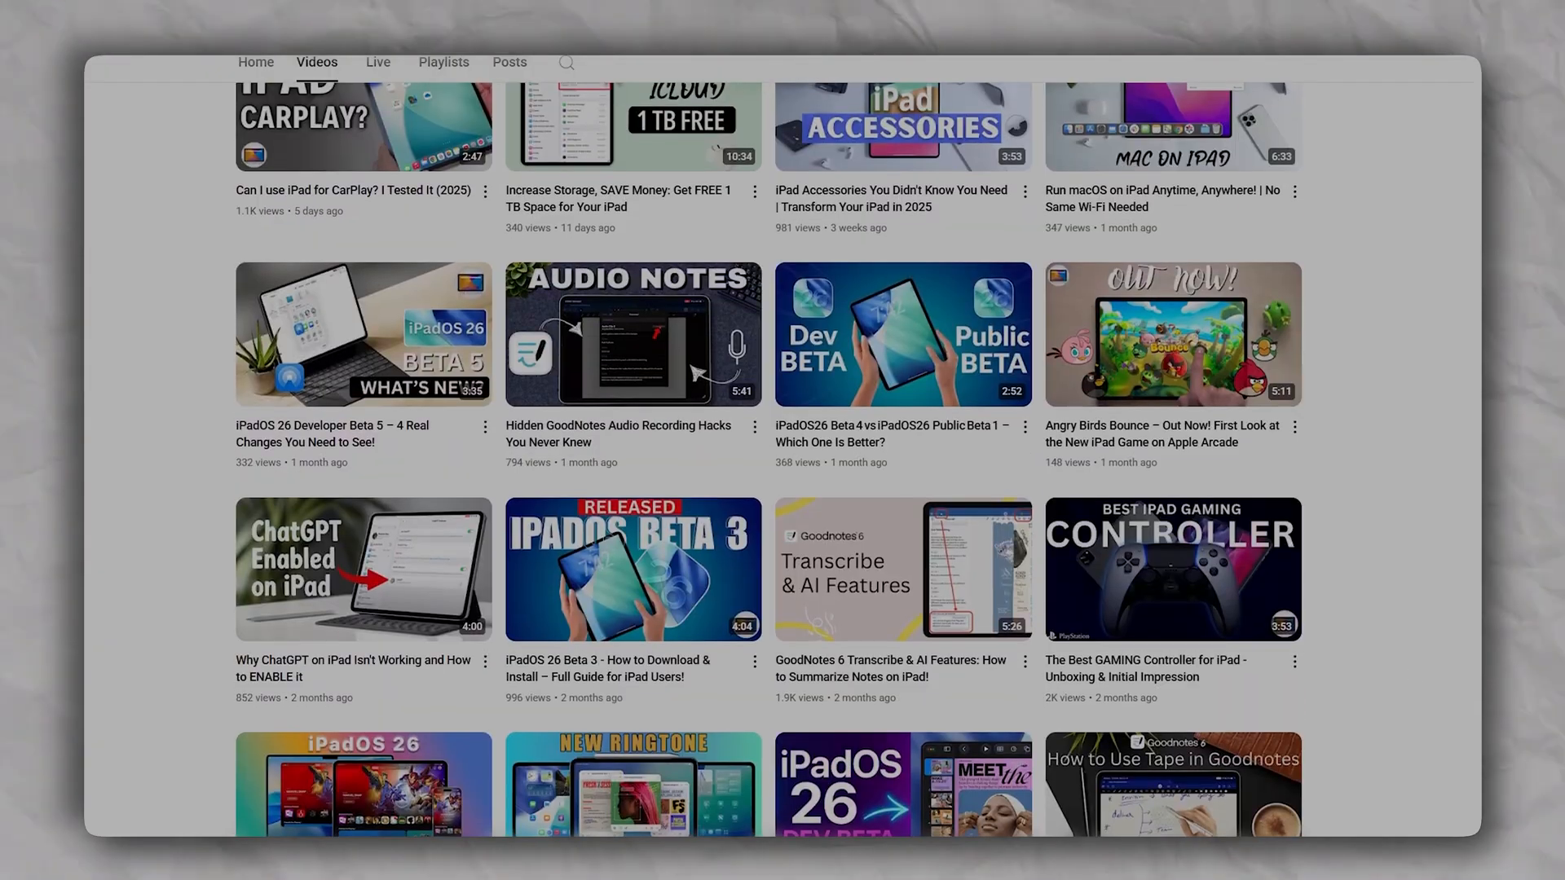
pyautogui.scroll(-3)
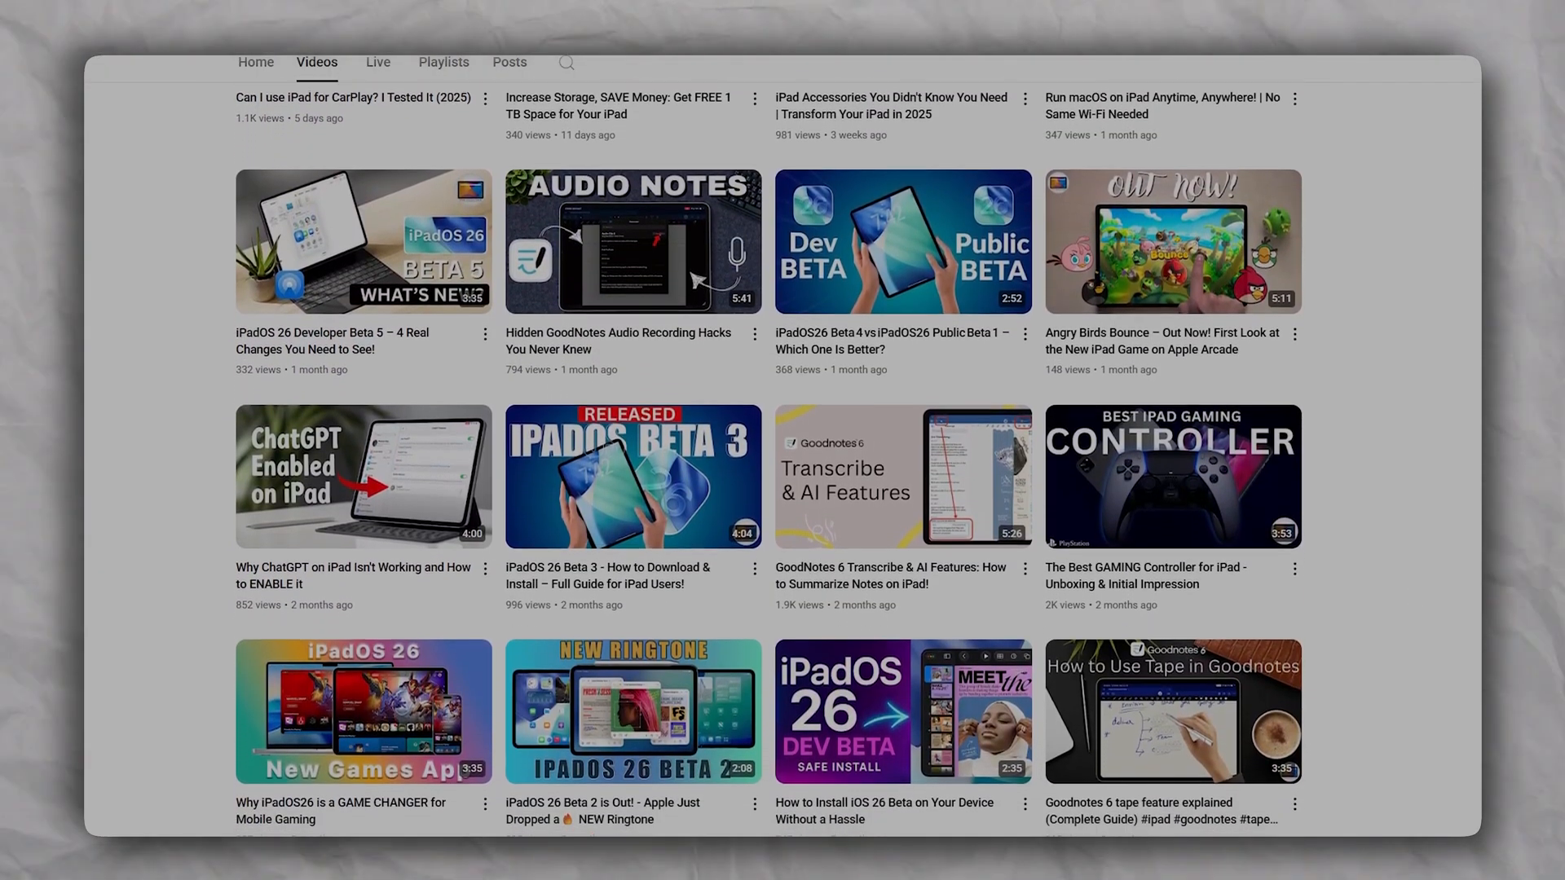
pyautogui.scroll(-3)
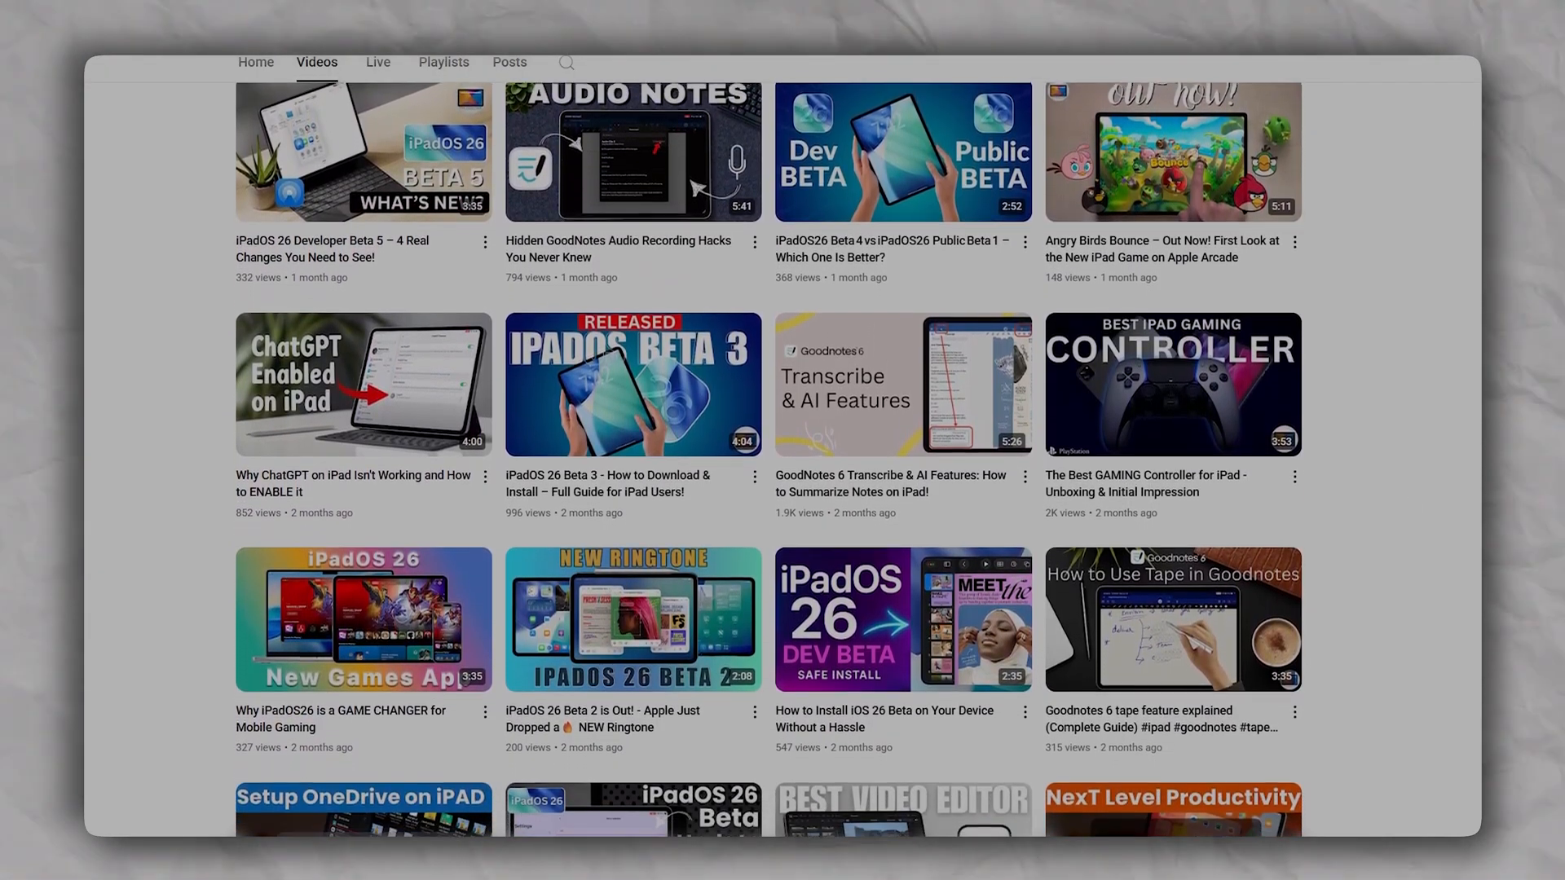
pyautogui.scroll(-3)
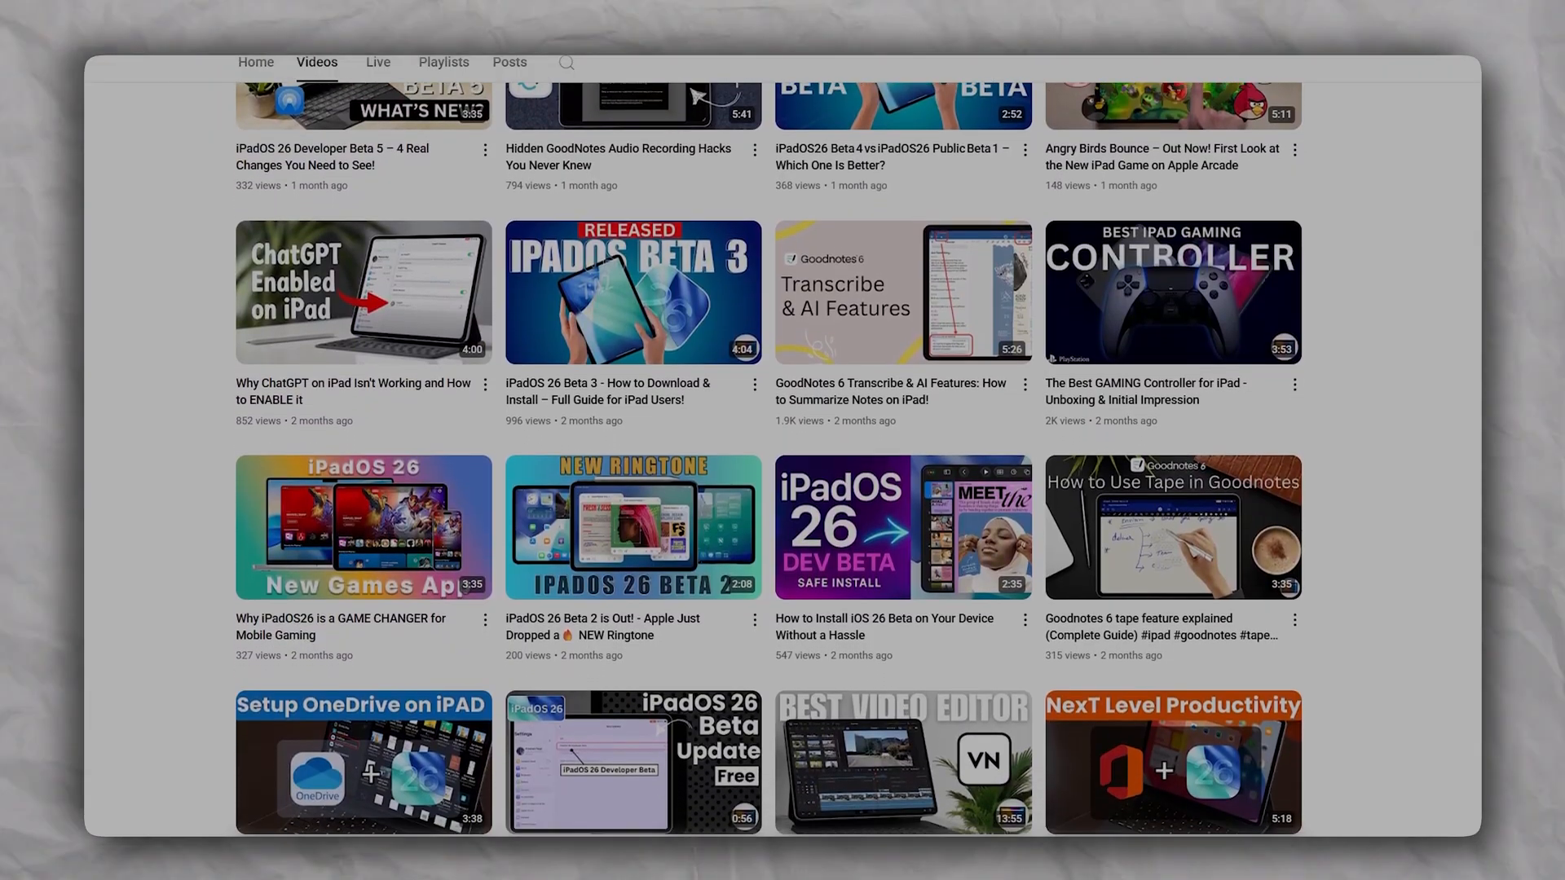
pyautogui.scroll(-3)
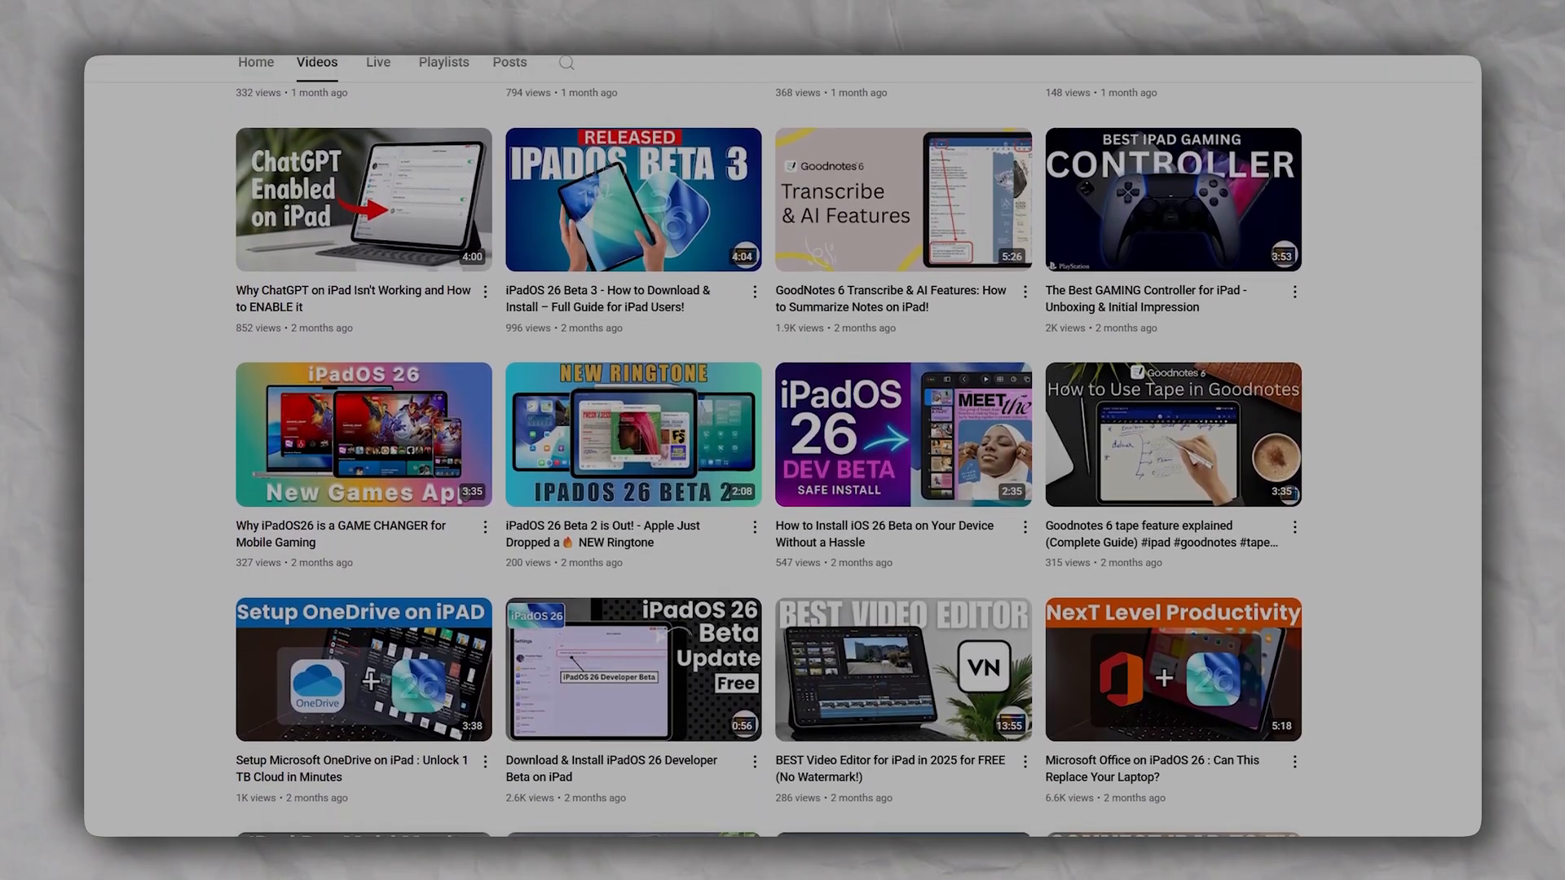